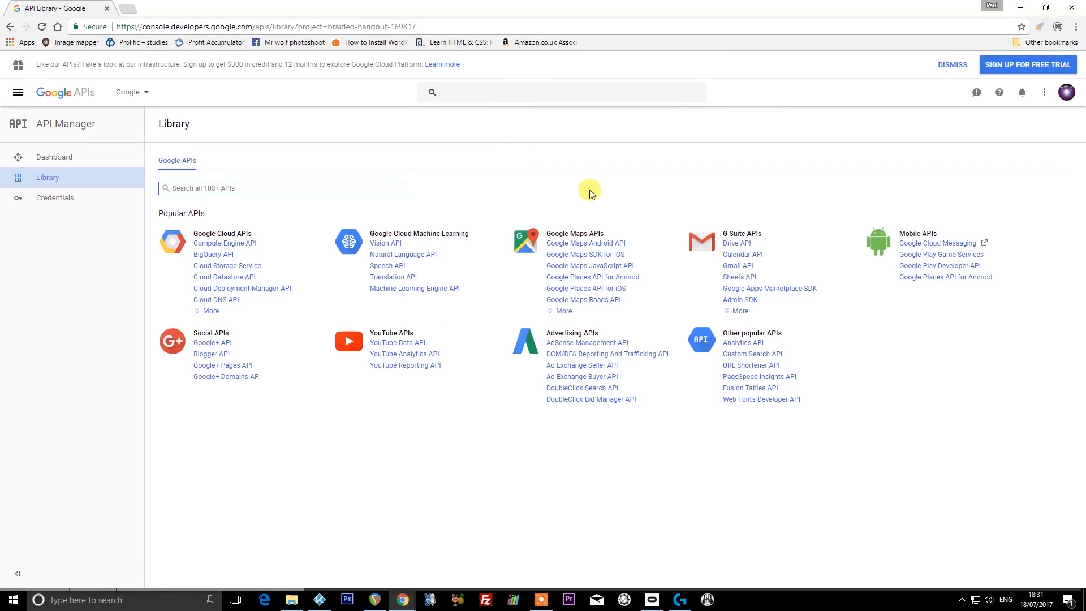
pyautogui.moveTo(782, 149)
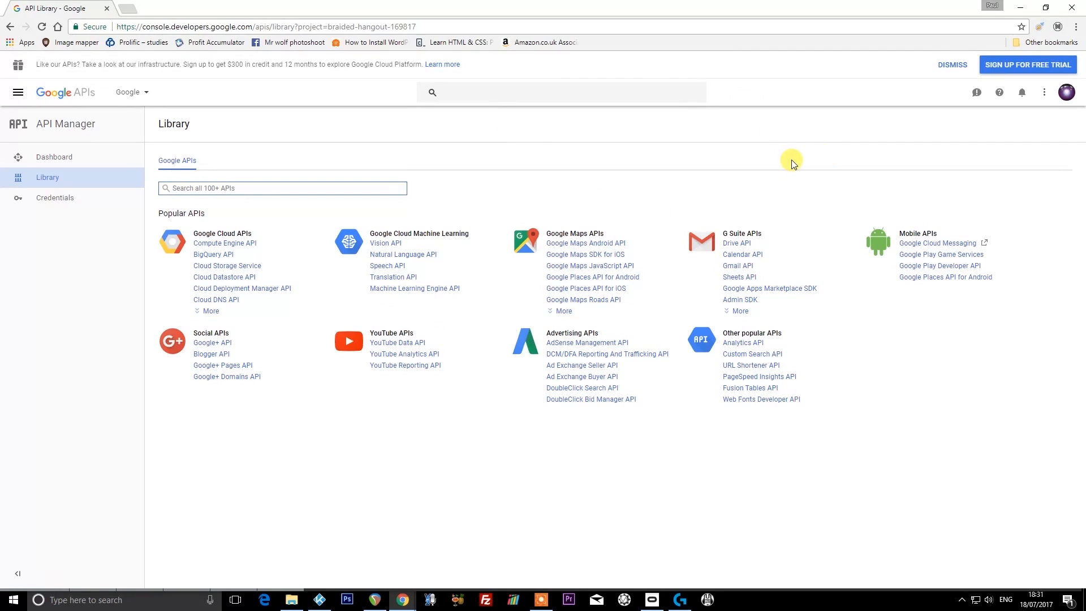
pyautogui.moveTo(491, 263)
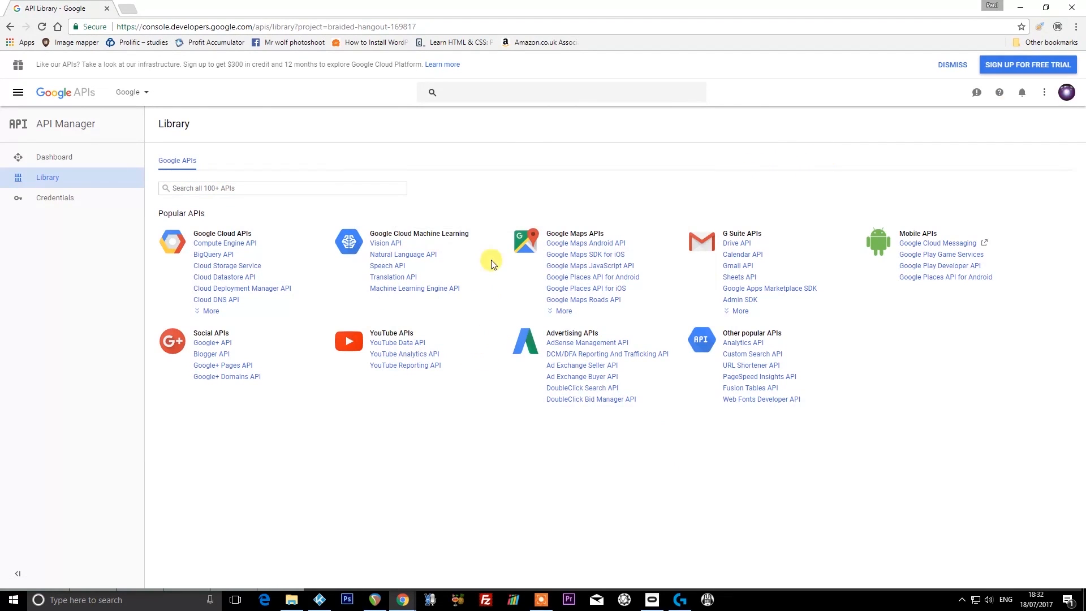
# - Create a new Google API Console project named 'My YouTube Plugin'
pyautogui.click(130, 92)
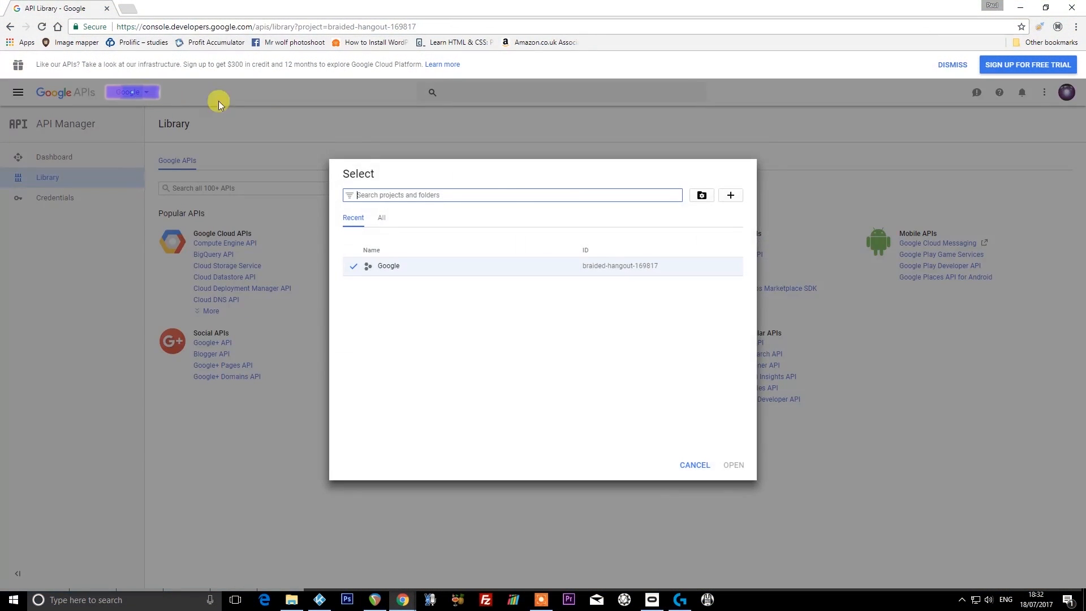
pyautogui.moveTo(472, 223)
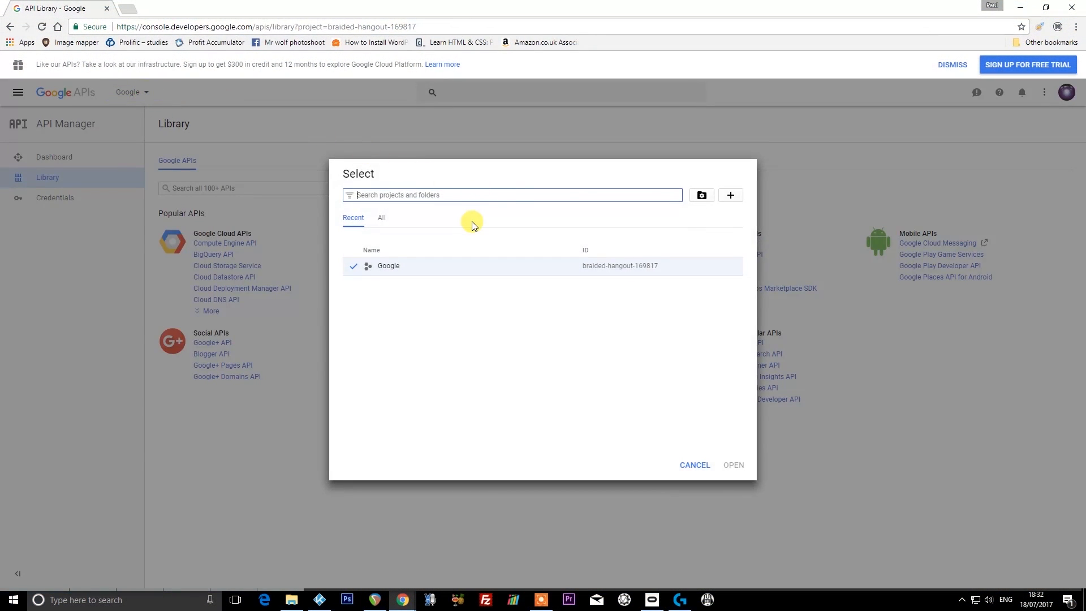
pyautogui.click(731, 194)
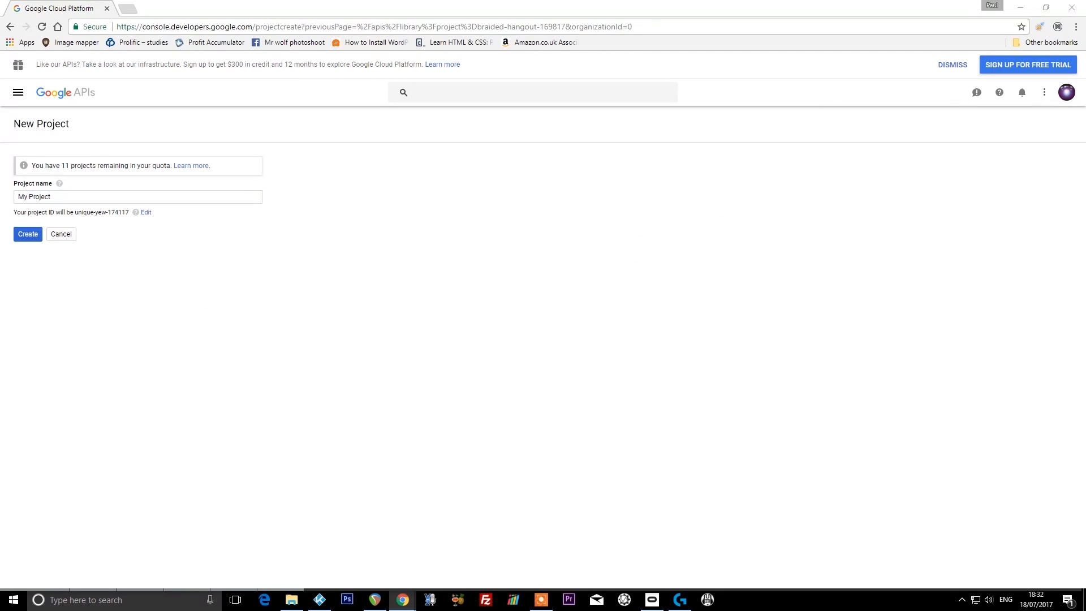
pyautogui.write('My Youtube Plugin')
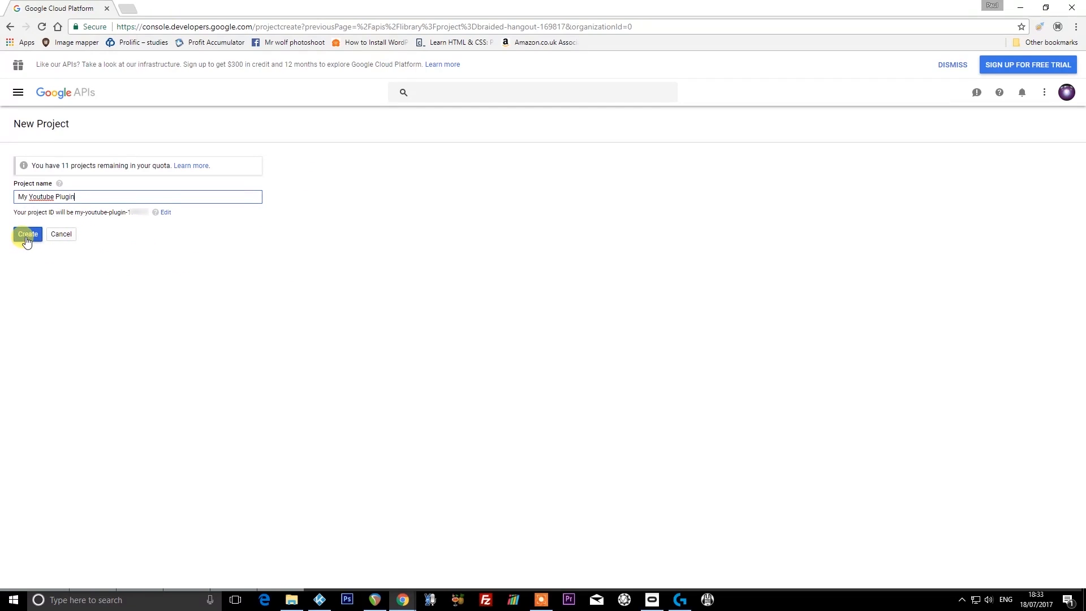
pyautogui.moveTo(90, 289)
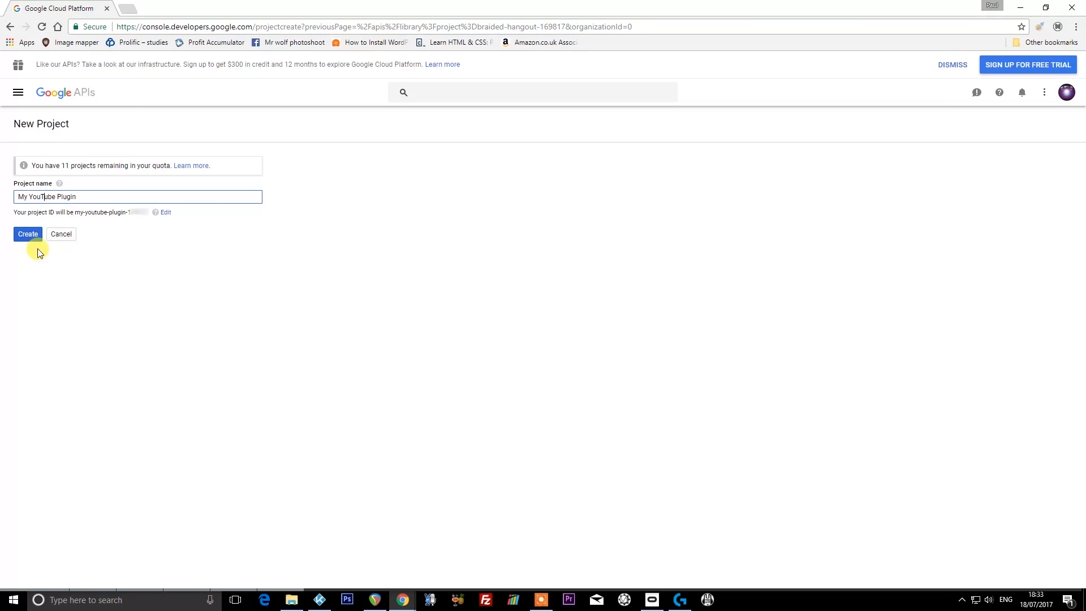
pyautogui.click(27, 233)
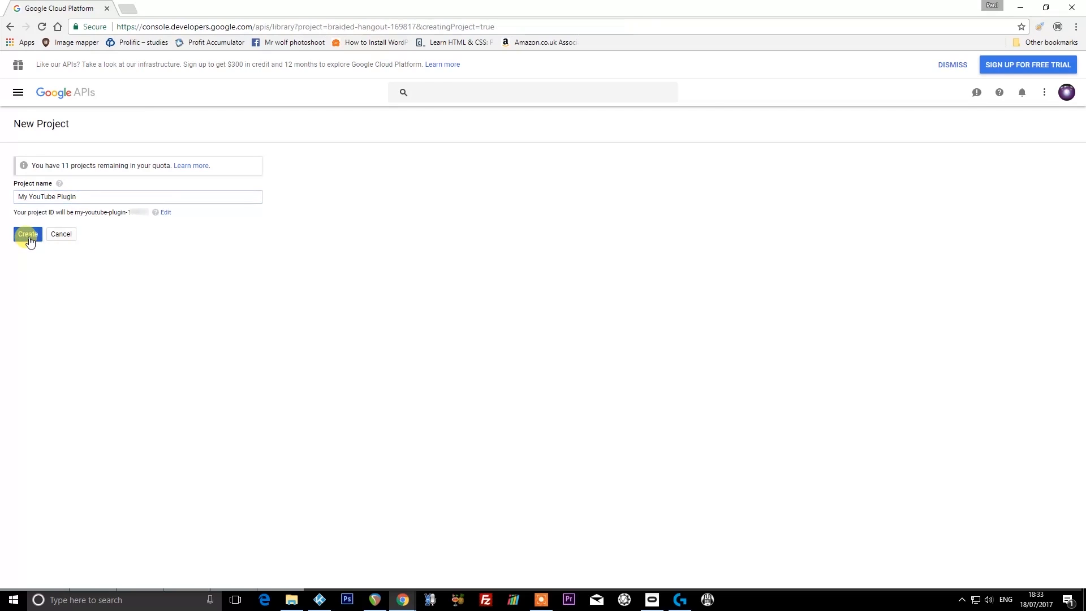
pyautogui.click(28, 234)
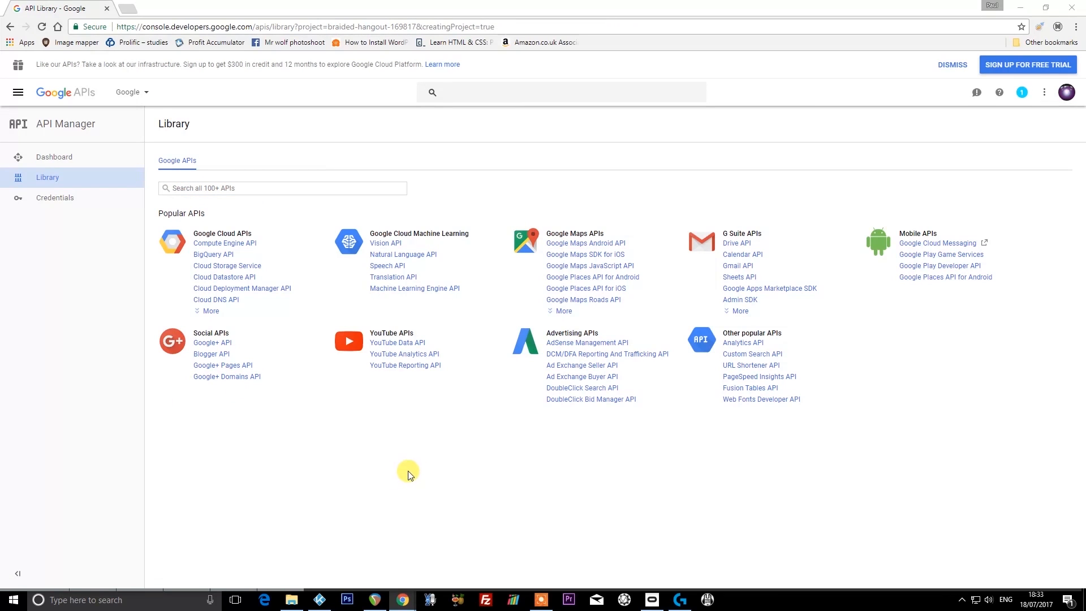
pyautogui.moveTo(397, 342)
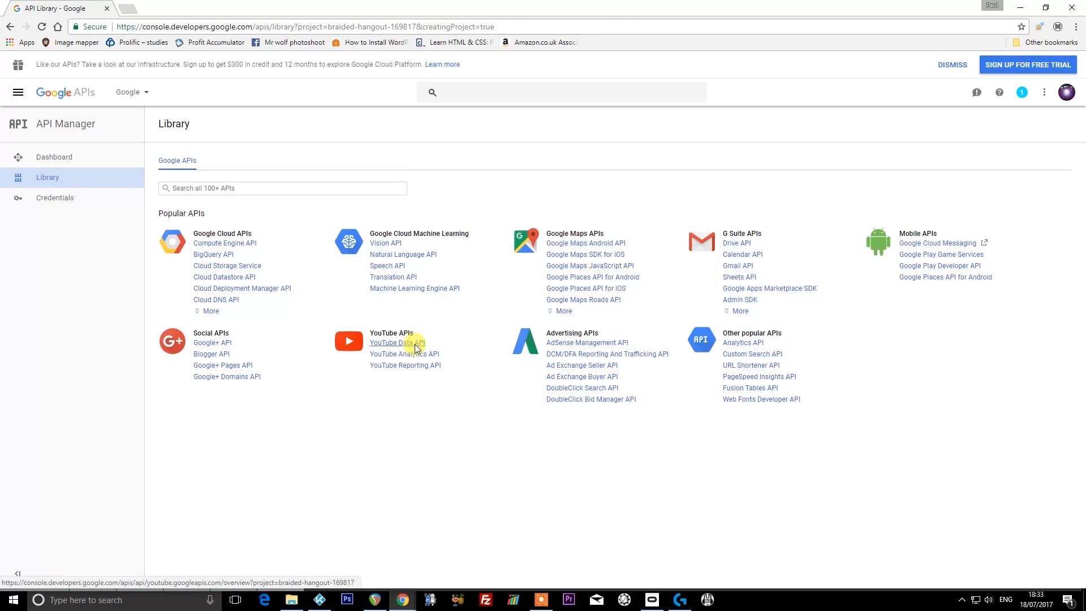
# - Enable the YouTube Data API v3 for the project
pyautogui.click(397, 342)
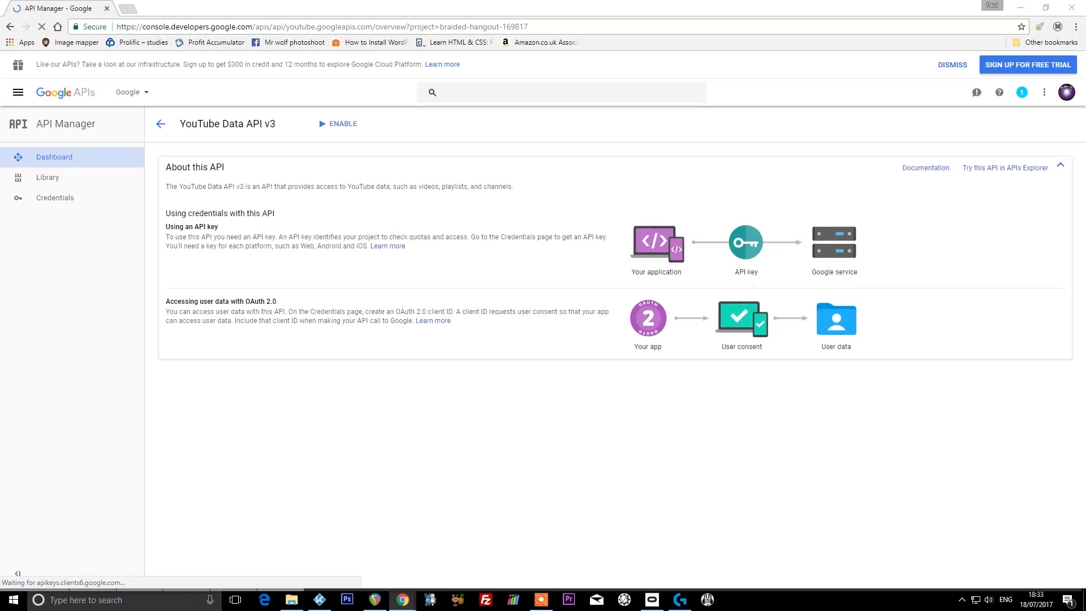
pyautogui.click(337, 123)
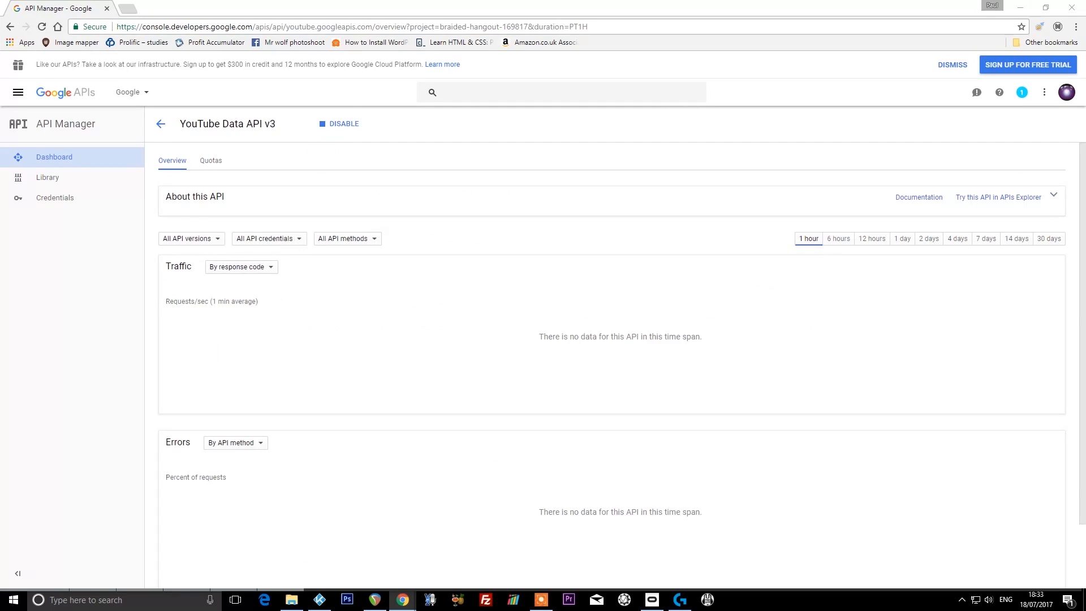
pyautogui.click(55, 197)
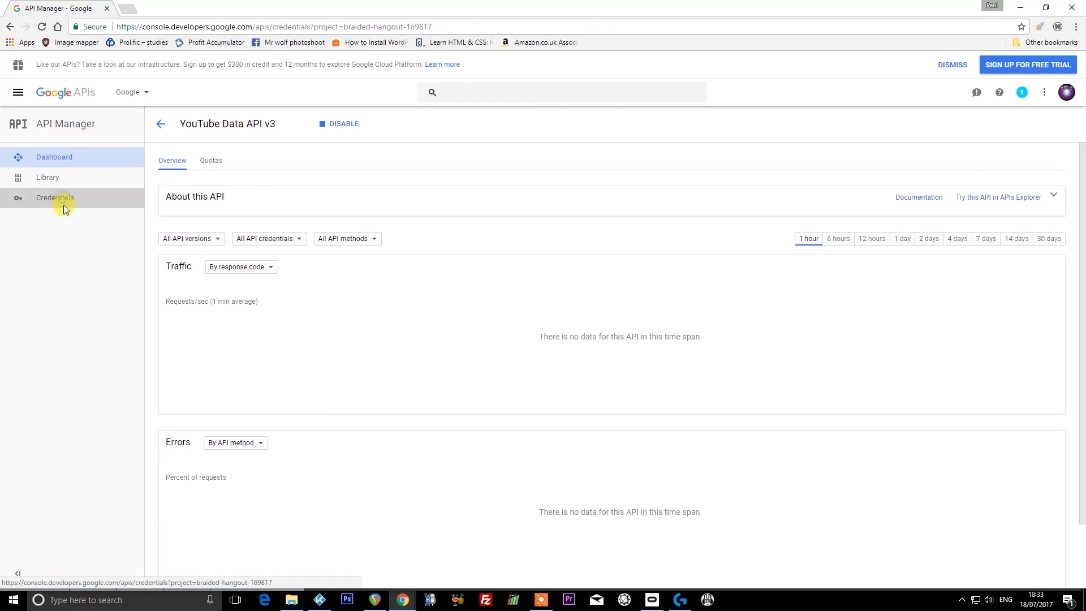
pyautogui.click(55, 197)
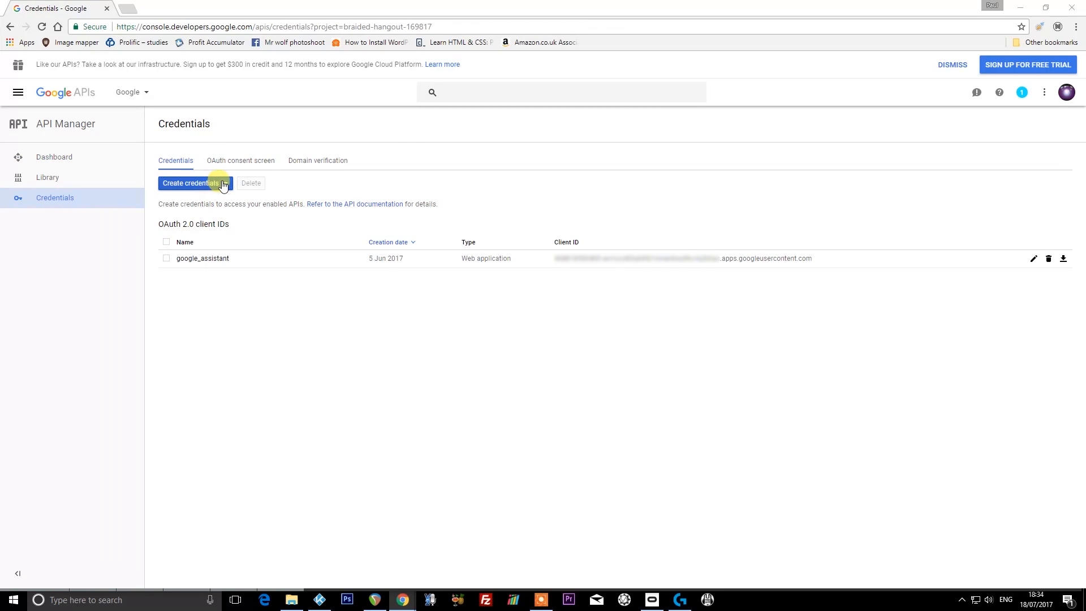
# - Create a new API key and record it in Notepad under 'Youtube Key:'
pyautogui.click(192, 183)
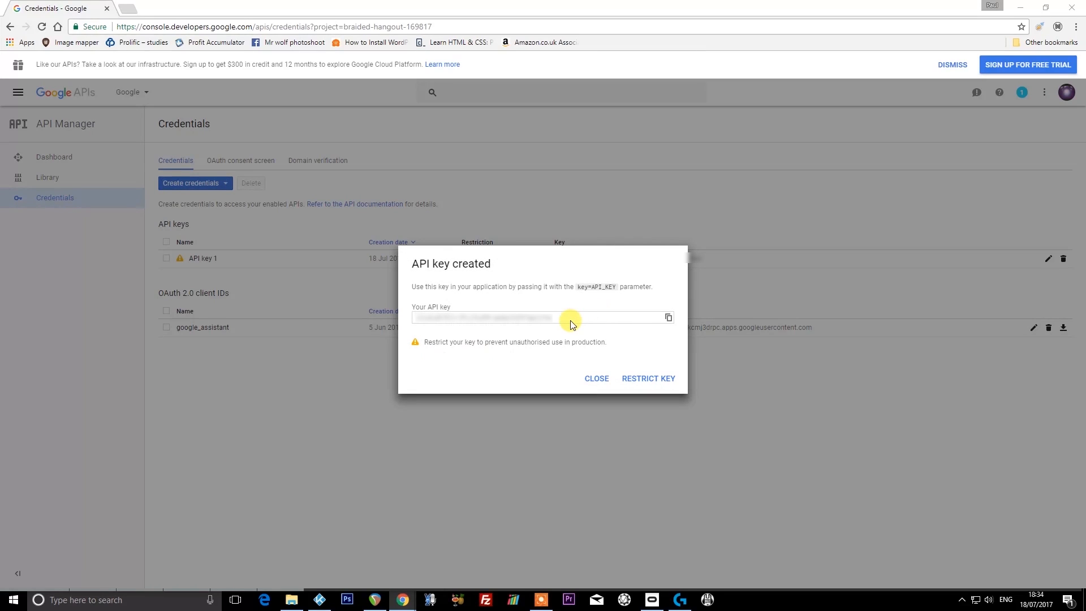
pyautogui.moveTo(508, 320)
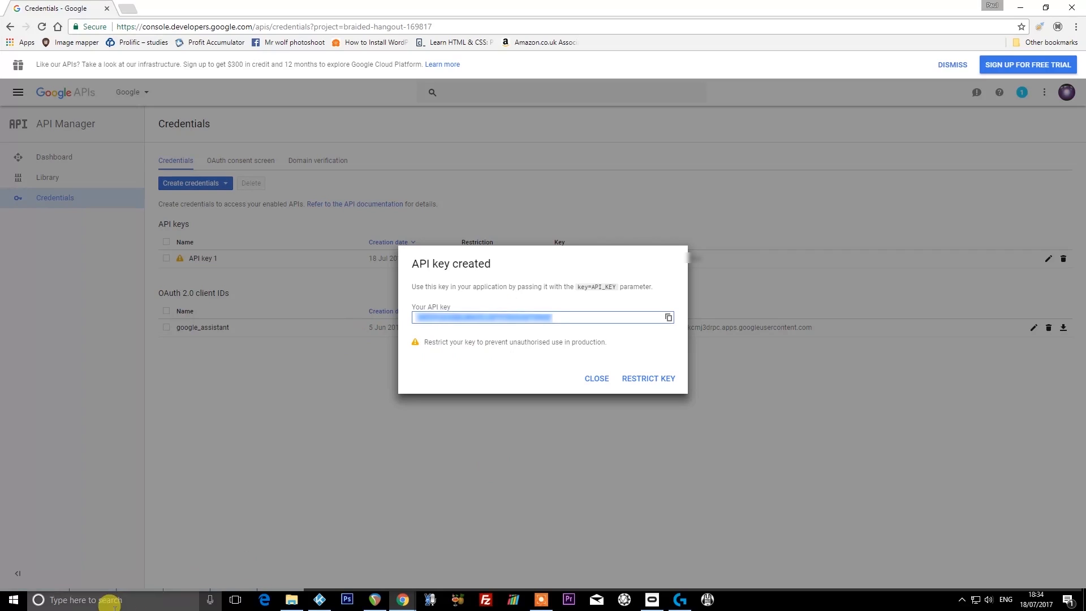
pyautogui.write('notepad')
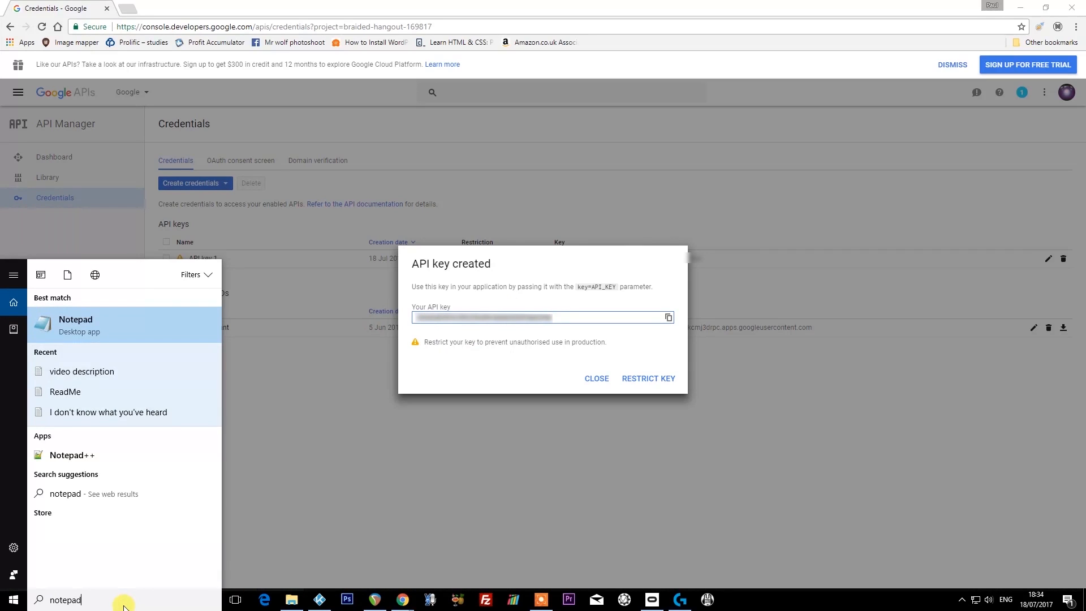
pyautogui.click(75, 324)
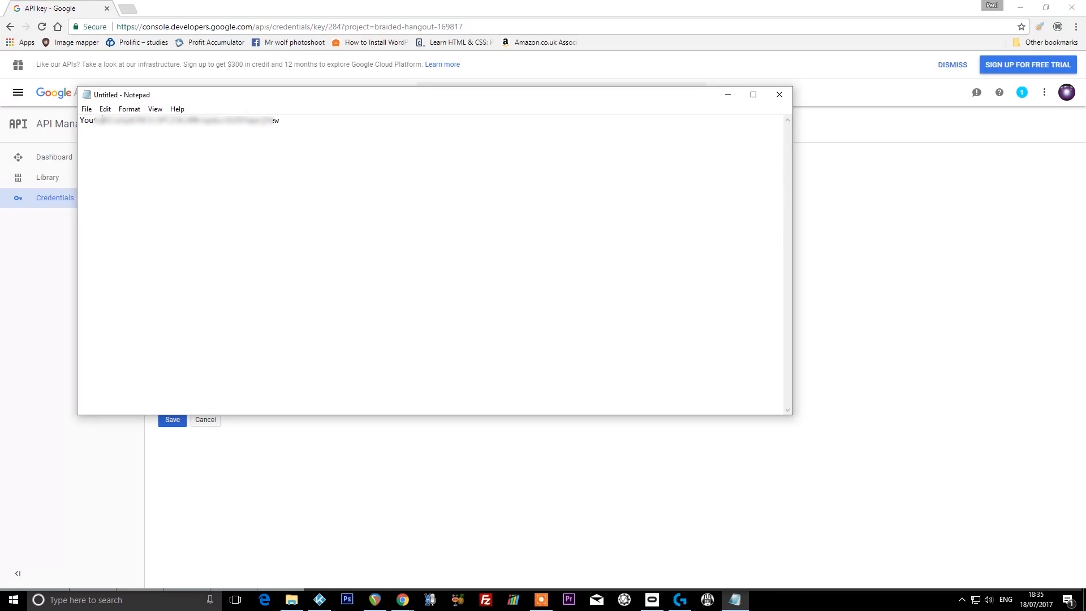
pyautogui.write('Youtube Key:')
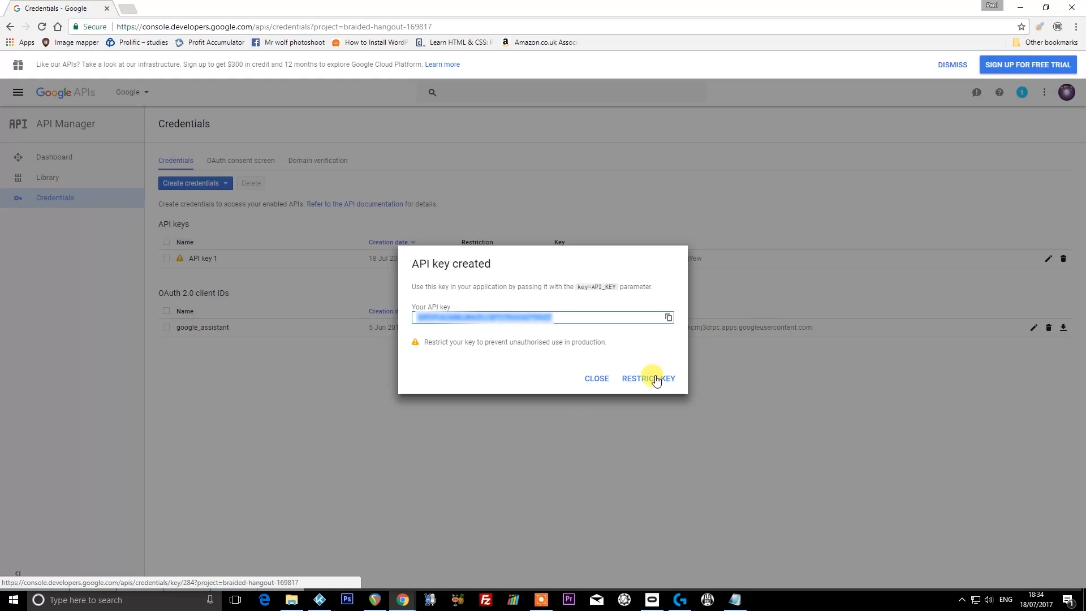
pyautogui.click(648, 379)
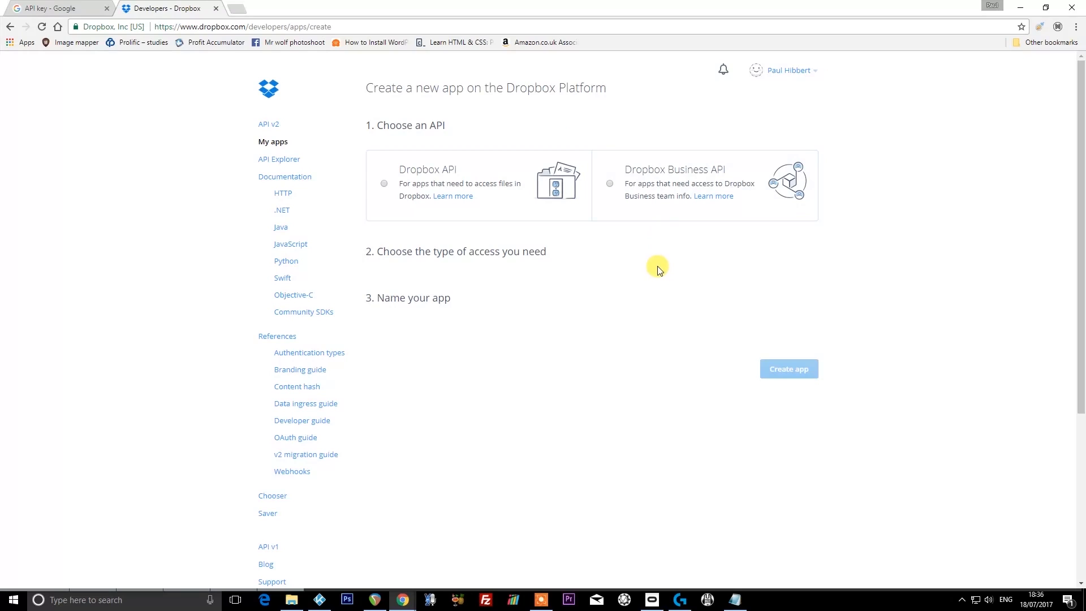
pyautogui.moveTo(657, 334)
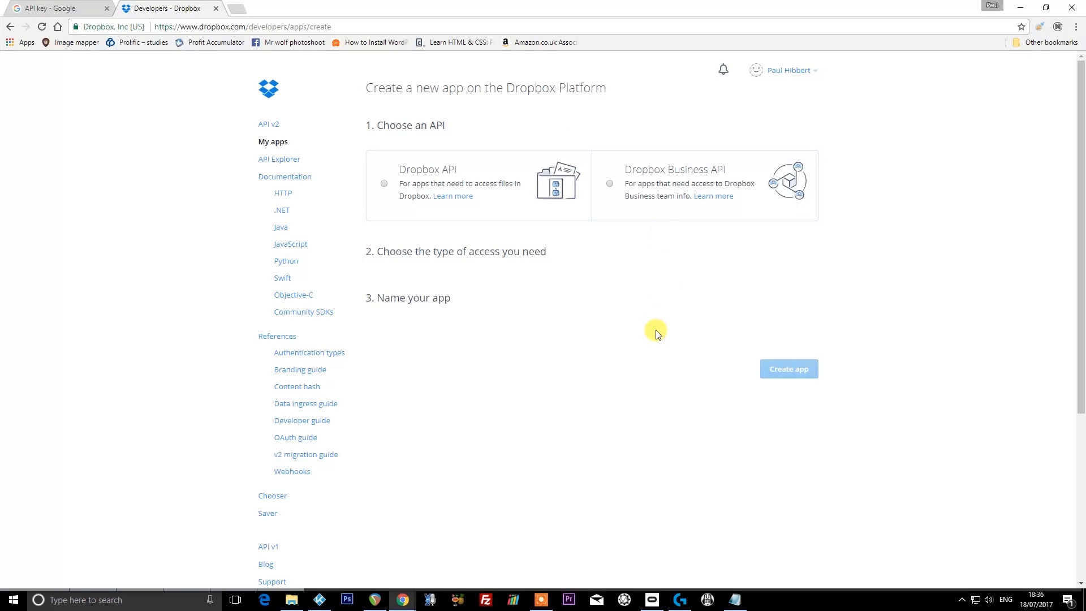
pyautogui.moveTo(911, 145)
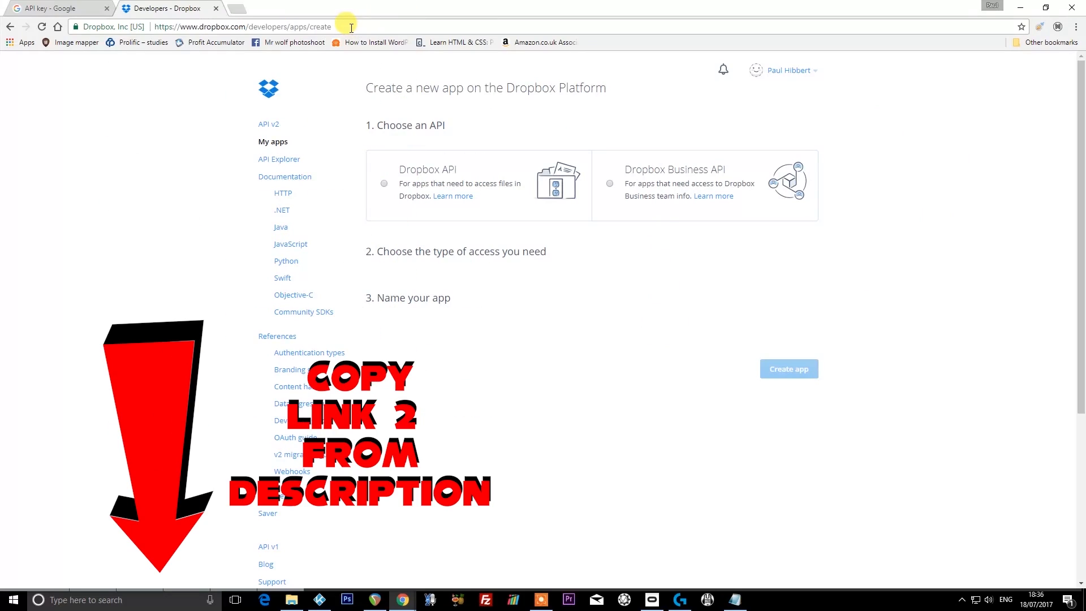
pyautogui.moveTo(858, 284)
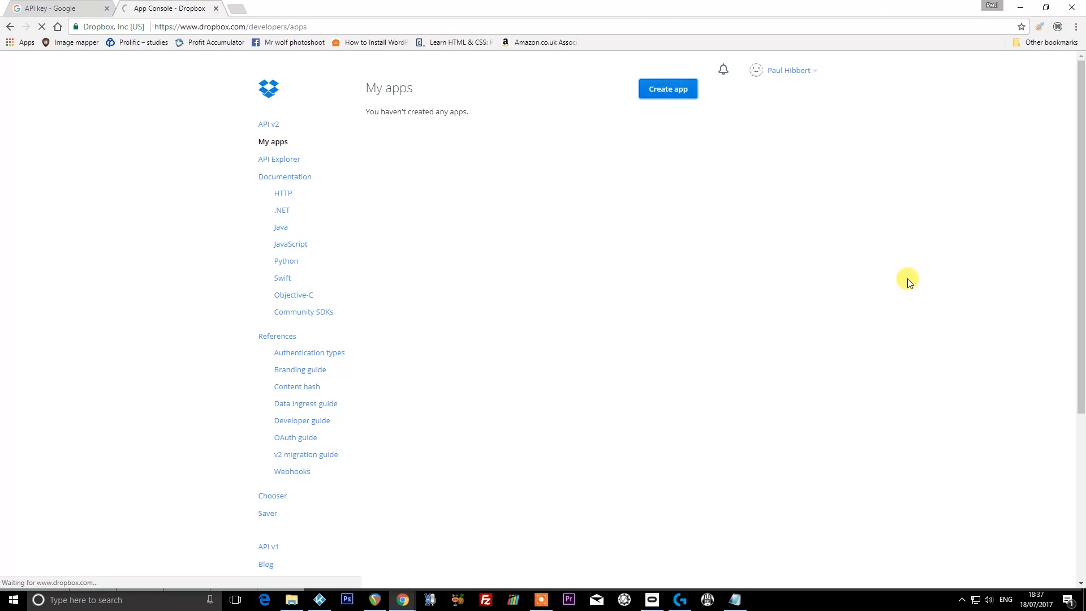
# - Create Dropbox API app 'Youtube11245' with Full Dropbox access, accepting the terms
pyautogui.click(667, 89)
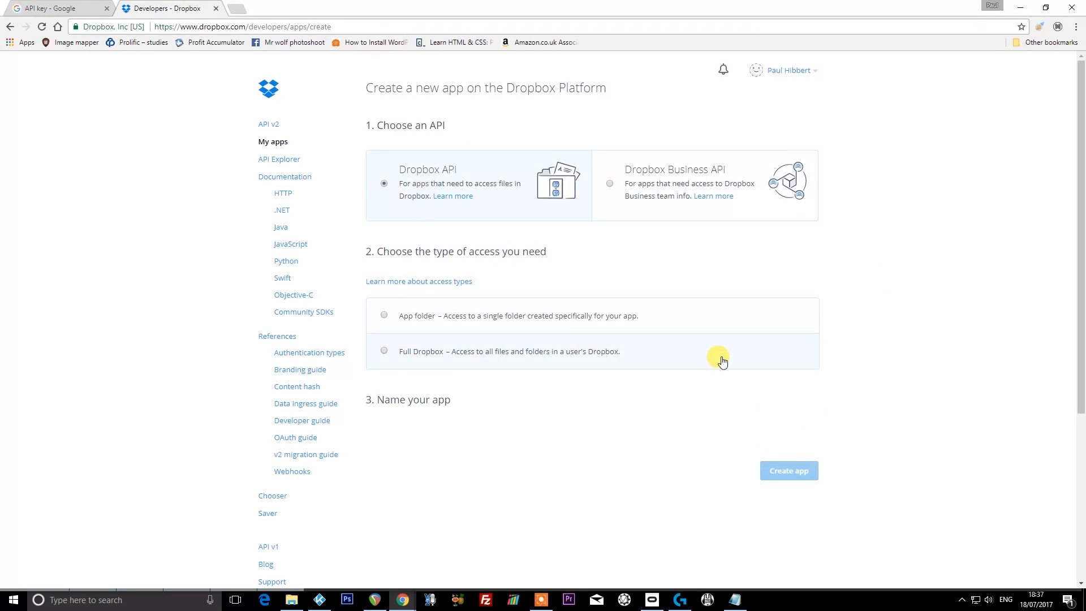
pyautogui.click(383, 351)
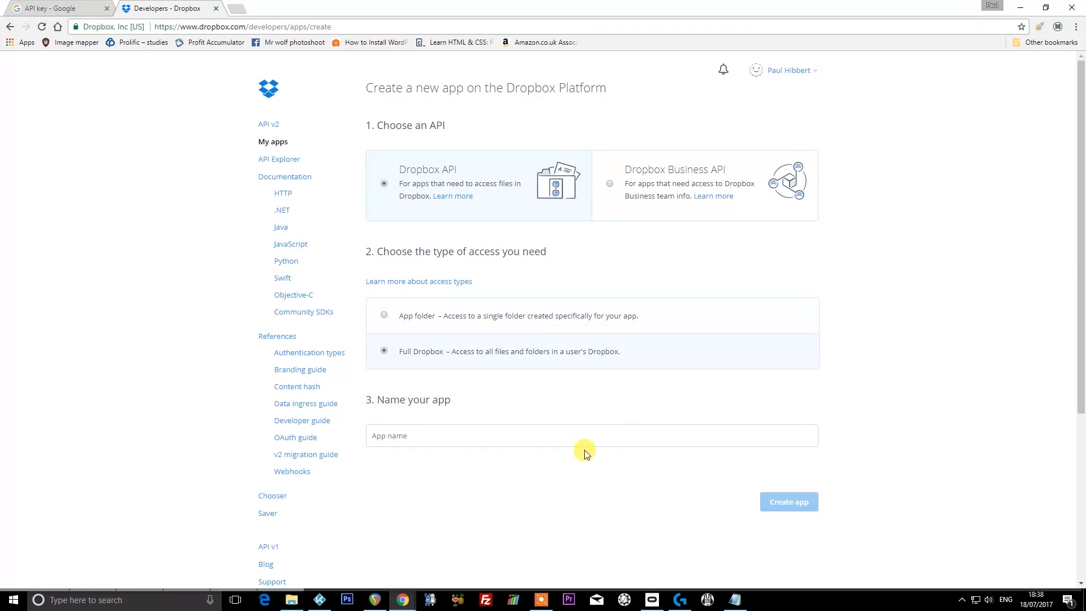
pyautogui.write('Youtube')
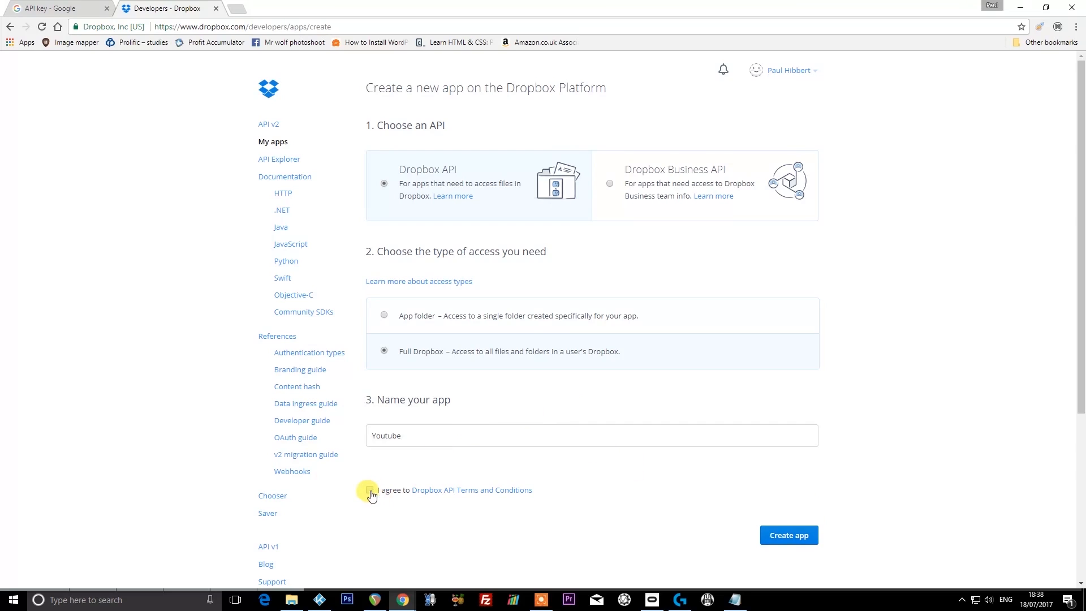
pyautogui.click(369, 490)
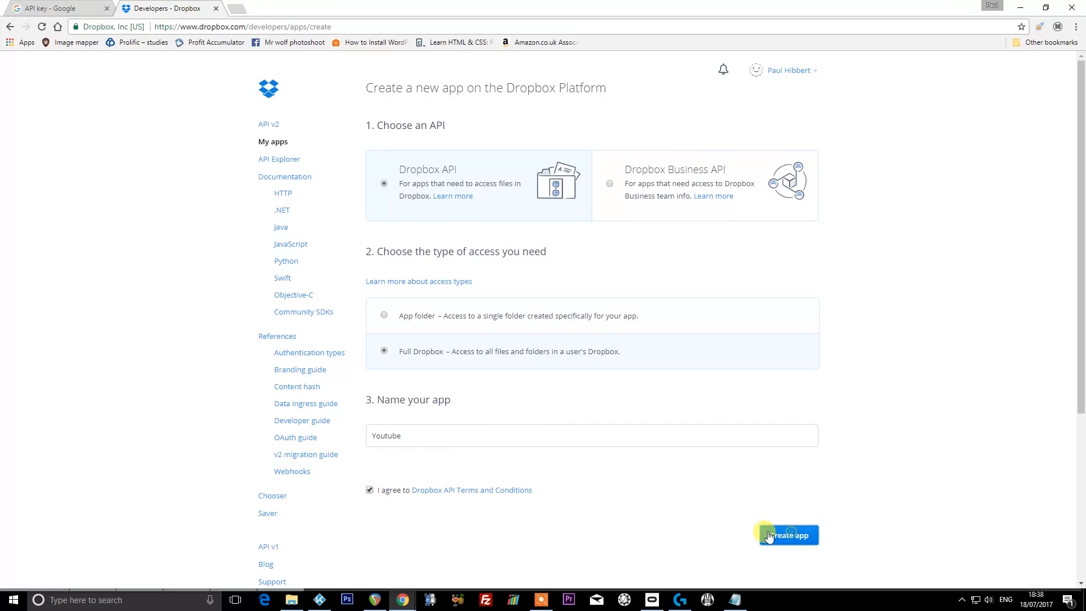
pyautogui.click(788, 534)
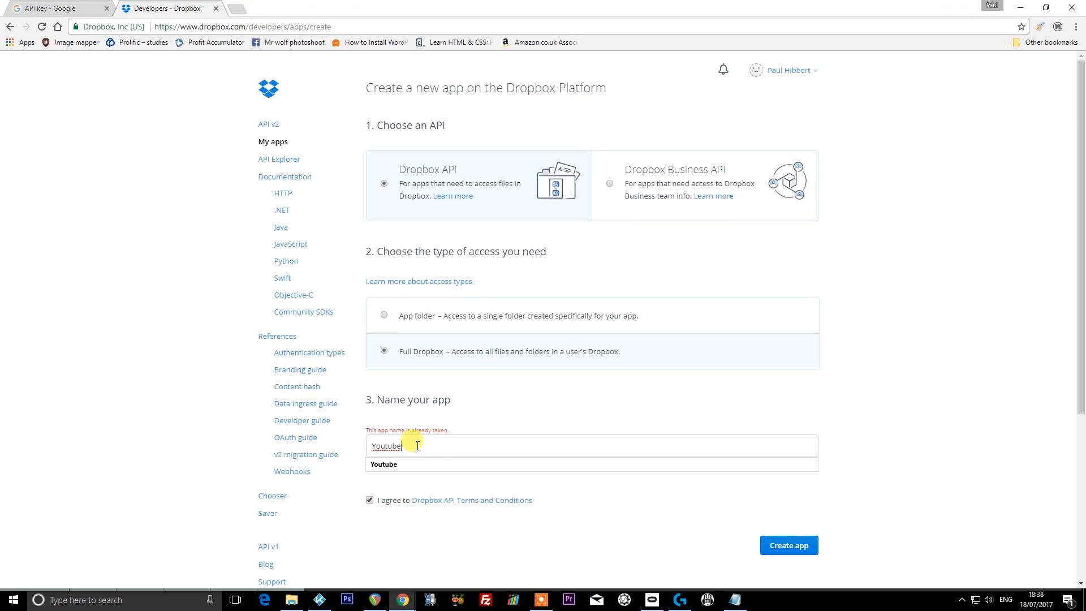
pyautogui.write('1')
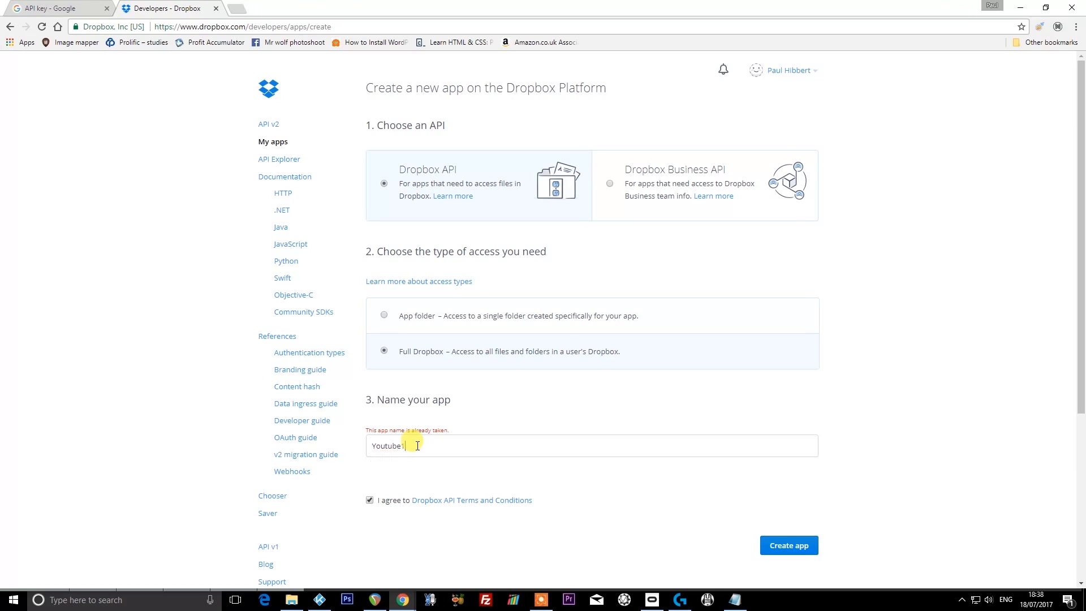
pyautogui.write('1245')
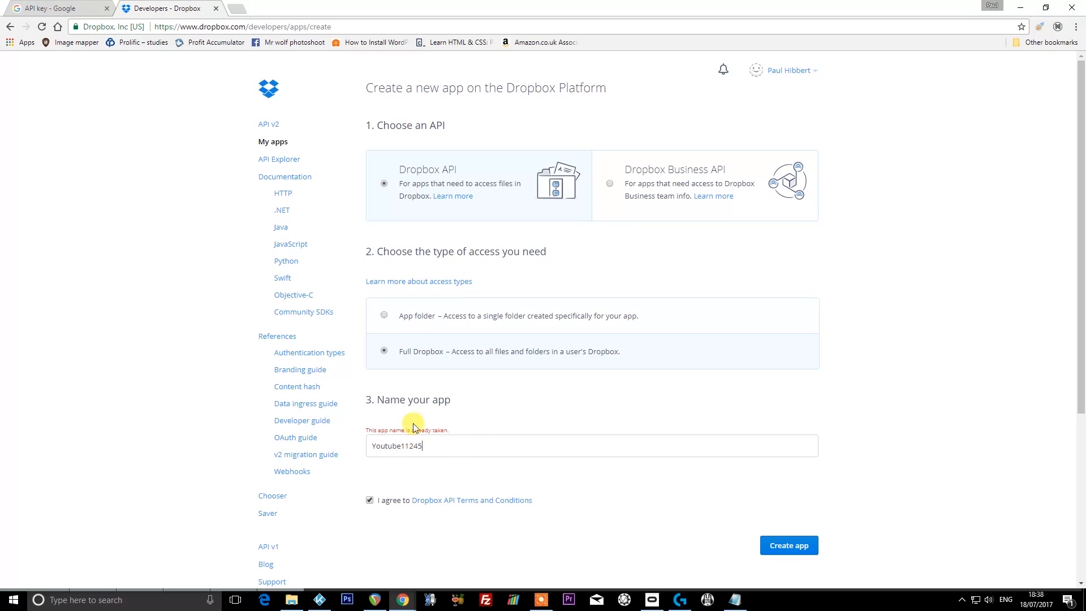
pyautogui.tripleClick(397, 445)
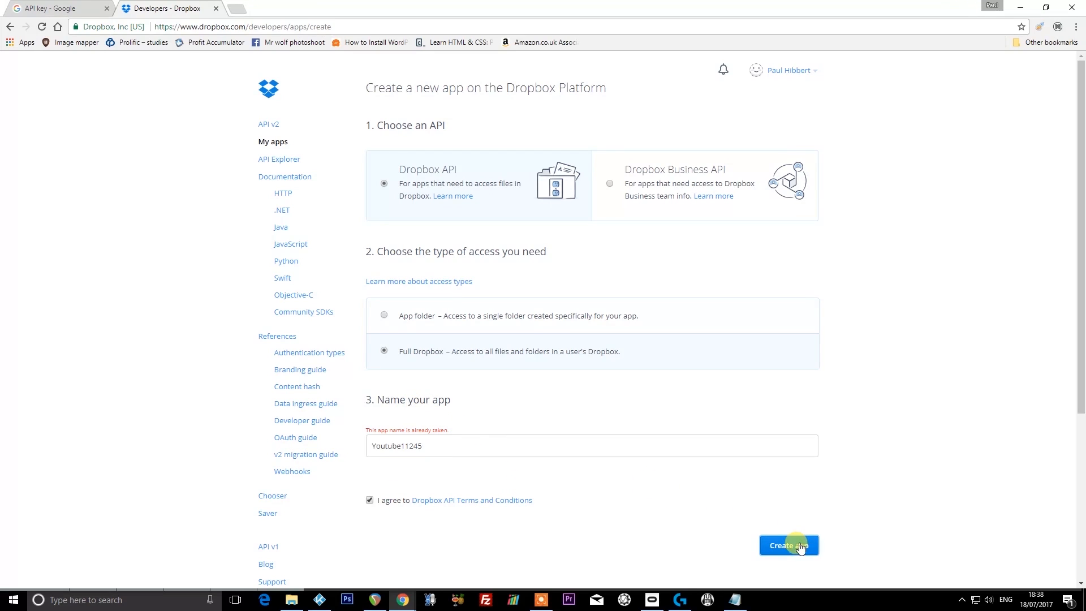
pyautogui.click(788, 546)
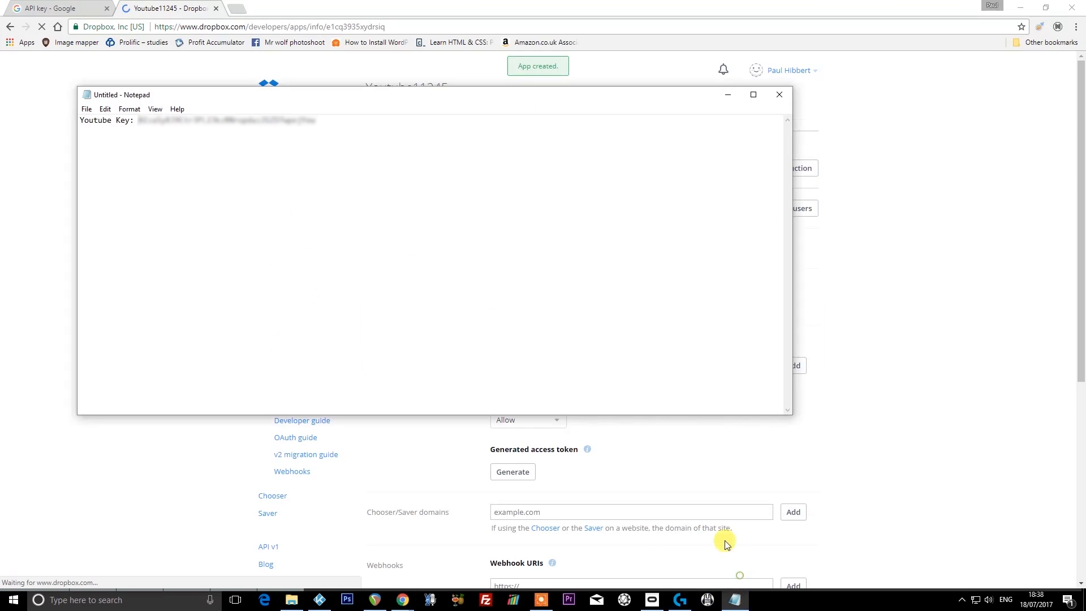
# - Add the line 'Dropbox App name: Youtube11245' to the Notepad notes
pyautogui.write('Drop')
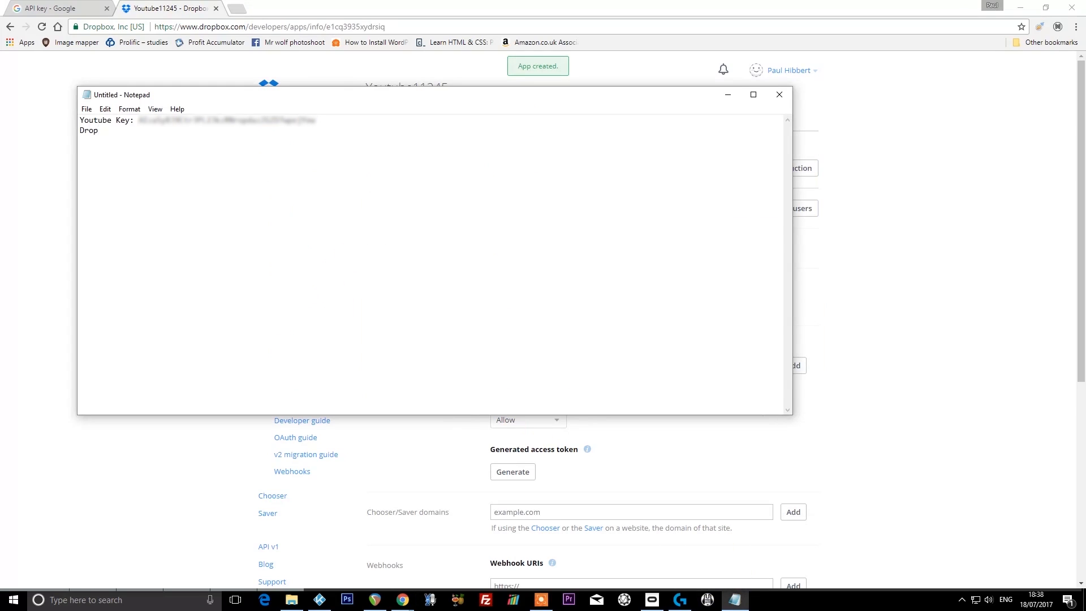
pyautogui.write('bo')
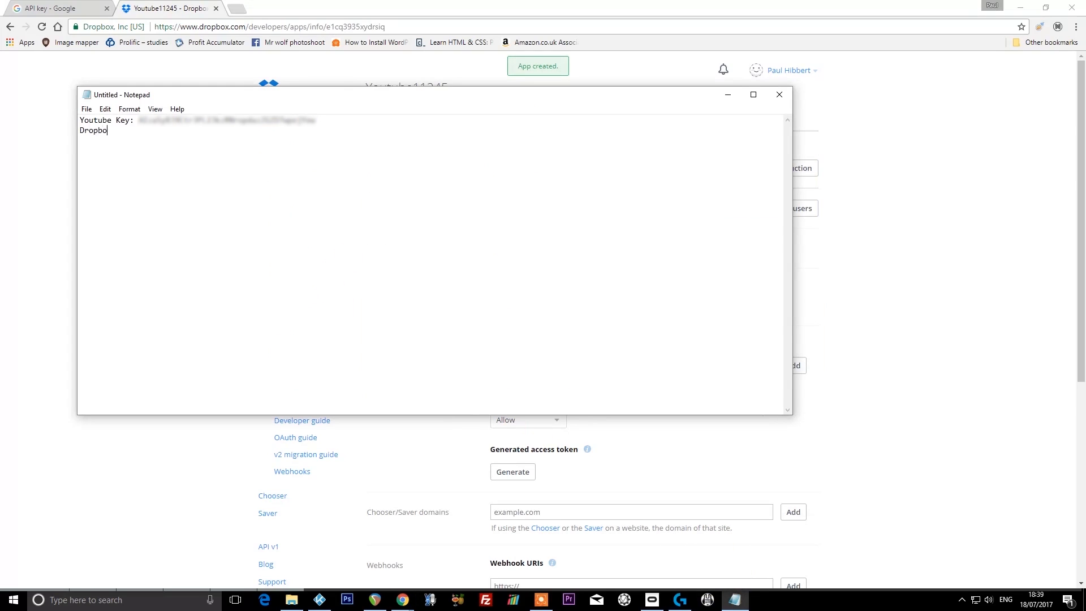
pyautogui.write('x')
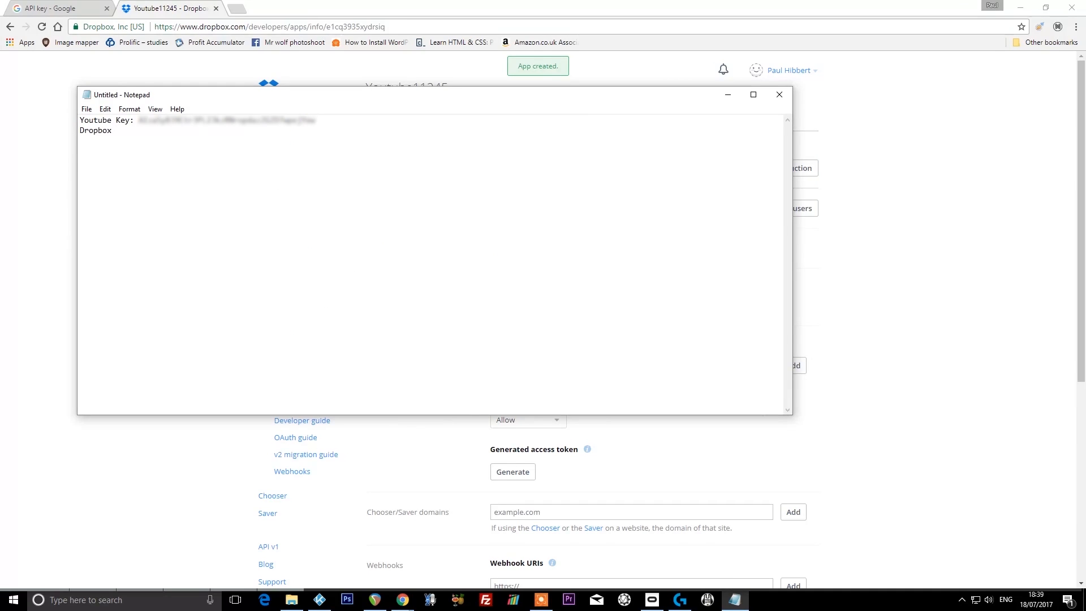
pyautogui.write('App name')
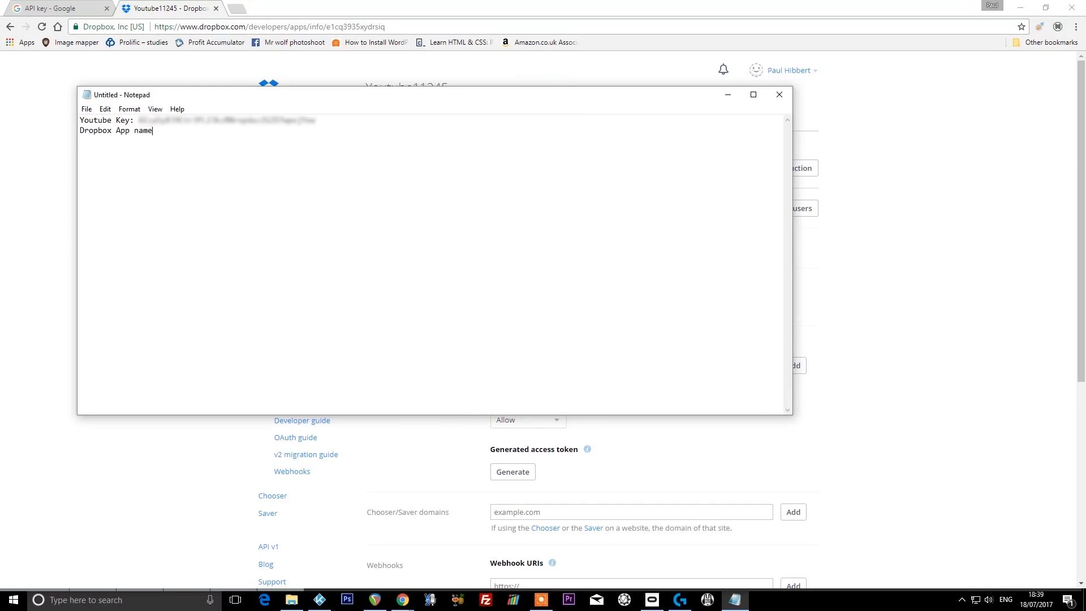
pyautogui.write('Youtube11245')
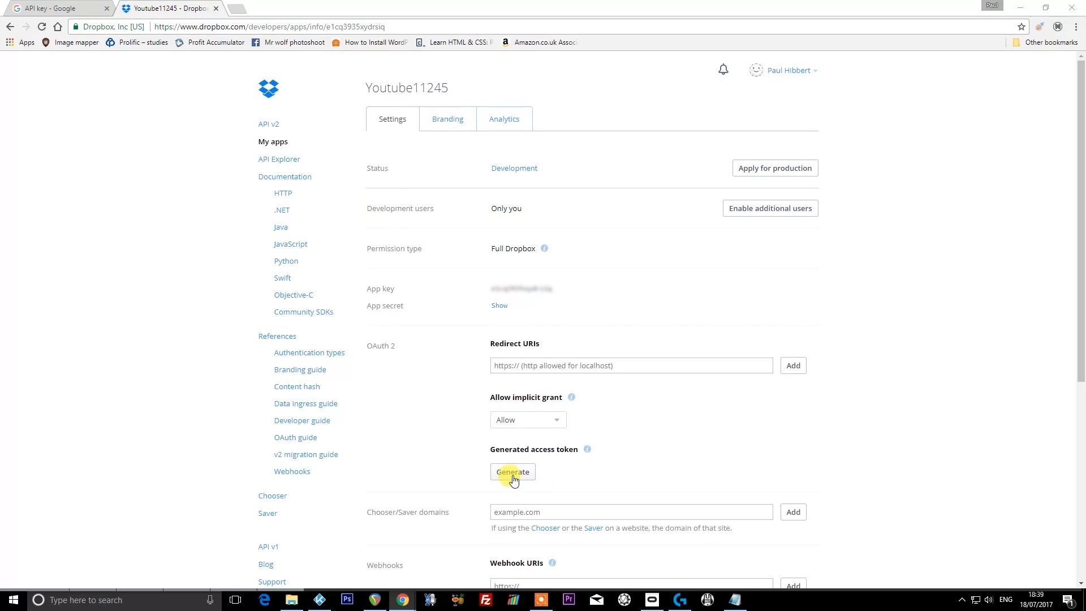
# - Generate a Youtube11245 access token and note it after 'Dropbox access token:'
pyautogui.click(513, 472)
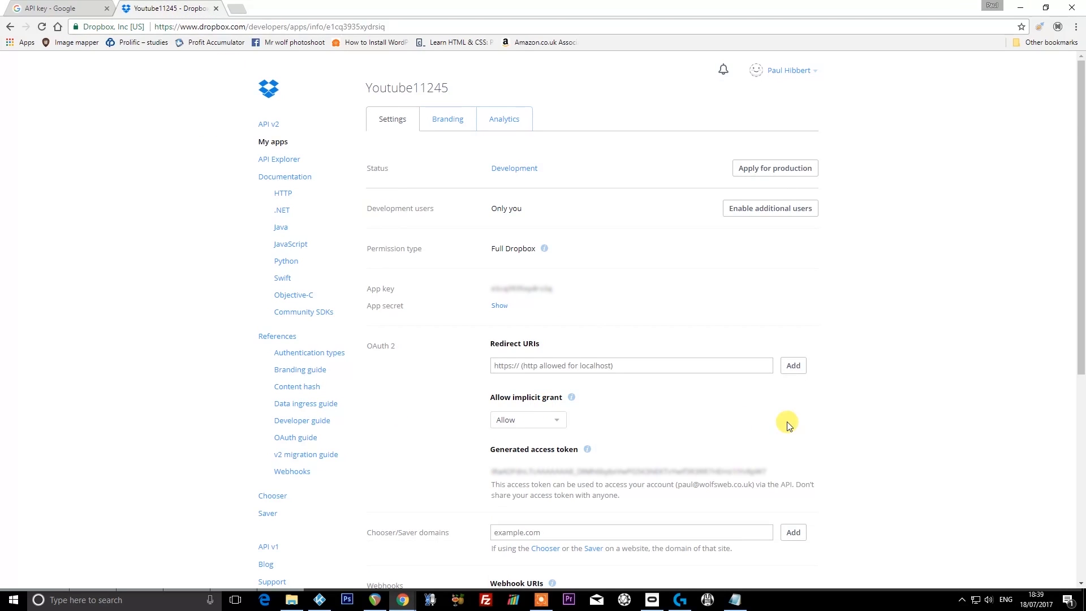
pyautogui.scroll(-3)
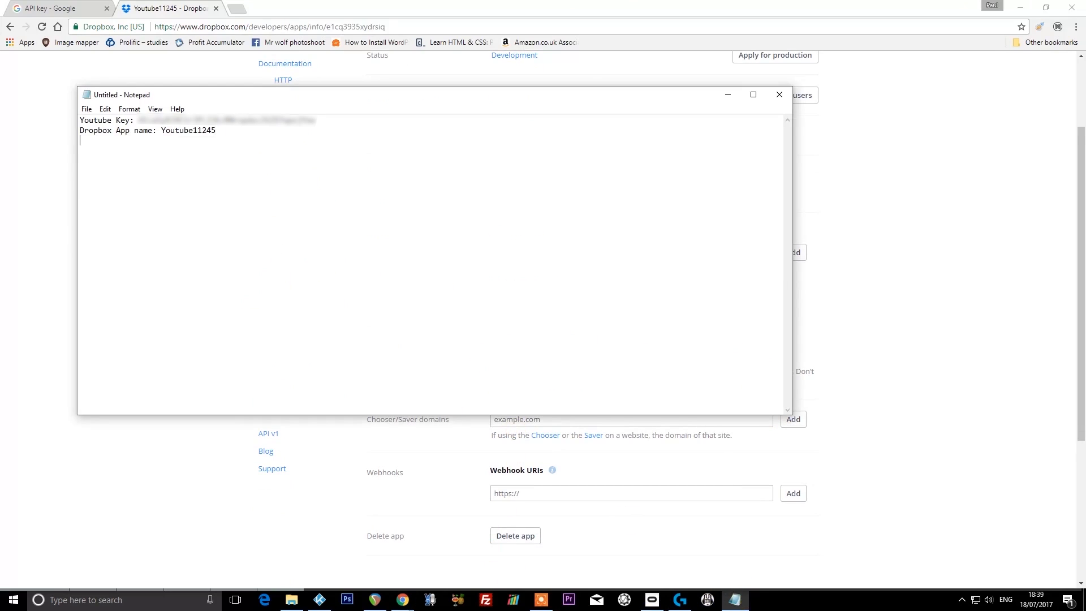
pyautogui.write('Dropbox access token:')
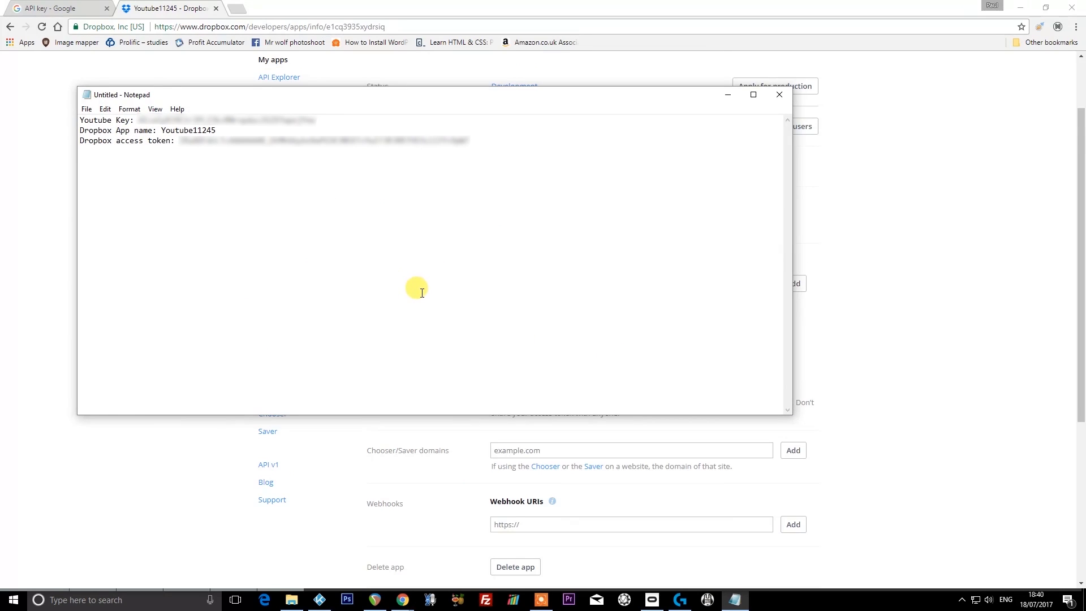
pyautogui.moveTo(250, 181)
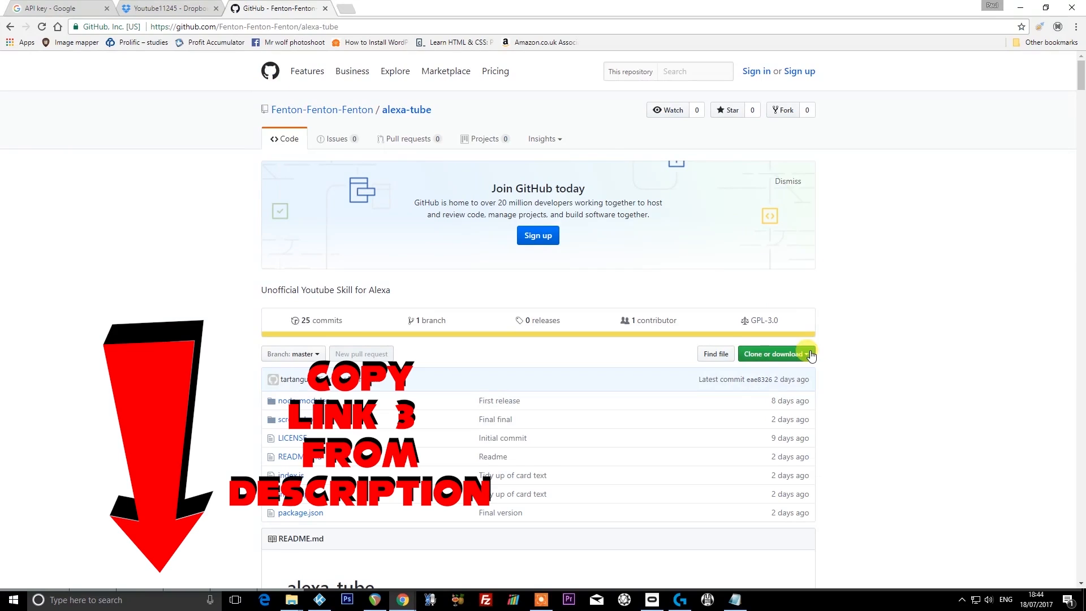
# - Download the alexa-tube repository as alexa-tube-master.zip and minimize the browser
pyautogui.click(773, 353)
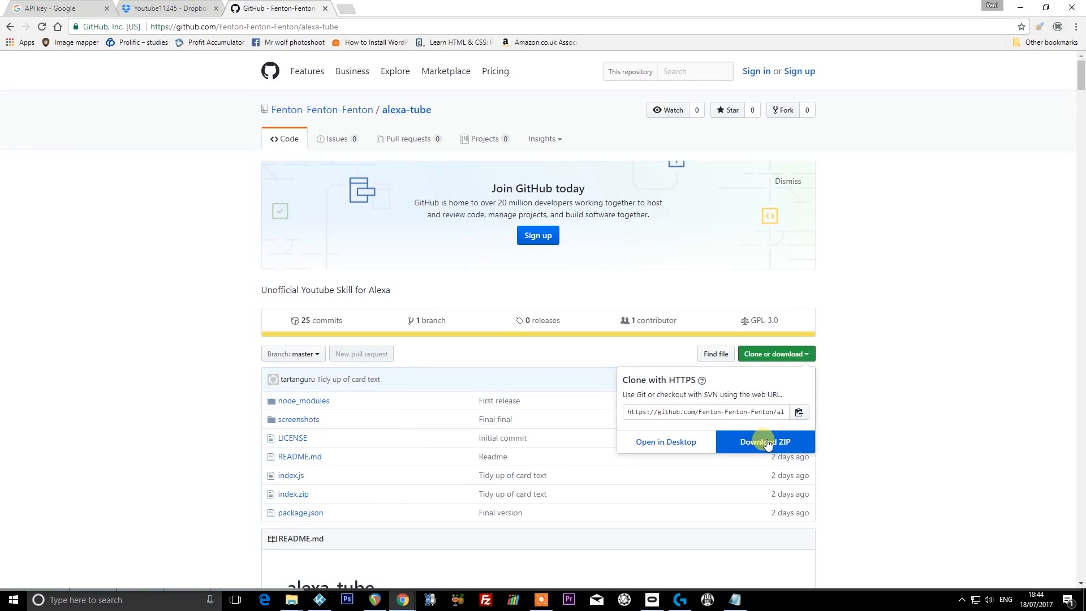
pyautogui.click(765, 442)
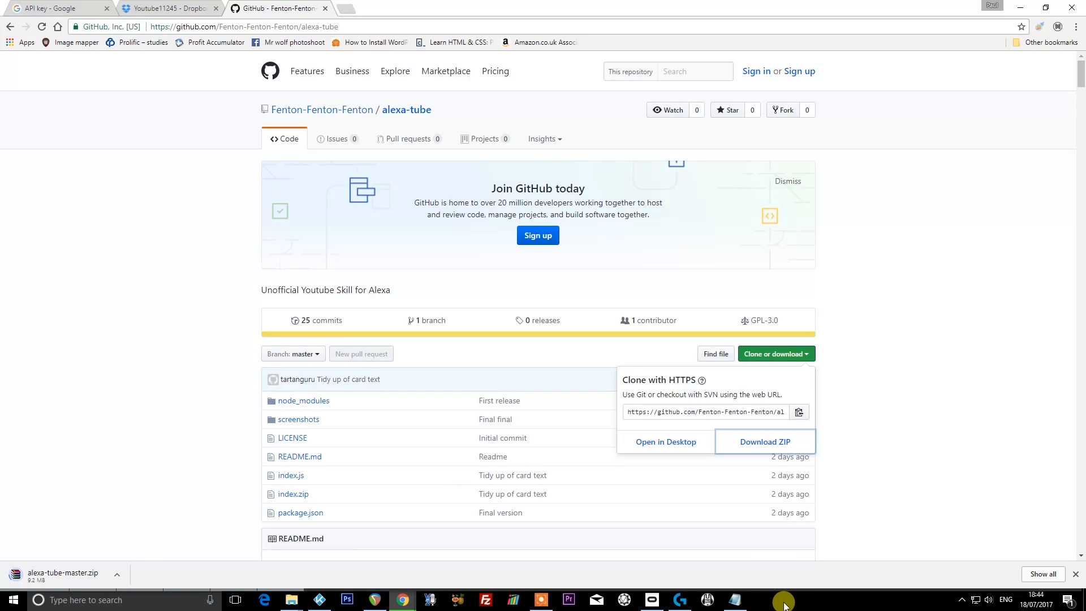
pyautogui.click(784, 600)
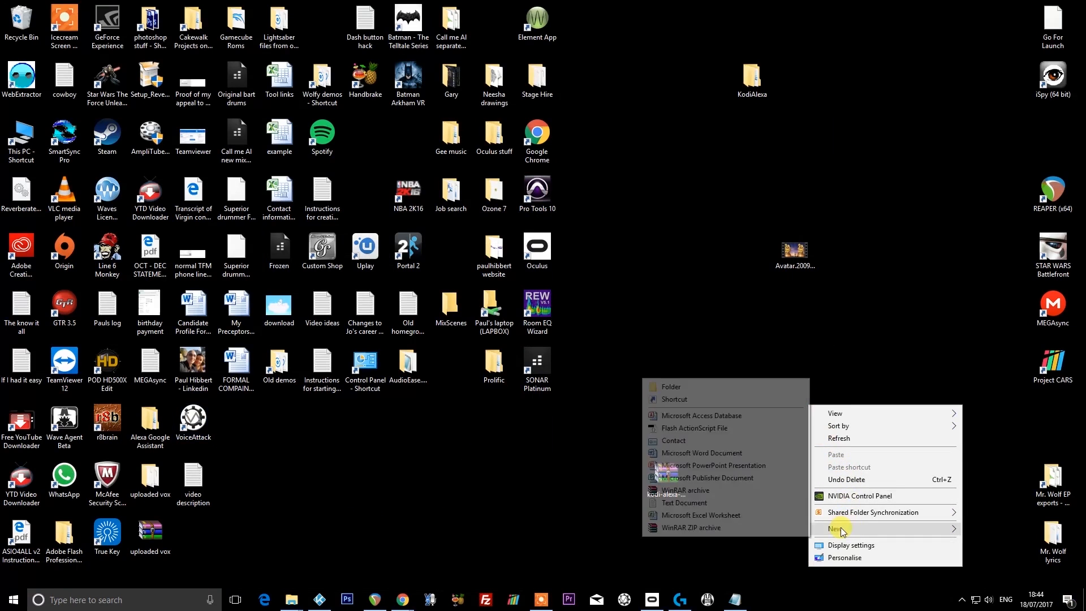
# - Make a YoutubeSkill desktop folder and extract alexa-tube-master.zip inside it
pyautogui.click(669, 386)
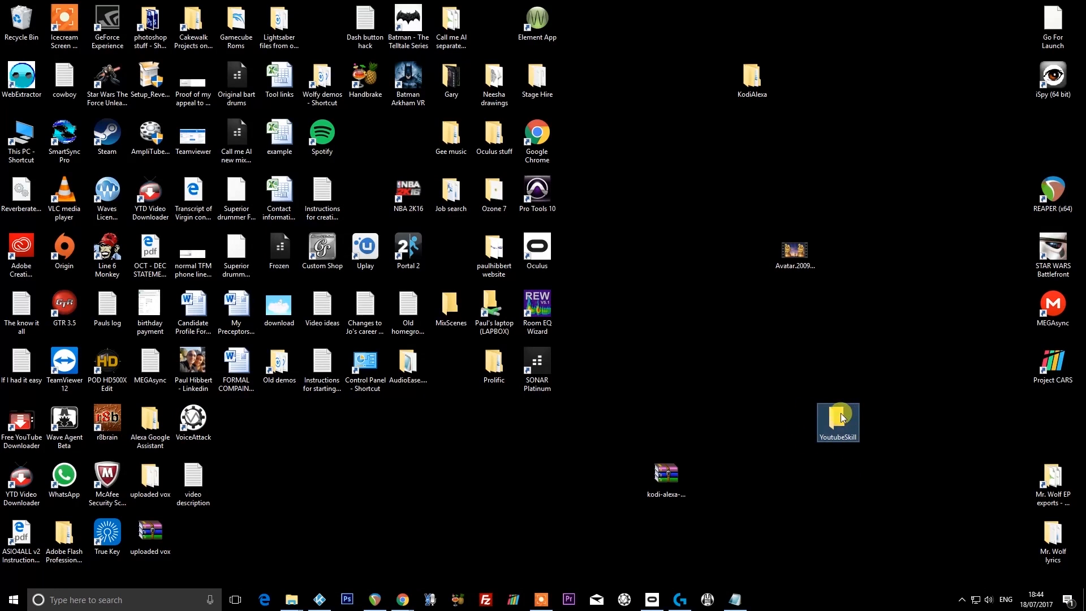
pyautogui.doubleClick(837, 418)
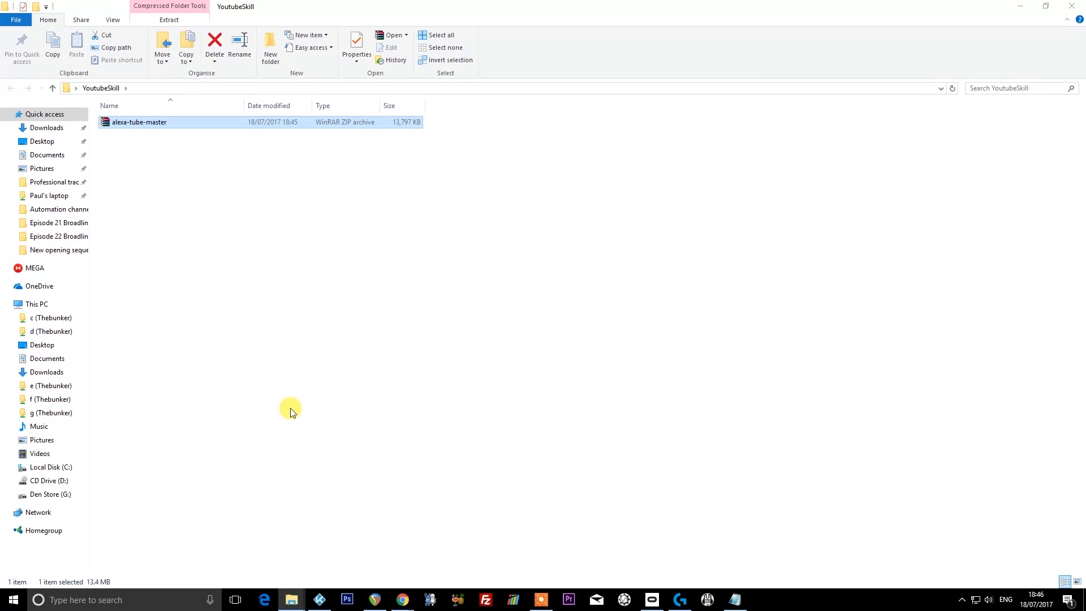
pyautogui.rightClick(138, 122)
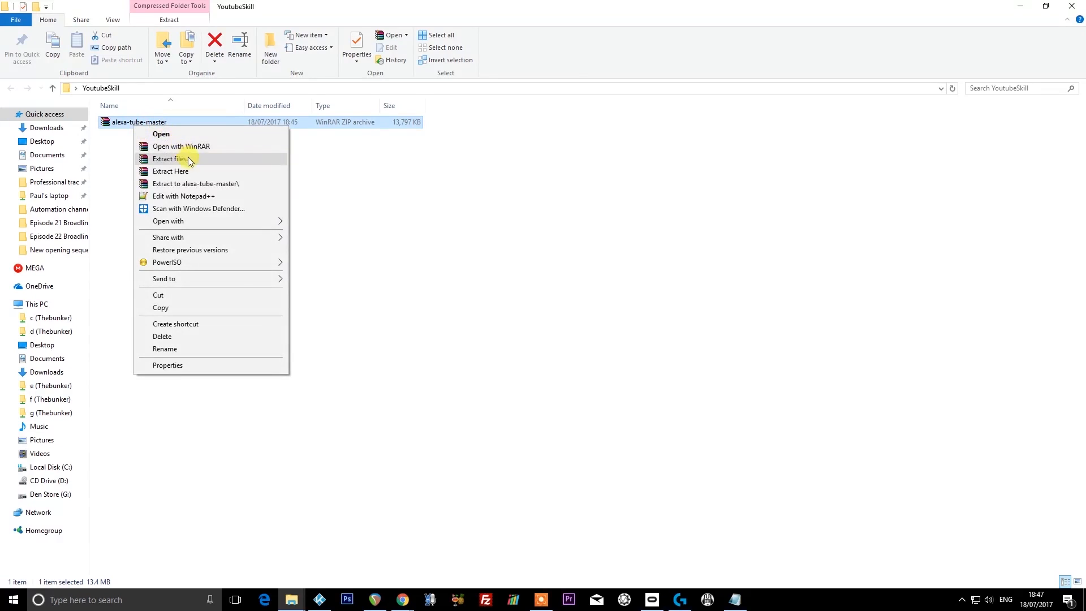
pyautogui.click(168, 158)
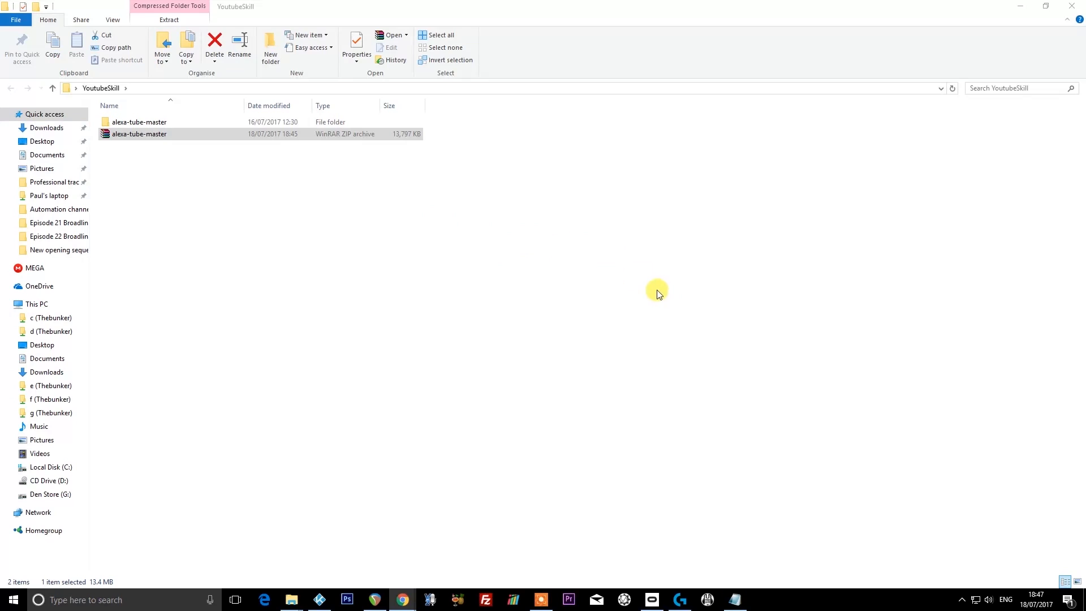
pyautogui.moveTo(410, 600)
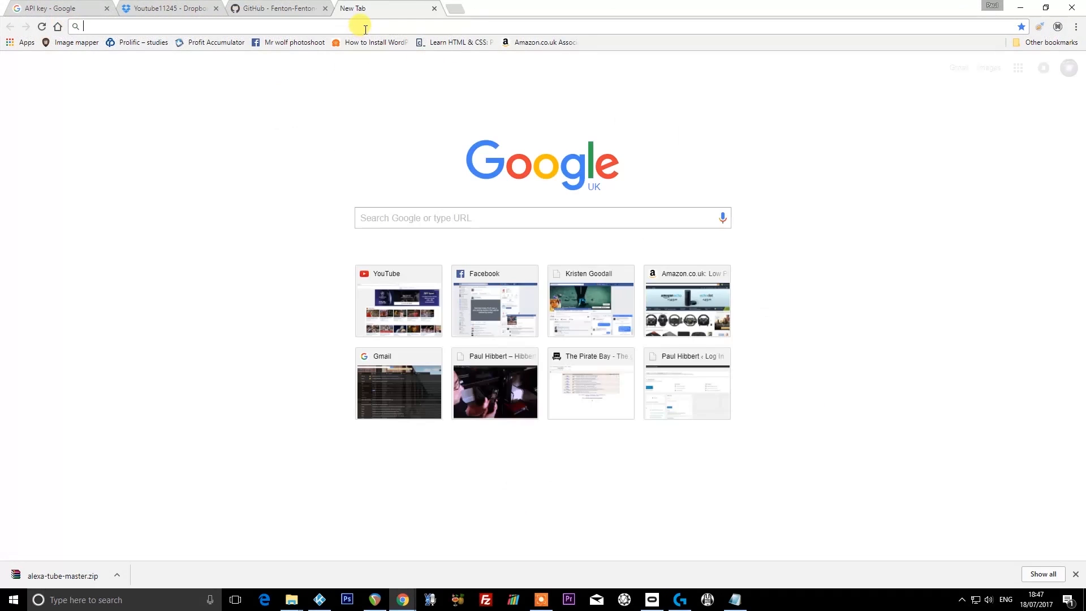
# - Go to aws.amazon.com and sign in to the AWS Management Console
pyautogui.write('http://aws.amazon.com/')
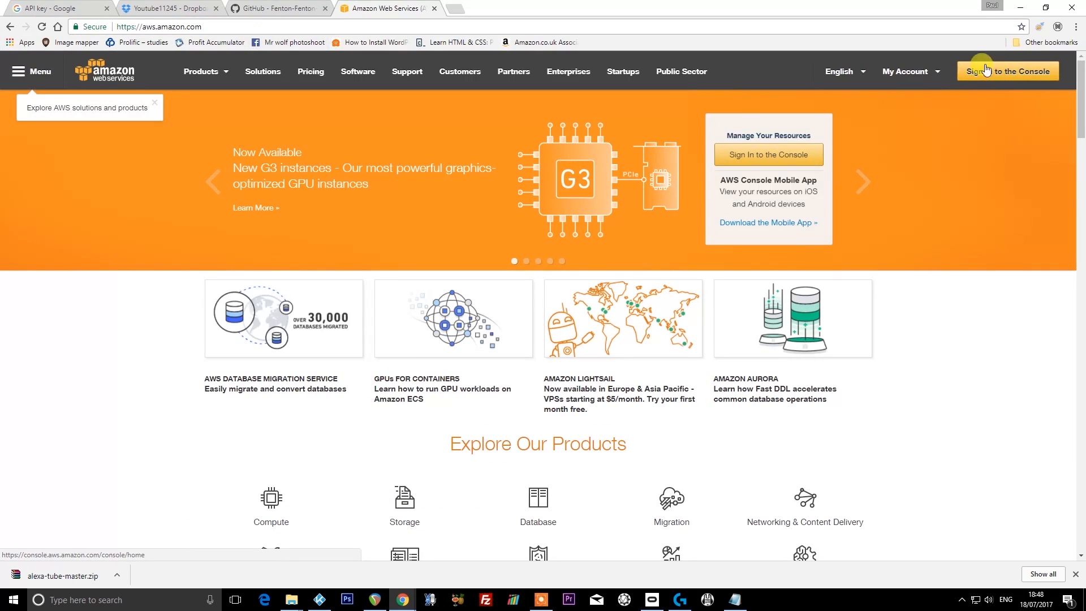
pyautogui.click(1008, 71)
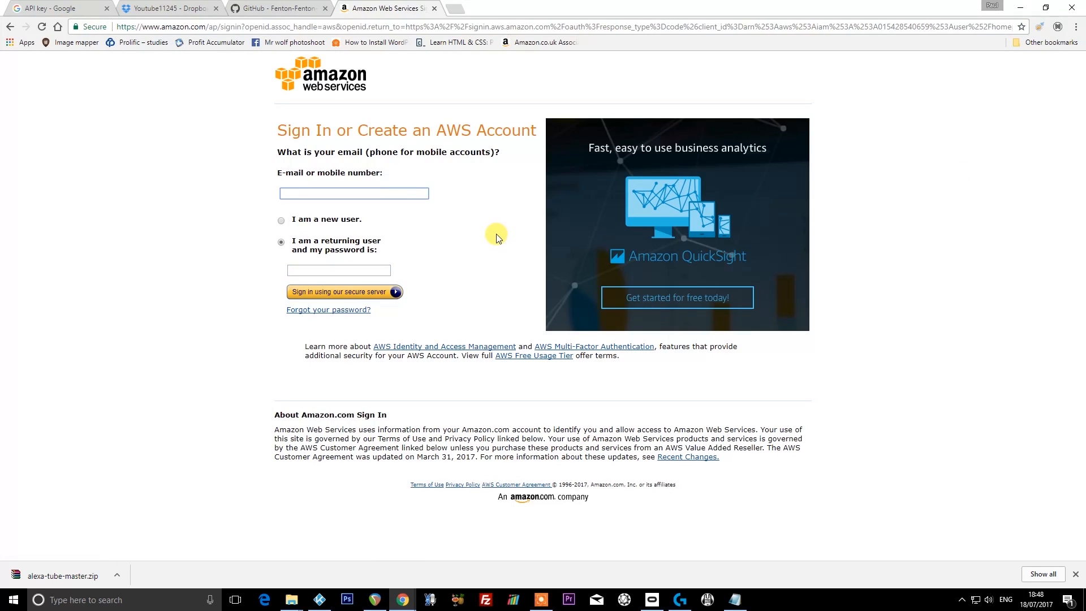
pyautogui.click(354, 194)
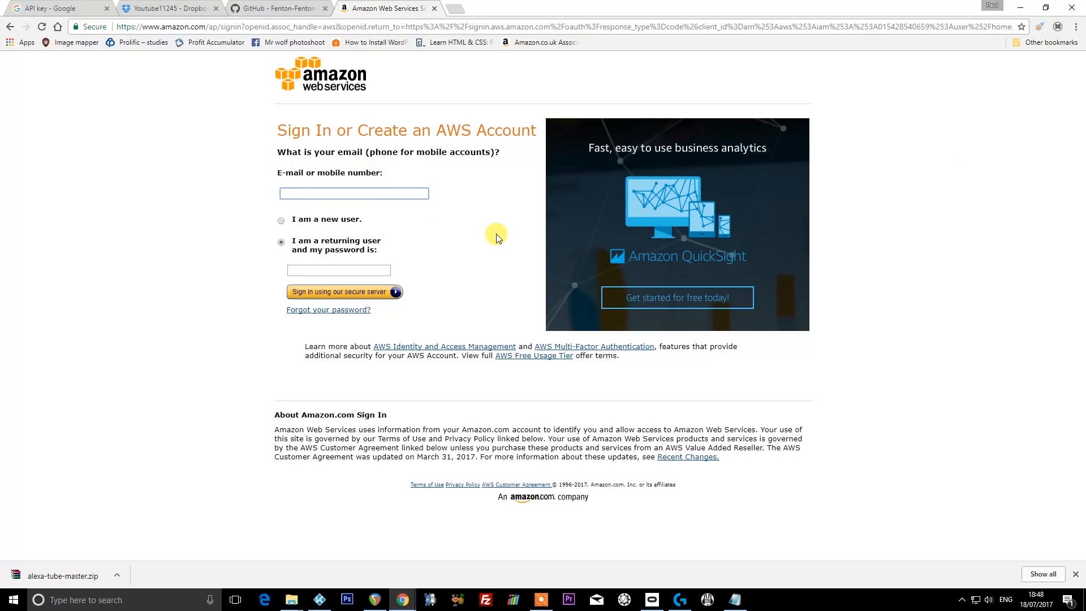
pyautogui.write('password')
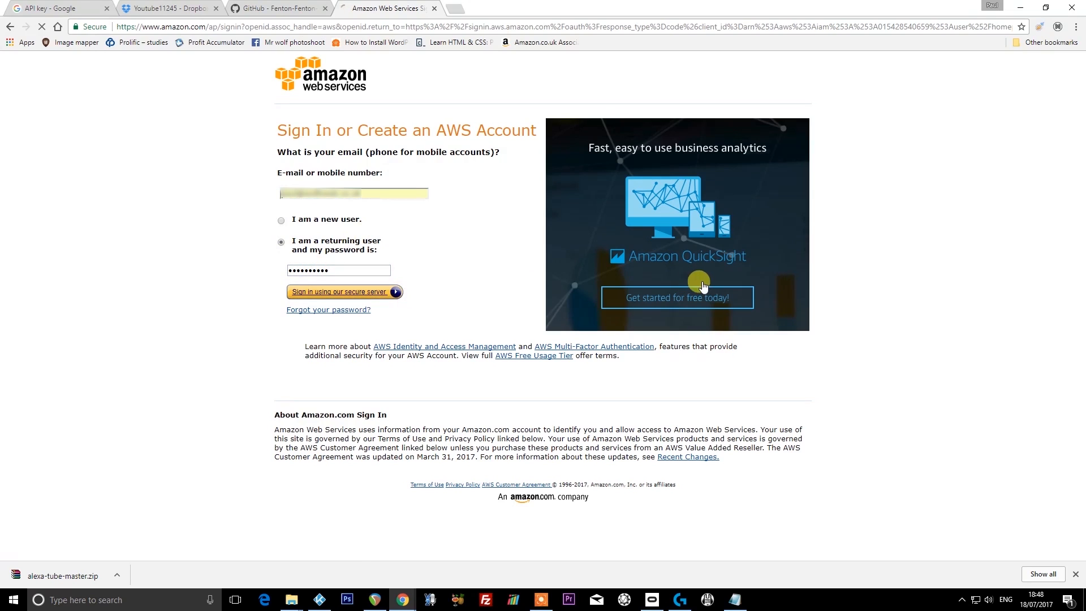
pyautogui.click(339, 291)
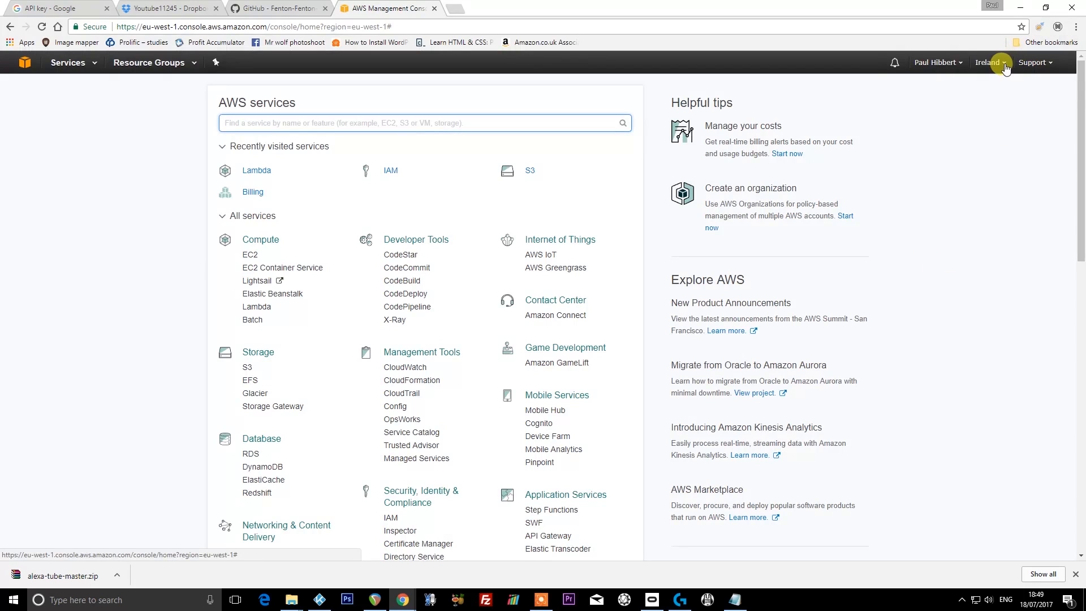
# - Keep the console region set to EU (Ireland) and show all AWS services
pyautogui.click(988, 62)
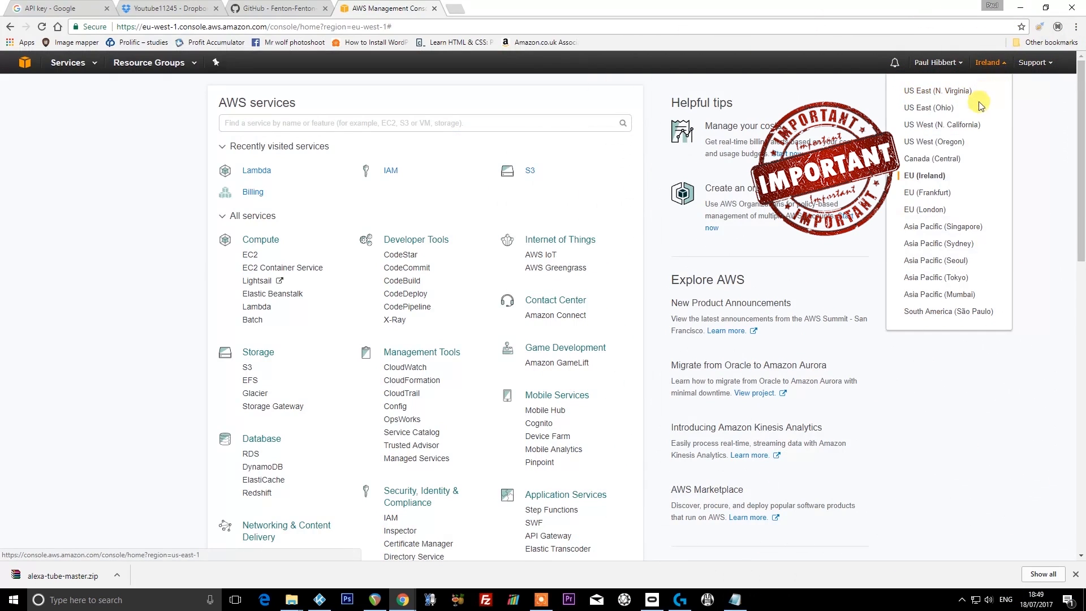
pyautogui.moveTo(940, 176)
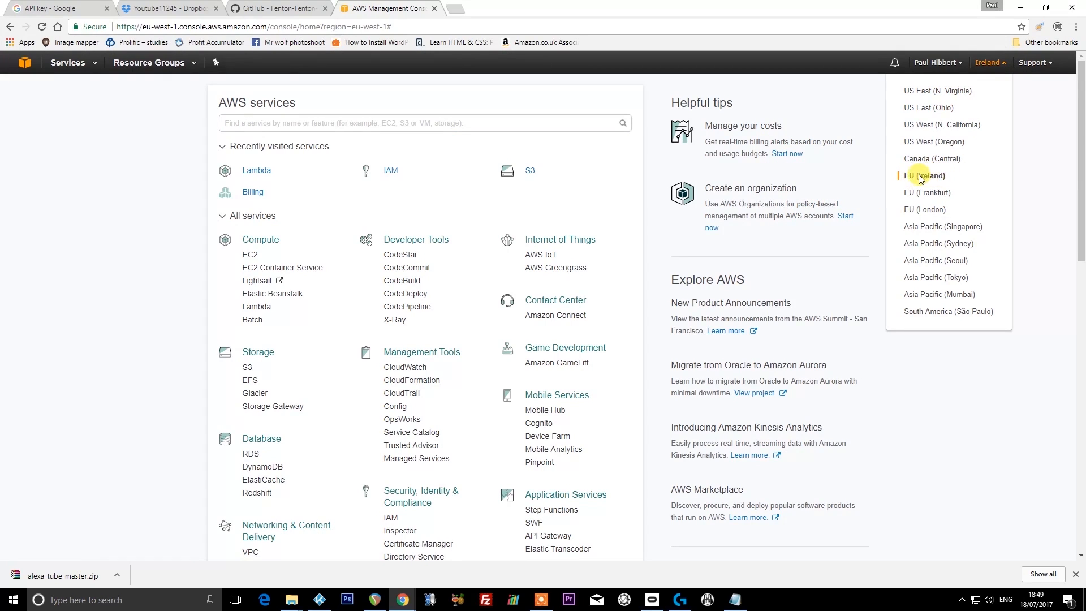
pyautogui.moveTo(939, 91)
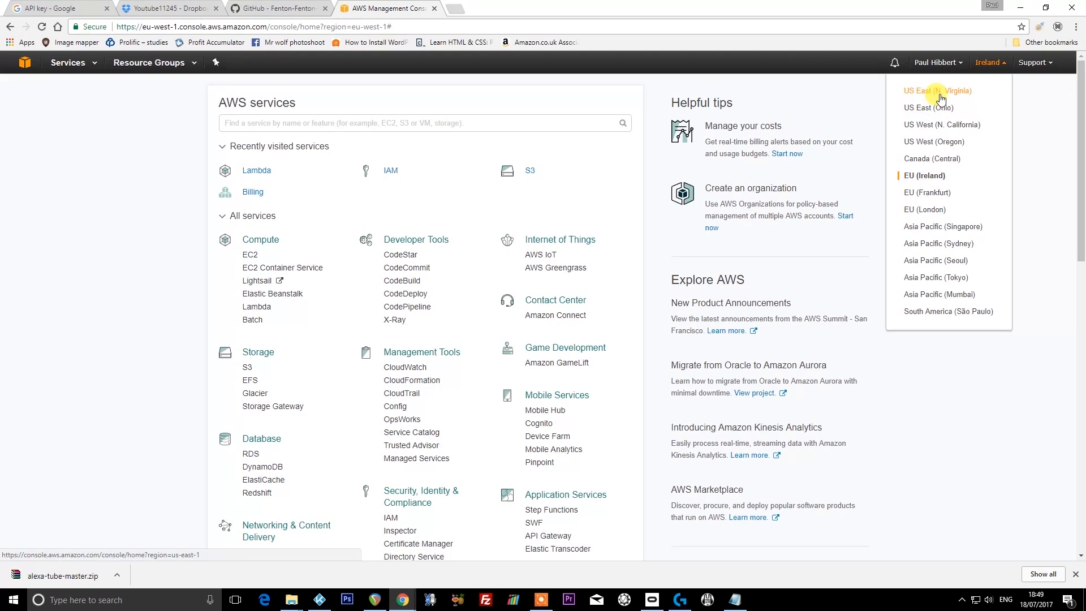
pyautogui.moveTo(952, 106)
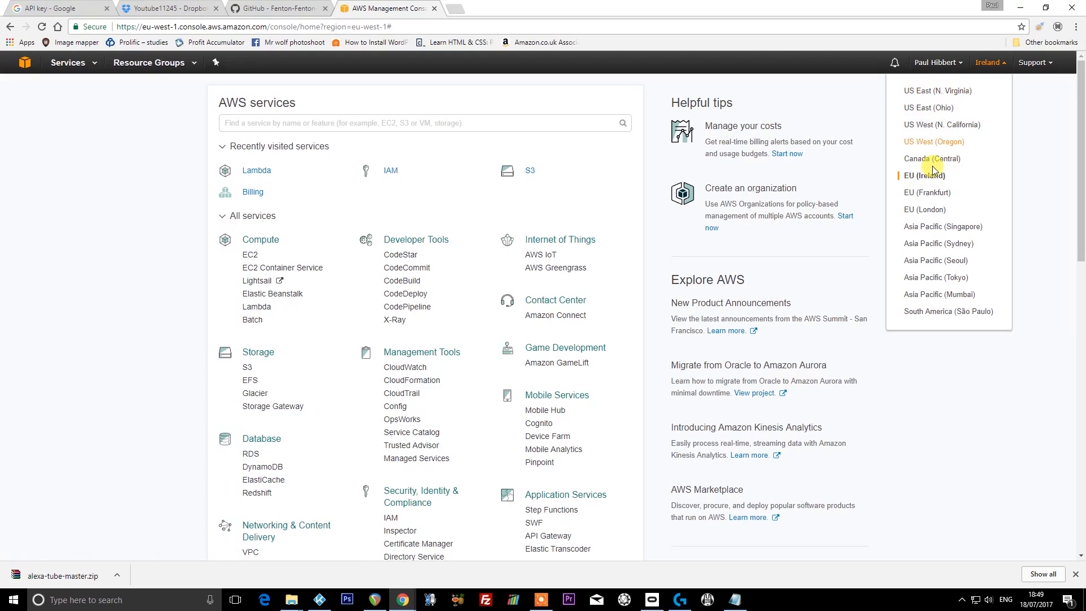
pyautogui.click(965, 407)
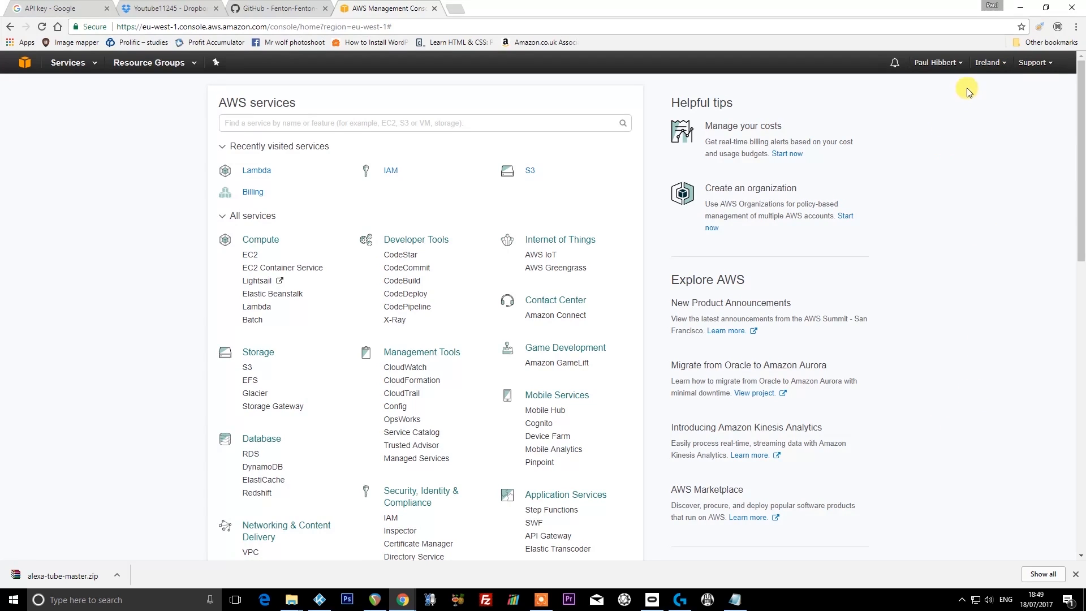
pyautogui.click(990, 63)
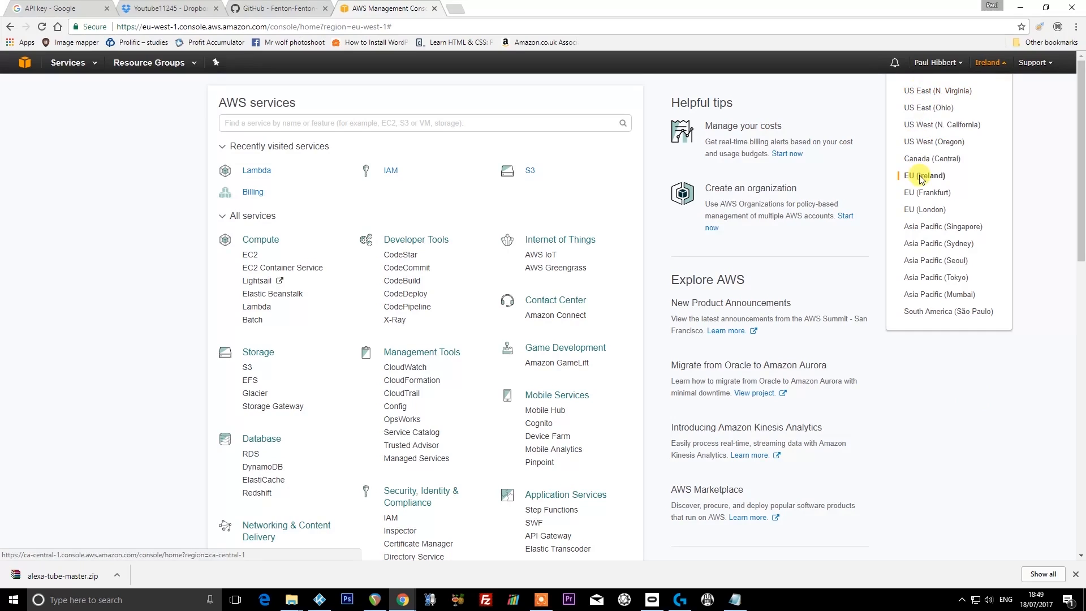
pyautogui.moveTo(937, 91)
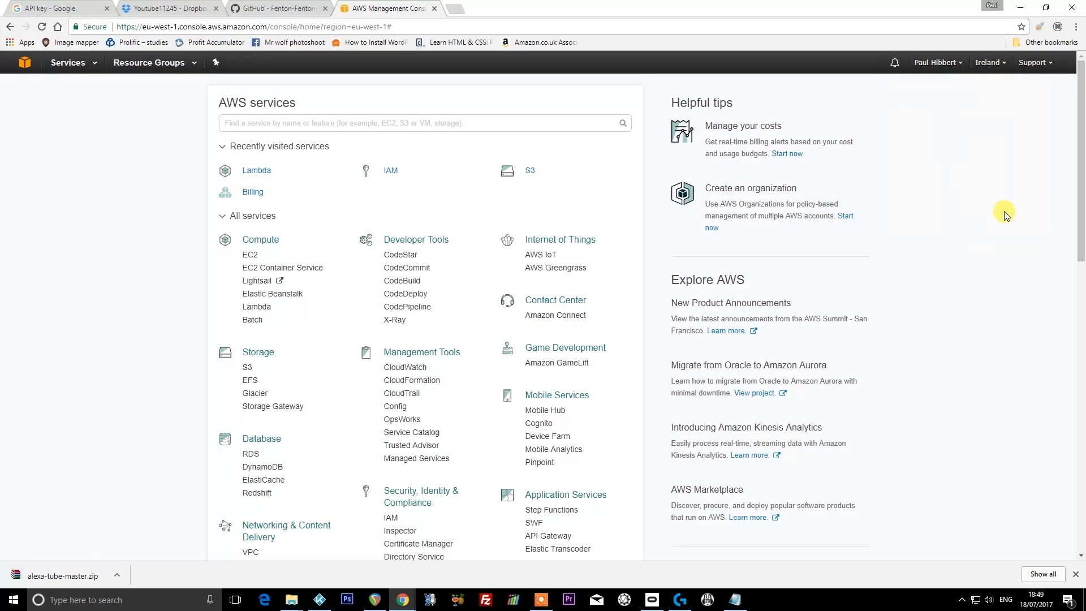
pyautogui.click(67, 62)
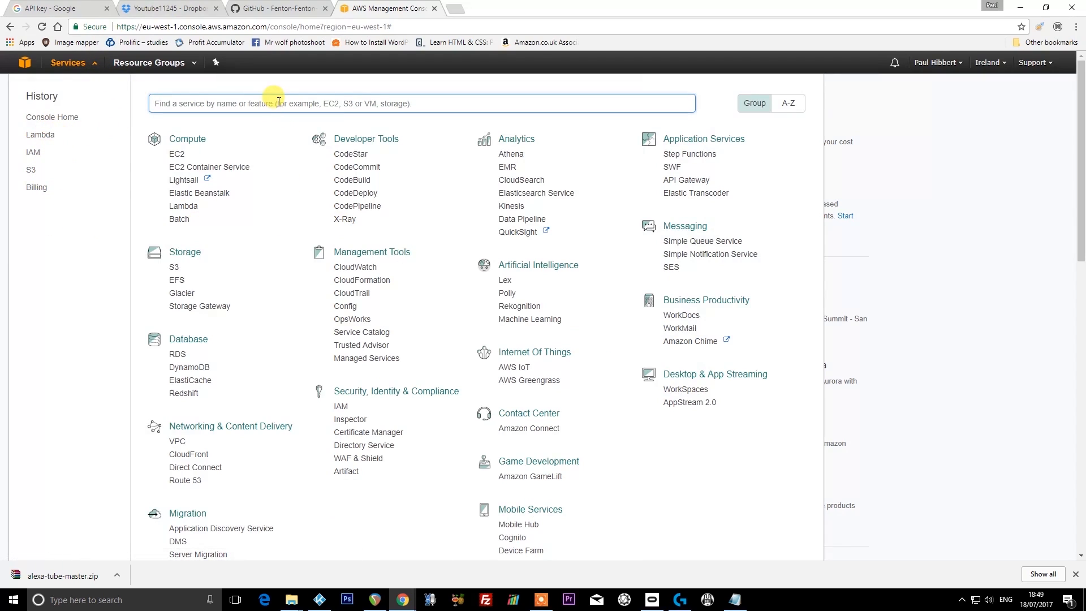
# - Find the Lambda service and start creating a new Lambda function
pyautogui.write('Lam')
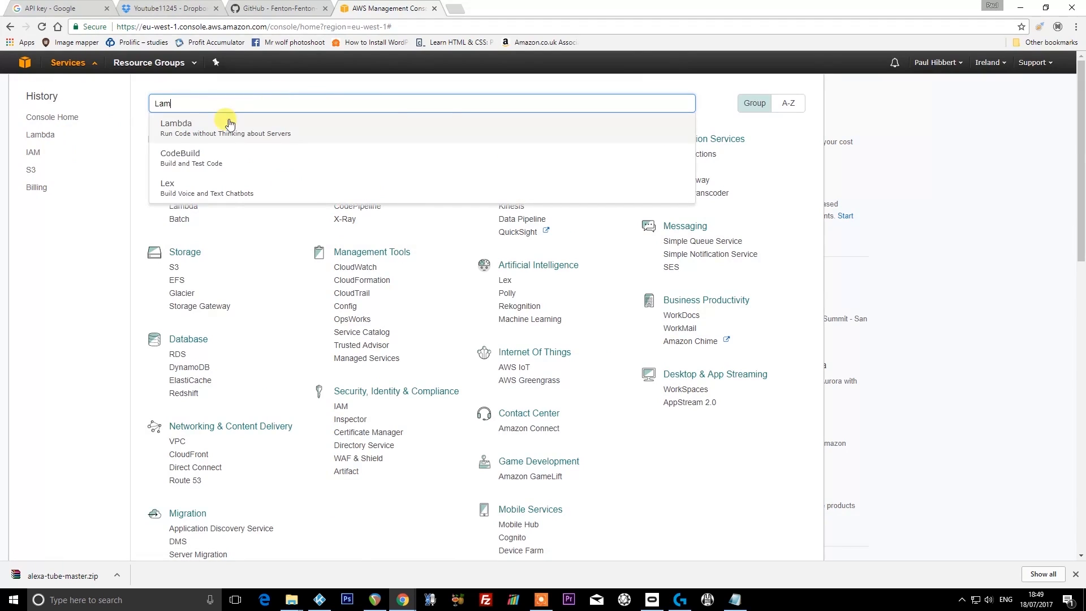
pyautogui.click(176, 124)
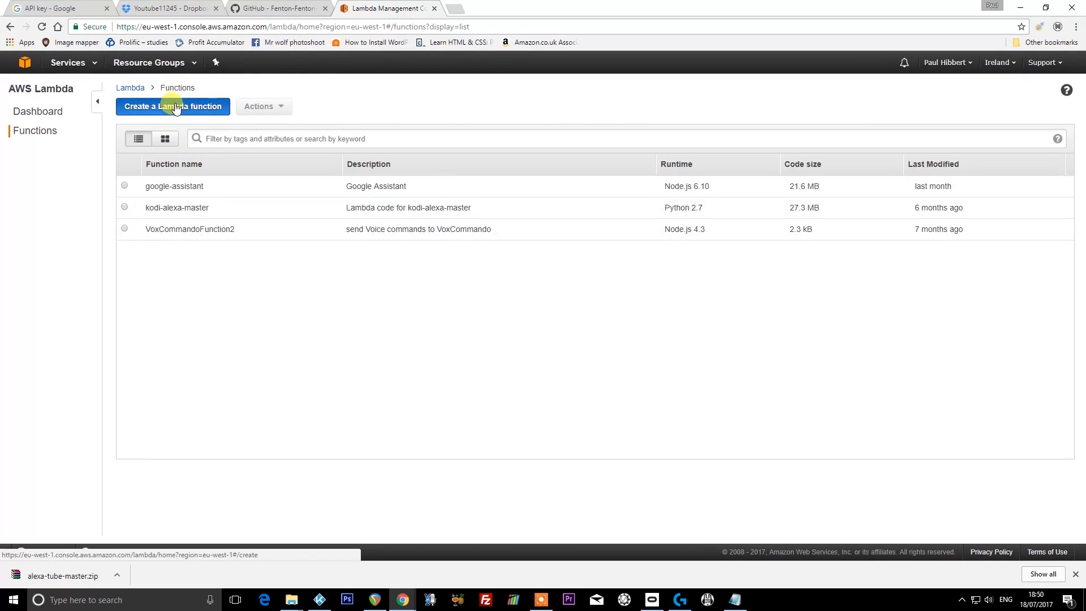
pyautogui.click(172, 105)
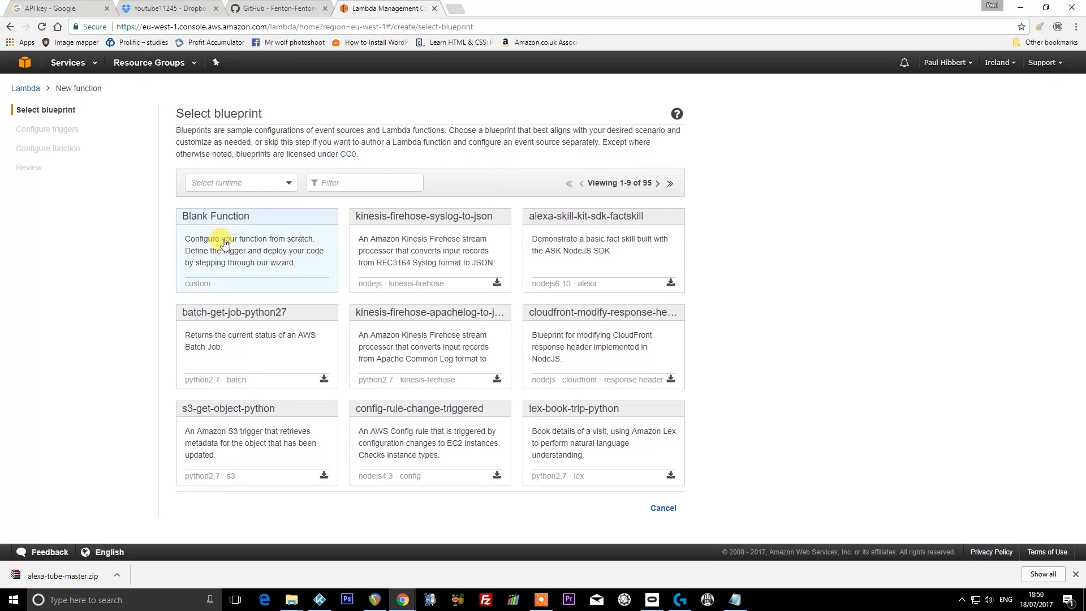
# - Start a blank Lambda function with an Alexa Skills Kit trigger and proceed to configuration
pyautogui.click(216, 216)
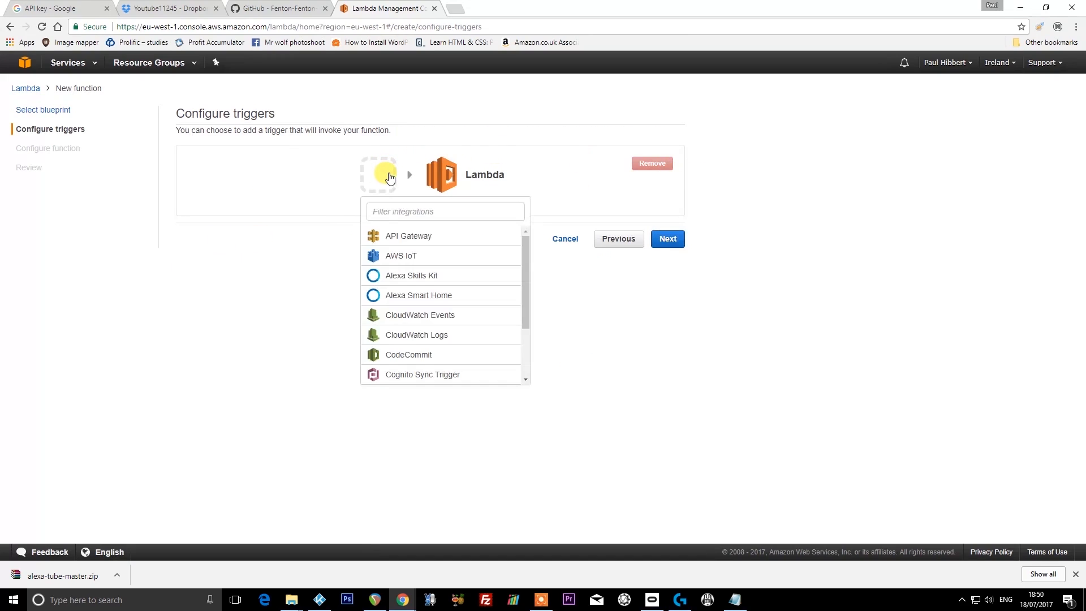
pyautogui.click(411, 275)
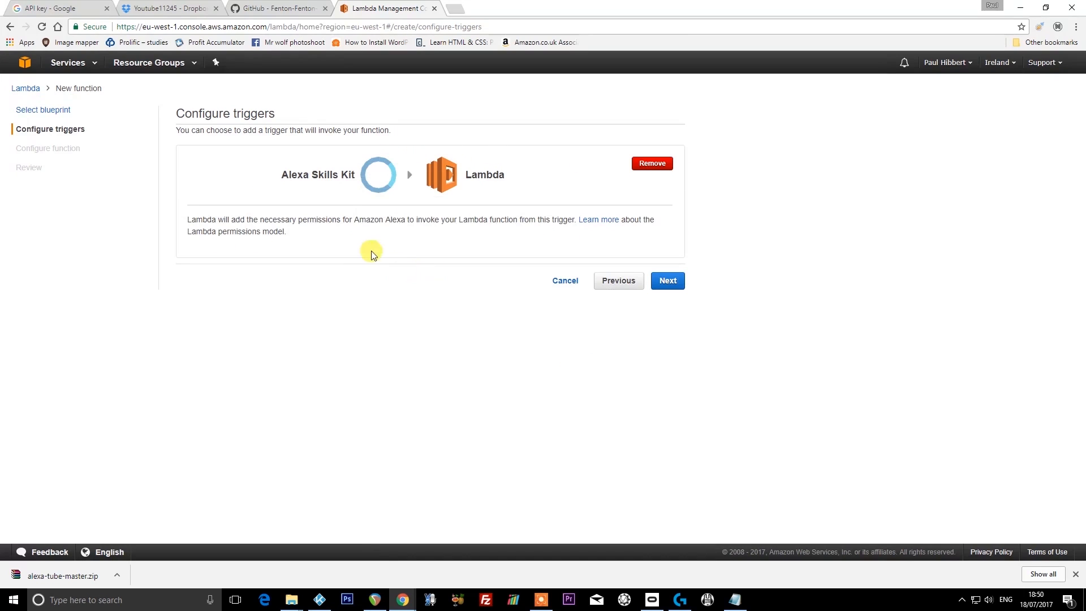
pyautogui.moveTo(318, 175)
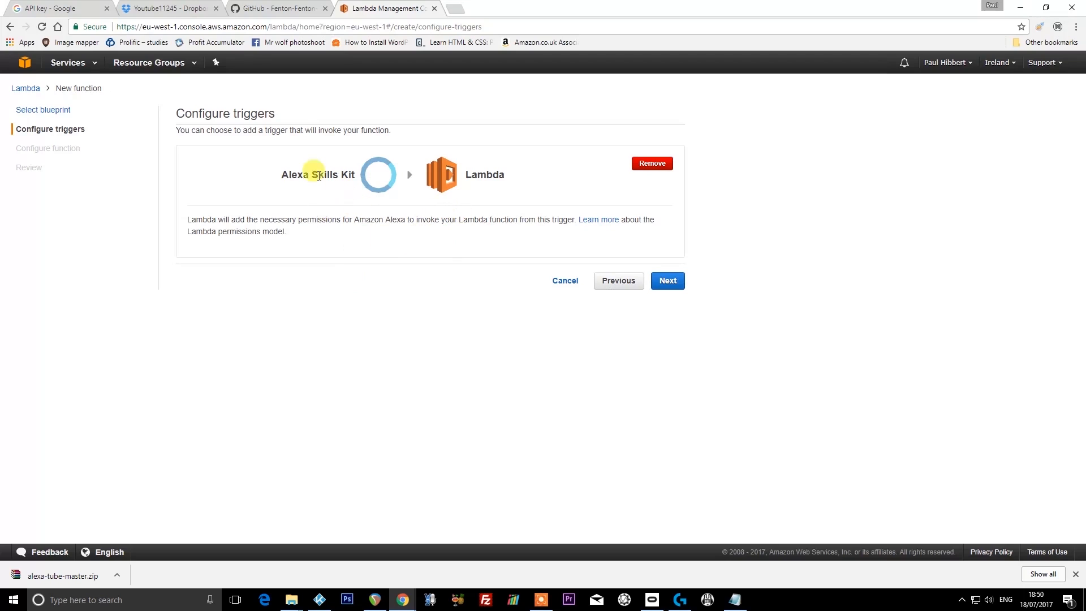
pyautogui.moveTo(449, 245)
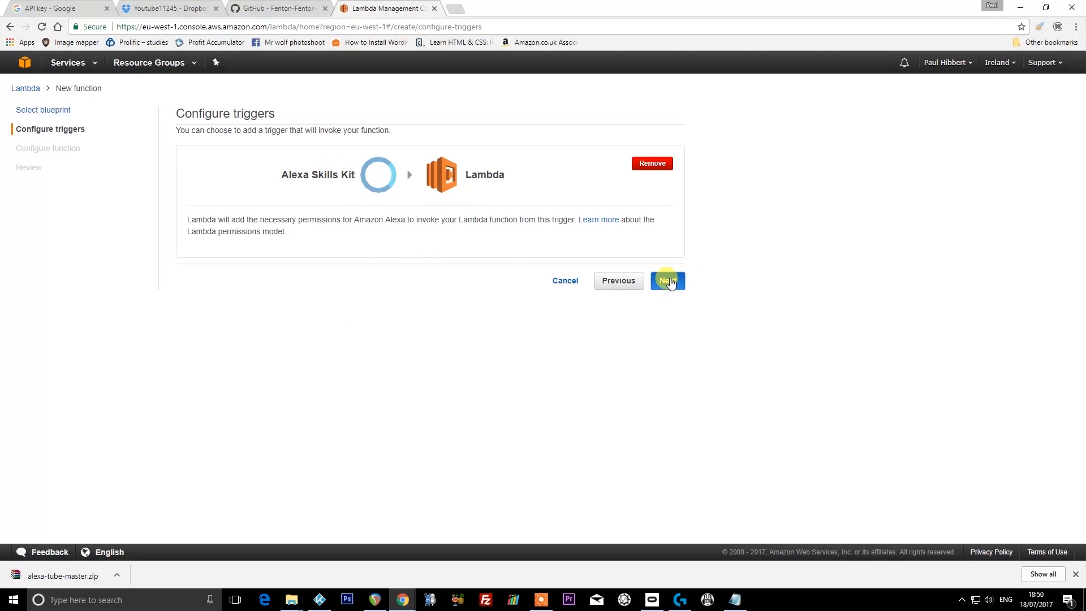
pyautogui.click(666, 281)
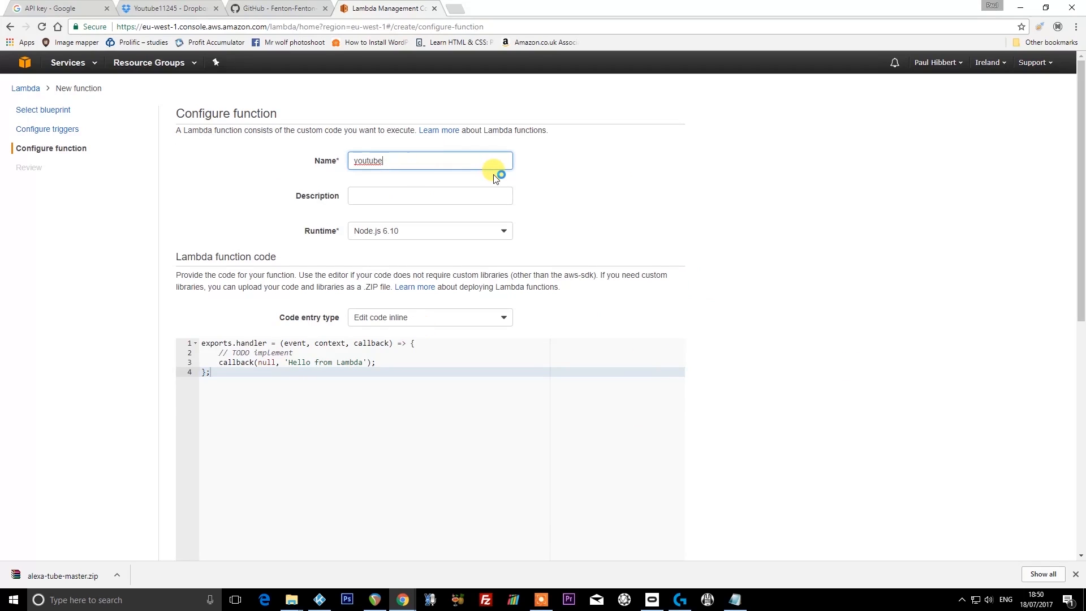
pyautogui.moveTo(358, 186)
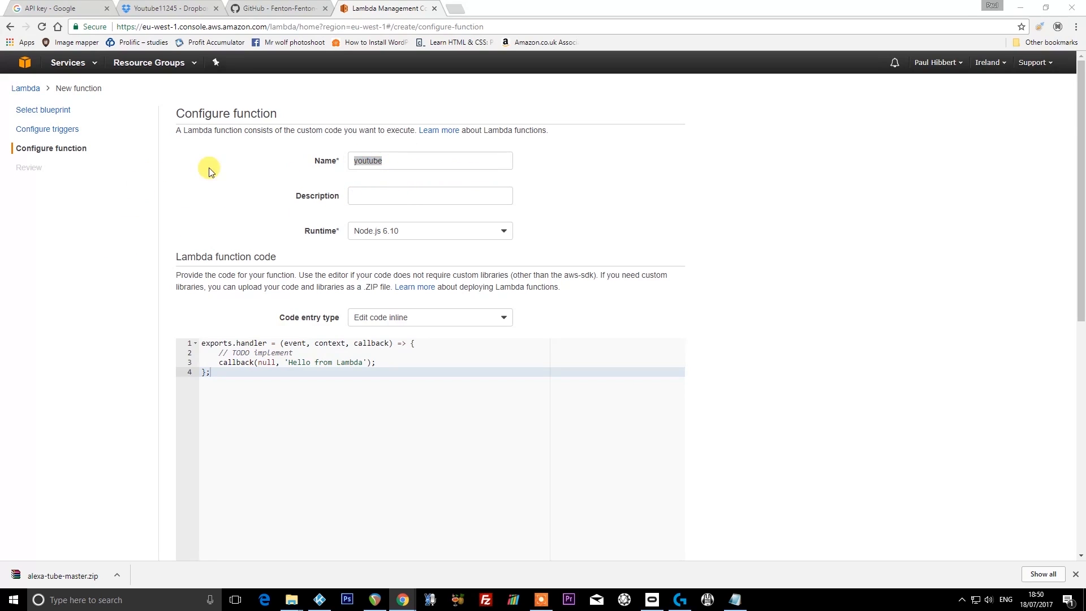
# - Enter 'Youtube' as the youtube function's description and expand the code entry type choices
pyautogui.write('Youtube')
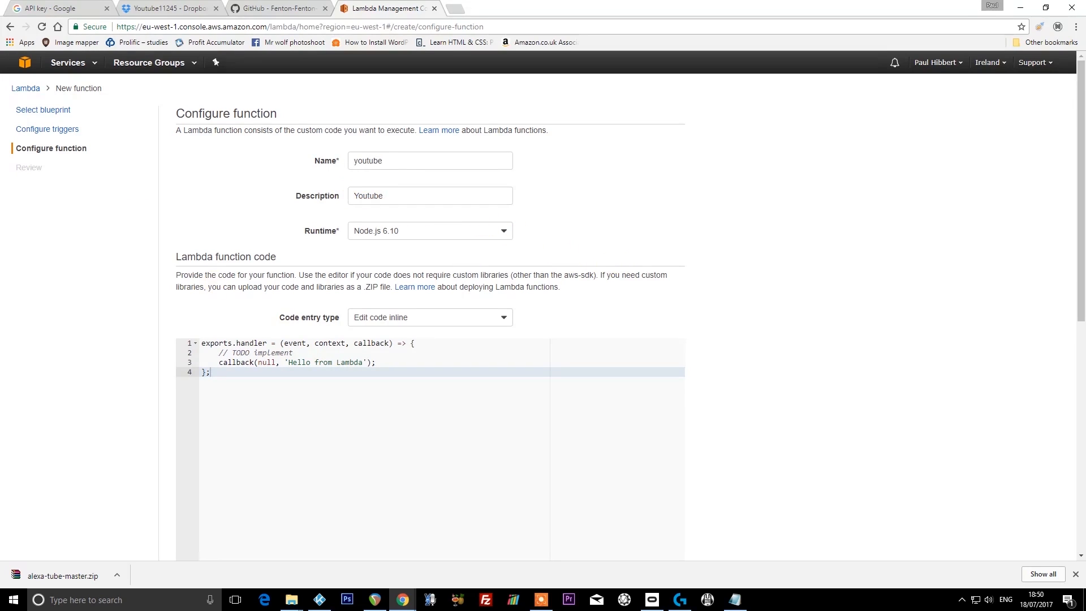
pyautogui.moveTo(438, 236)
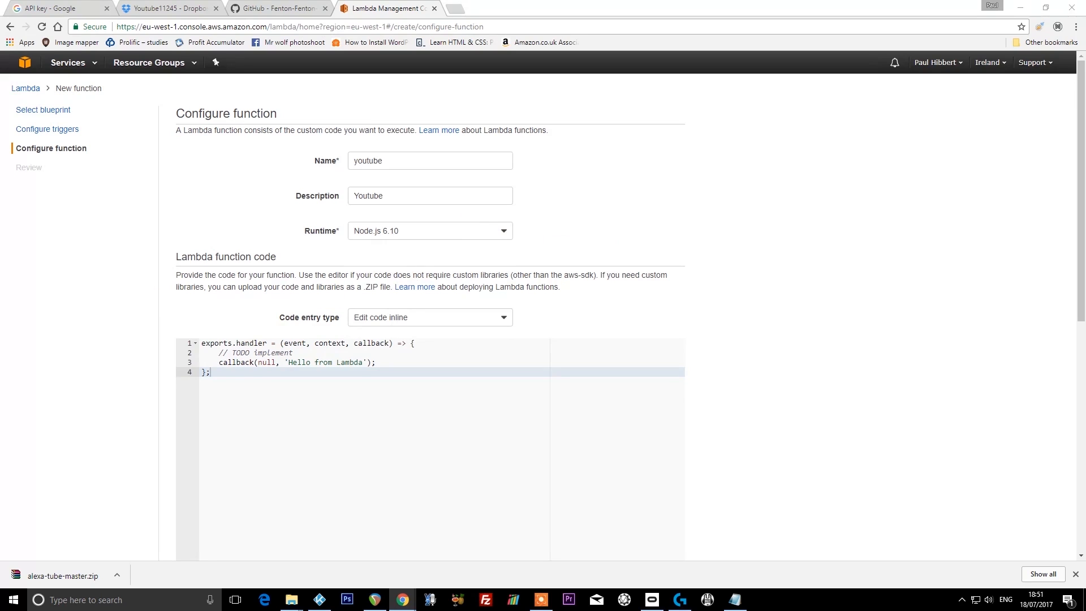
pyautogui.click(430, 317)
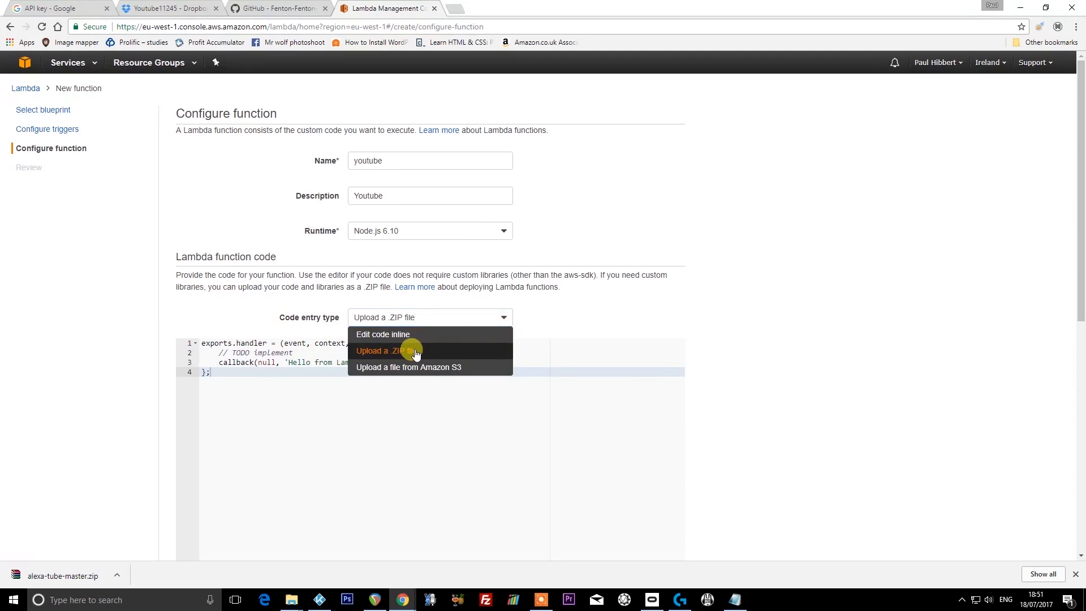
# - Switch code entry to Upload a .ZIP file and browse into the YoutubeSkill folder
pyautogui.click(380, 351)
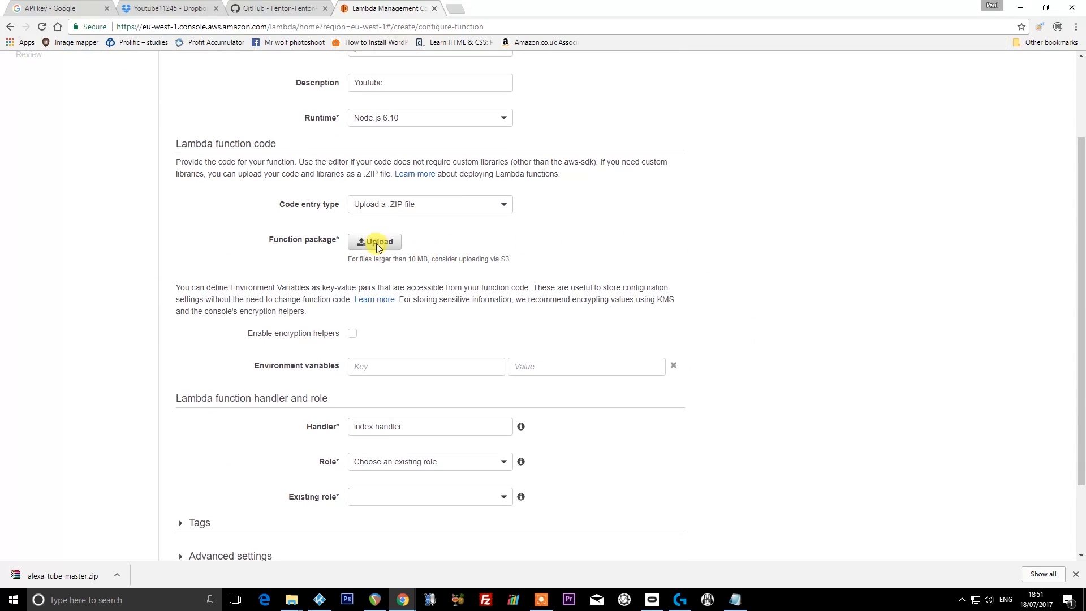
pyautogui.click(375, 241)
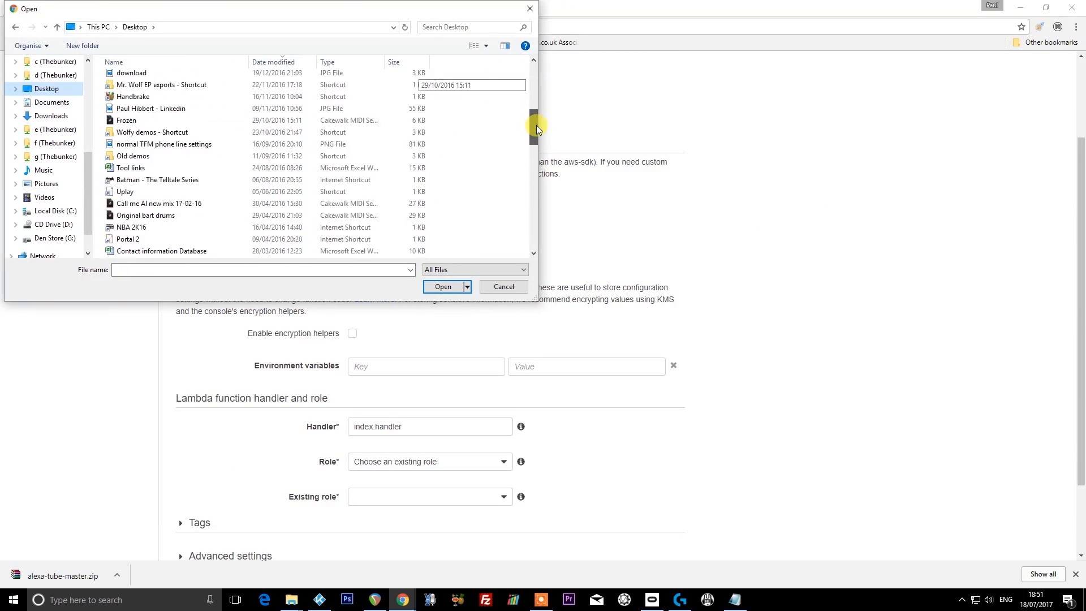
pyautogui.moveTo(537, 129); pyautogui.dragTo(537, 183)
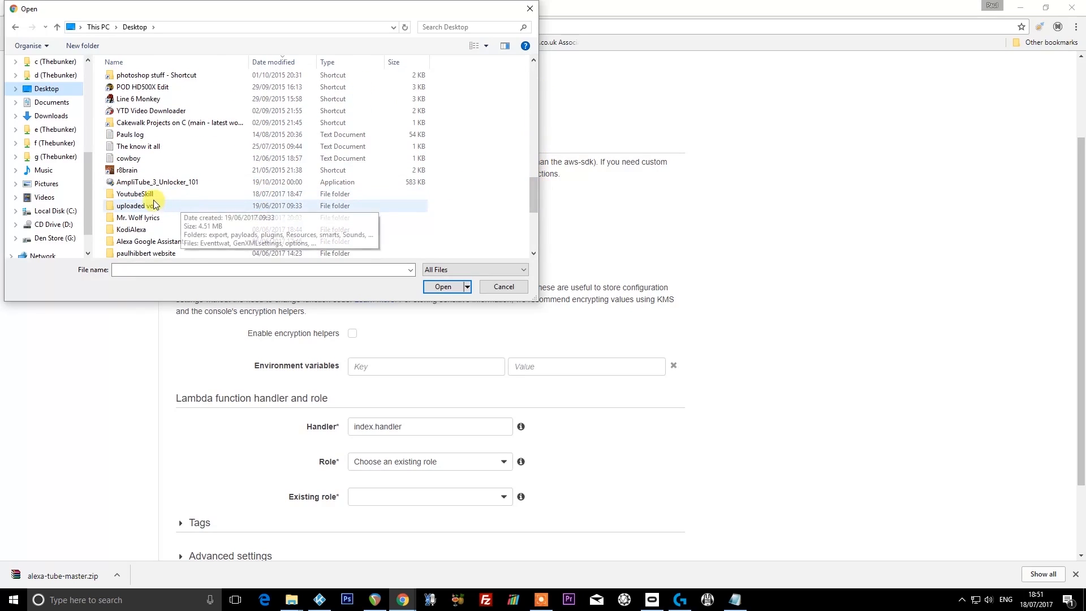
pyautogui.doubleClick(130, 195)
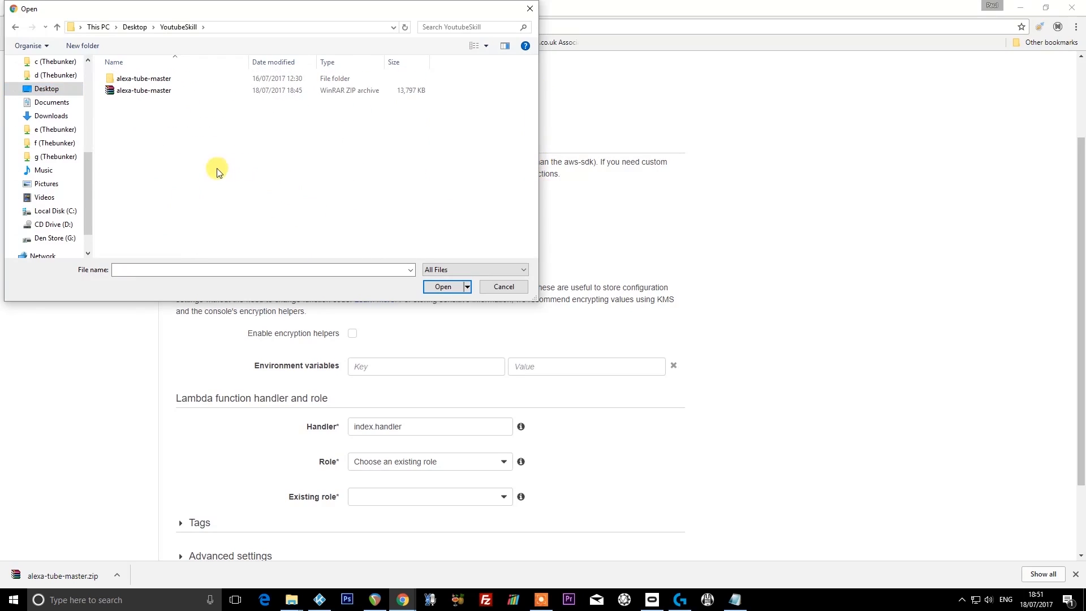
pyautogui.moveTo(173, 112)
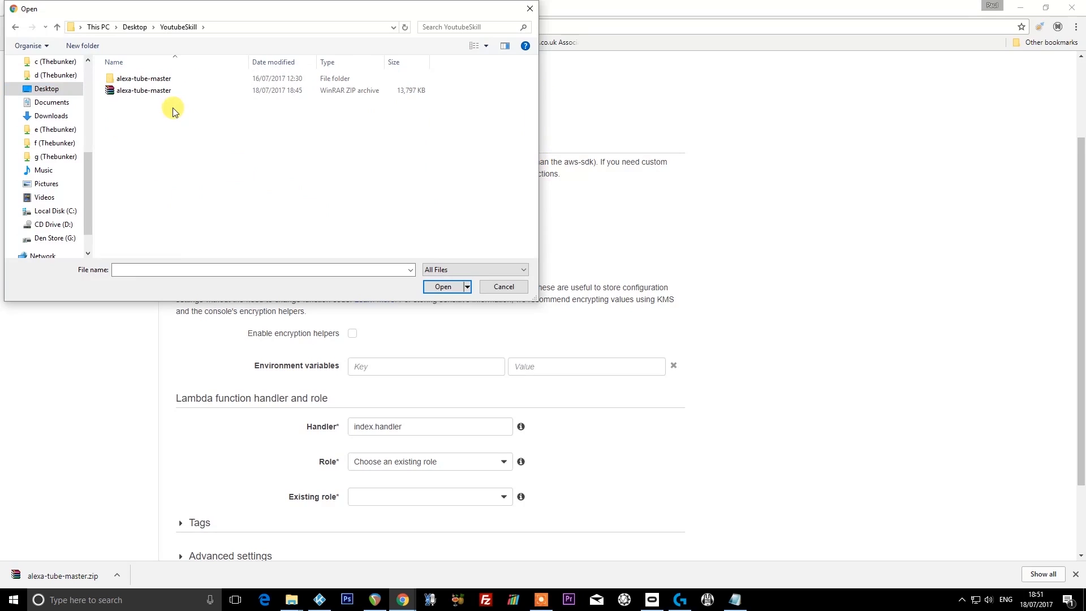
# - Pick index.zip from the alexa-tube-master folder as the code package
pyautogui.click(143, 90)
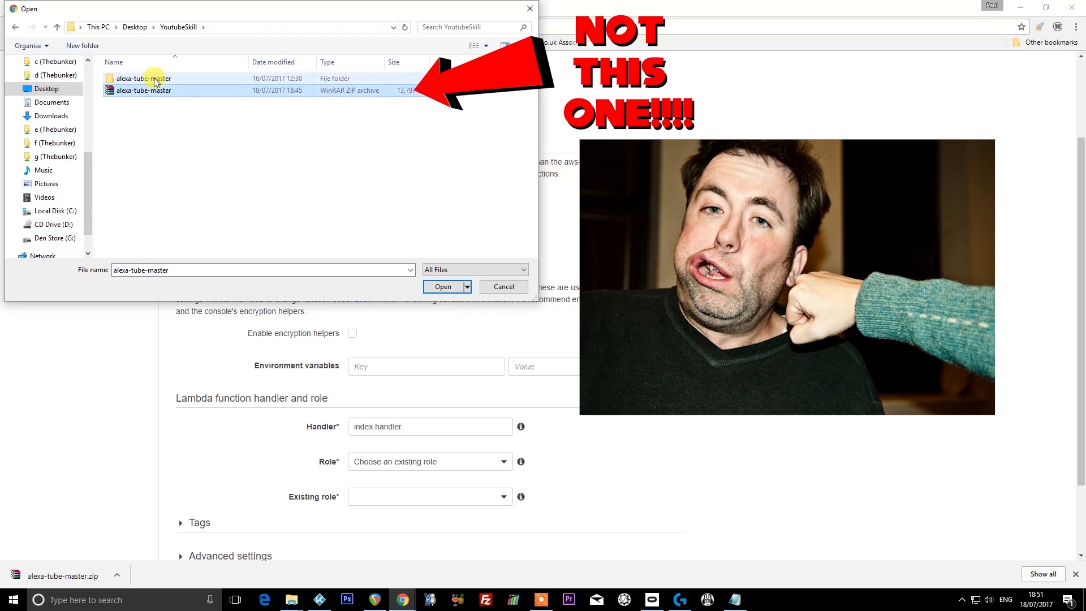
pyautogui.moveTo(144, 78)
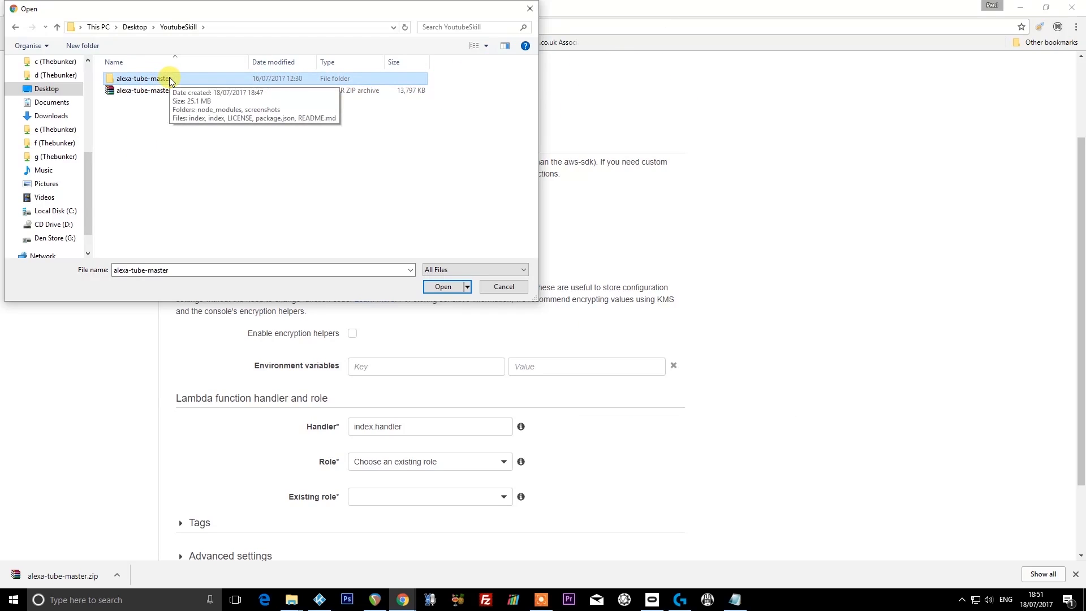
pyautogui.moveTo(136, 78)
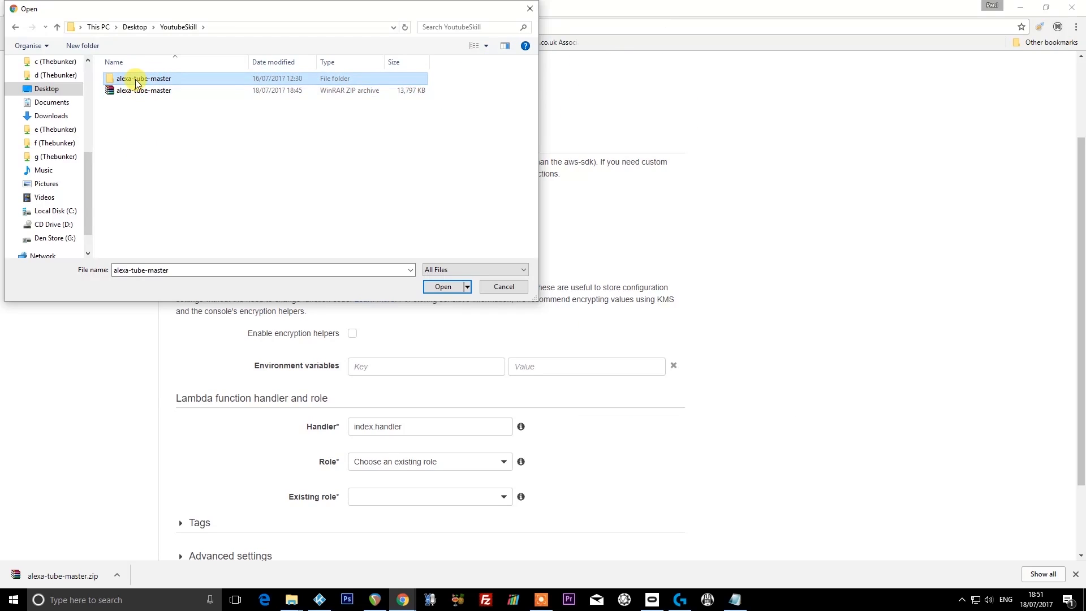
pyautogui.doubleClick(143, 79)
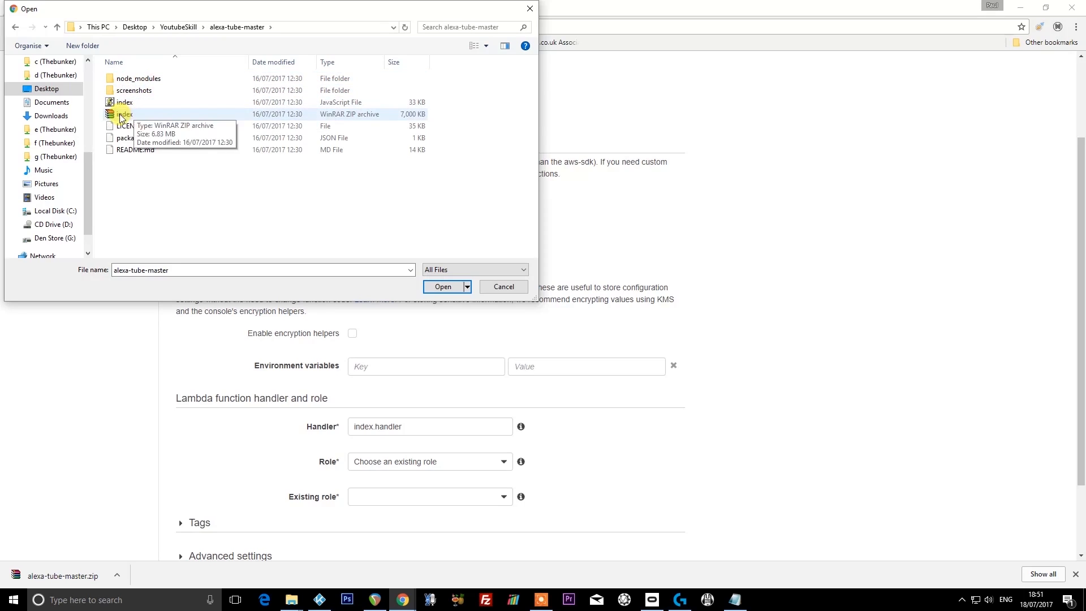
pyautogui.click(57, 27)
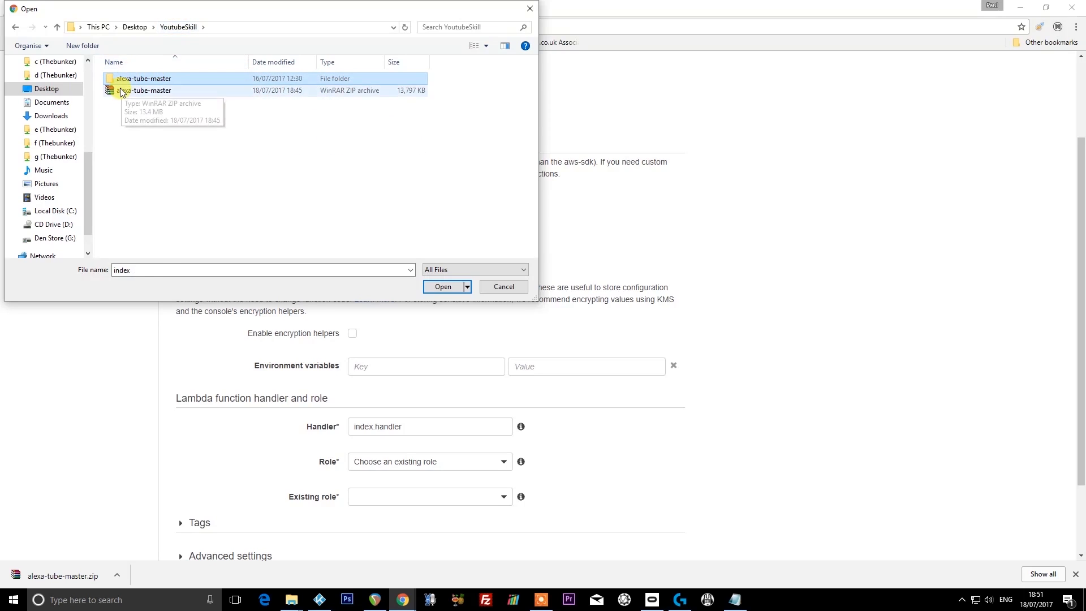
pyautogui.click(142, 90)
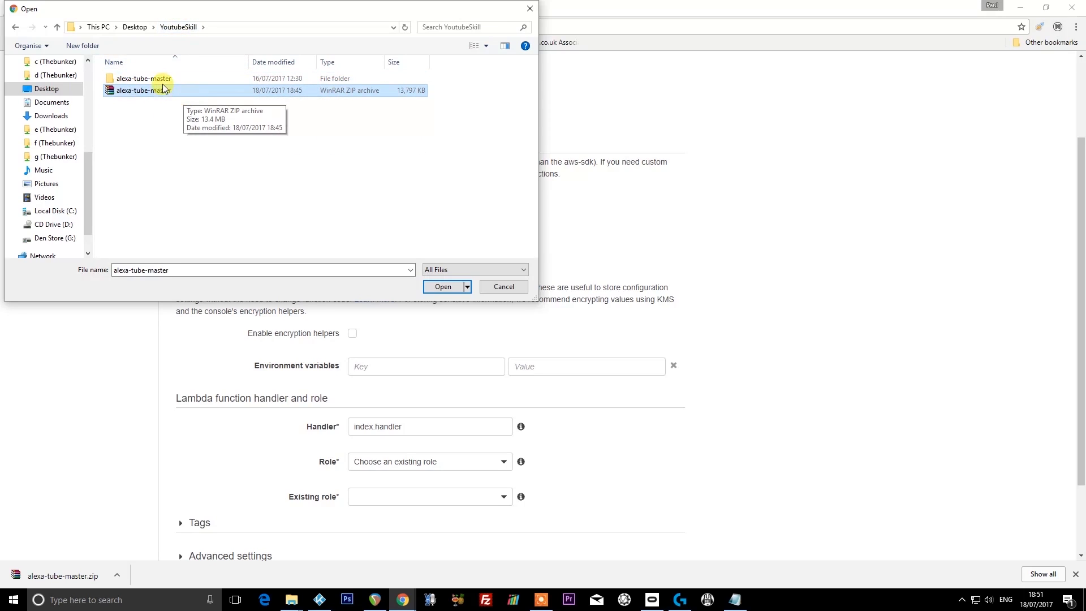
pyautogui.click(142, 78)
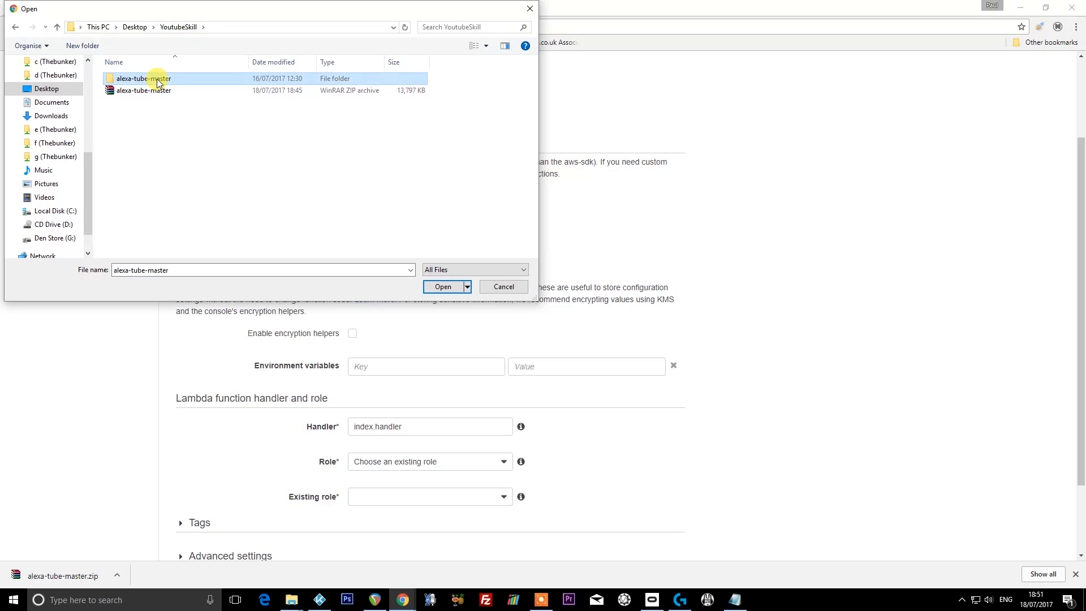
pyautogui.moveTo(164, 127)
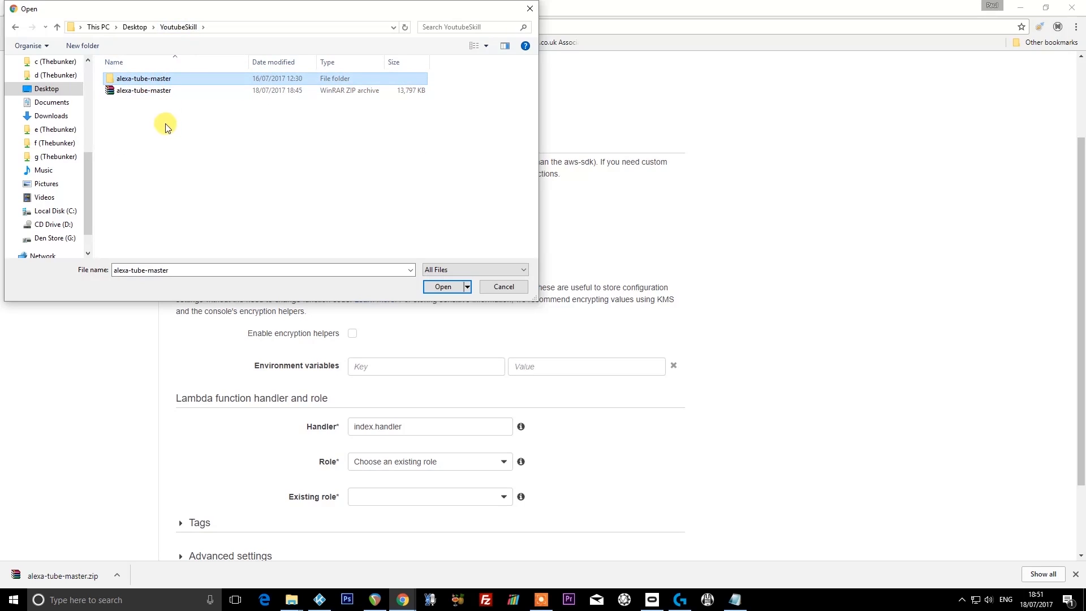
pyautogui.click(143, 90)
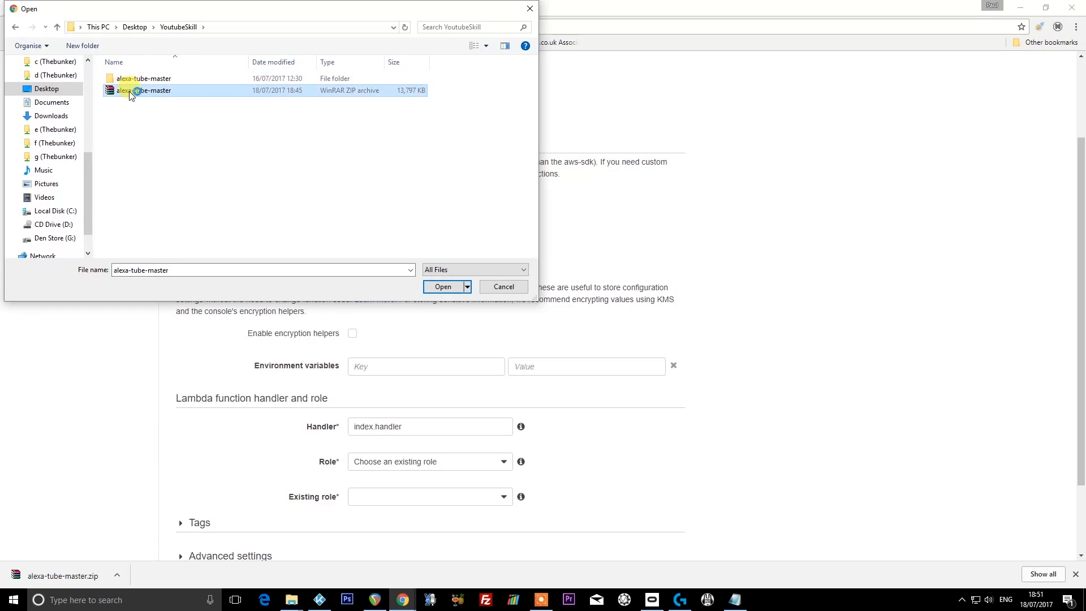
pyautogui.doubleClick(144, 78)
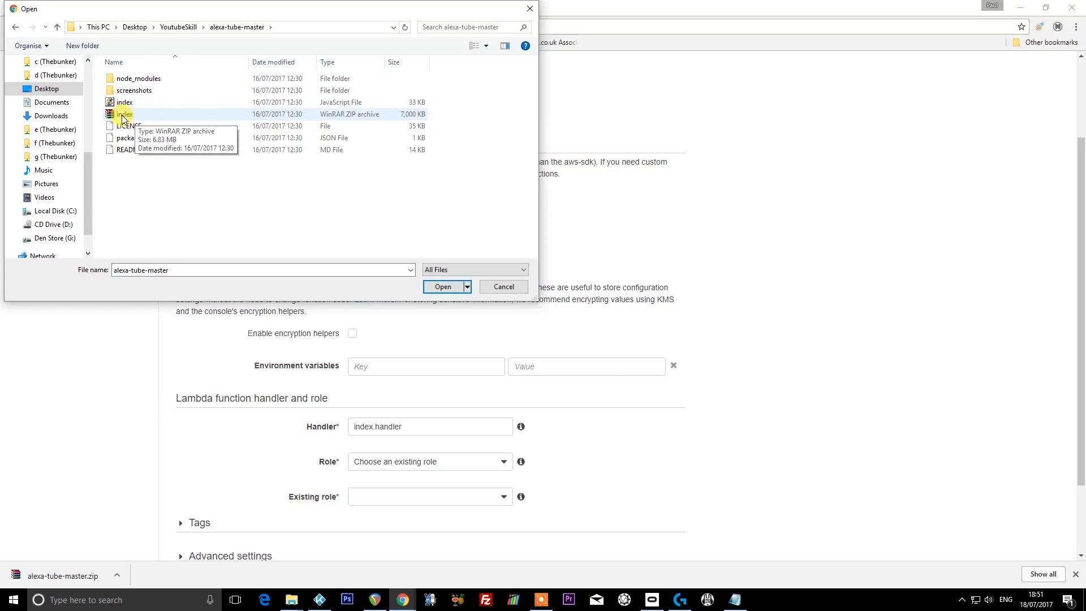
pyautogui.click(124, 114)
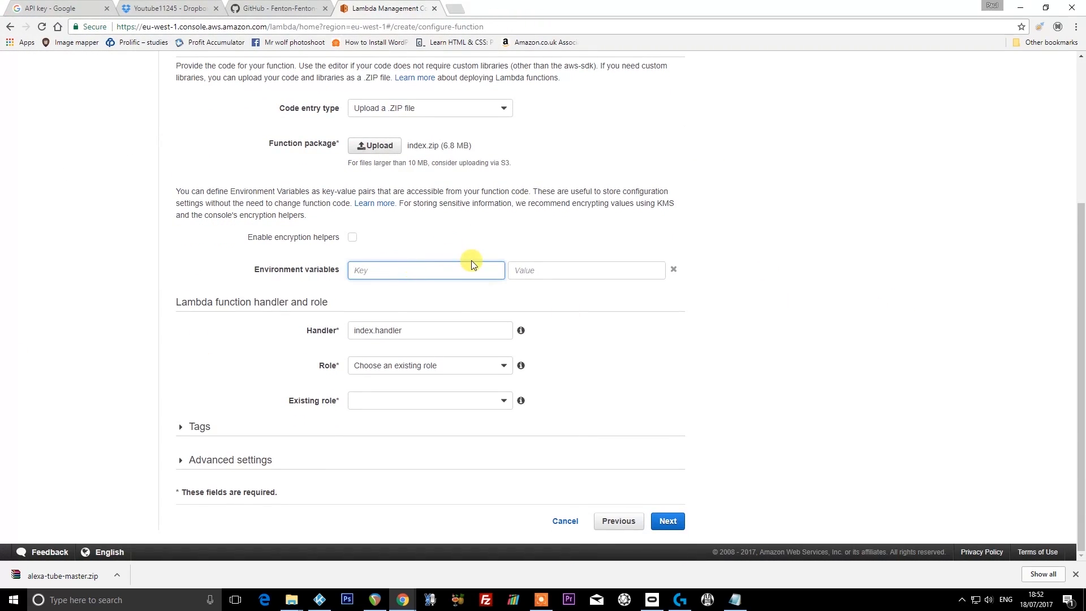
# - Add environment variables API_KEY and DROPBOX_TOKEN, taking their values from the Notepad notes
pyautogui.write('API_KEY')
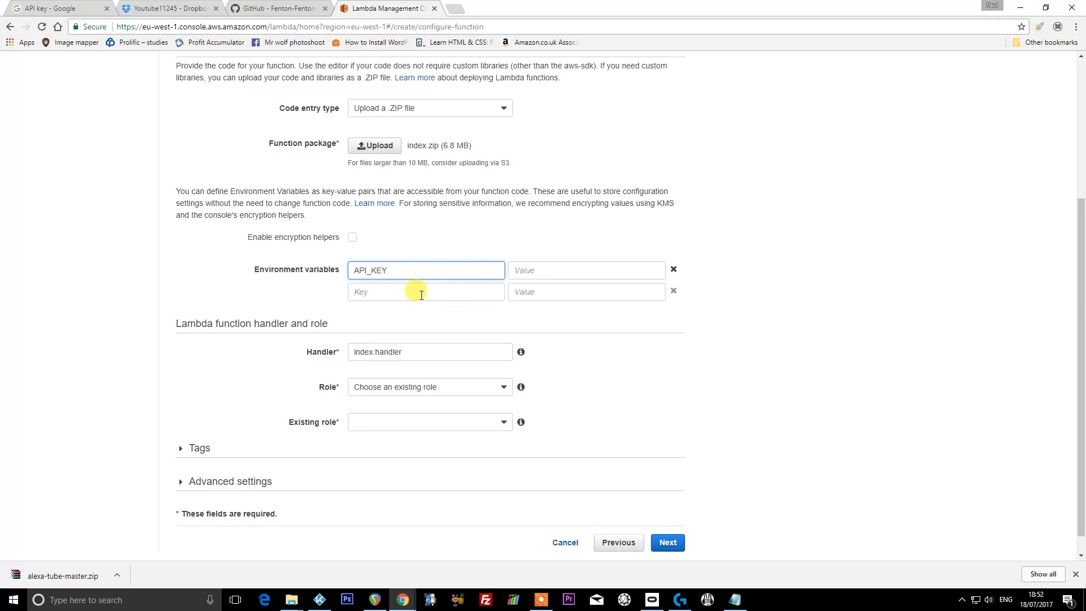
pyautogui.click(425, 292)
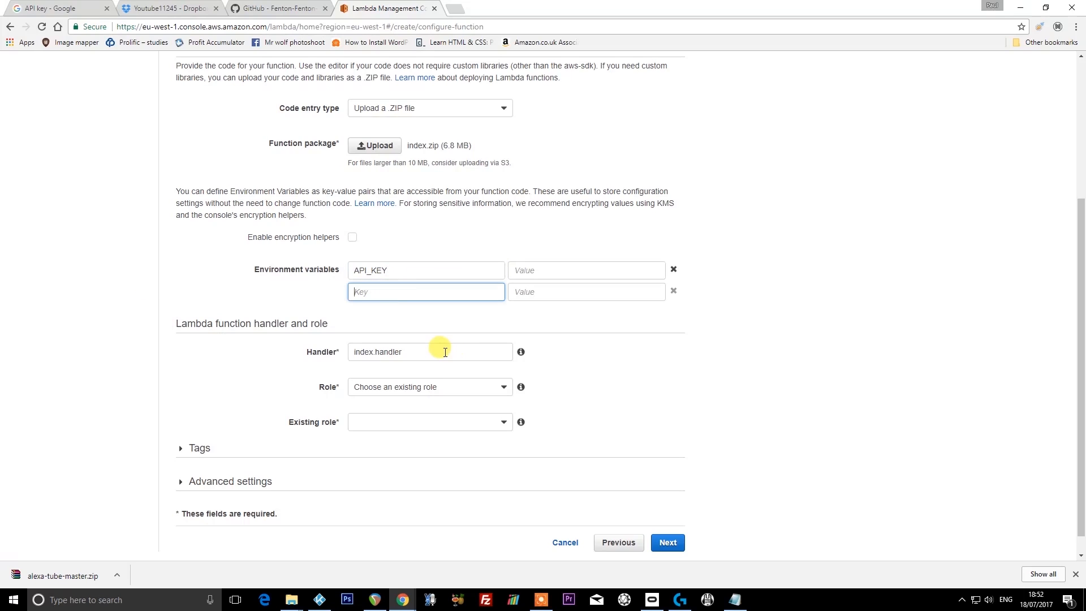
pyautogui.write('DROPBOX_TOKEN')
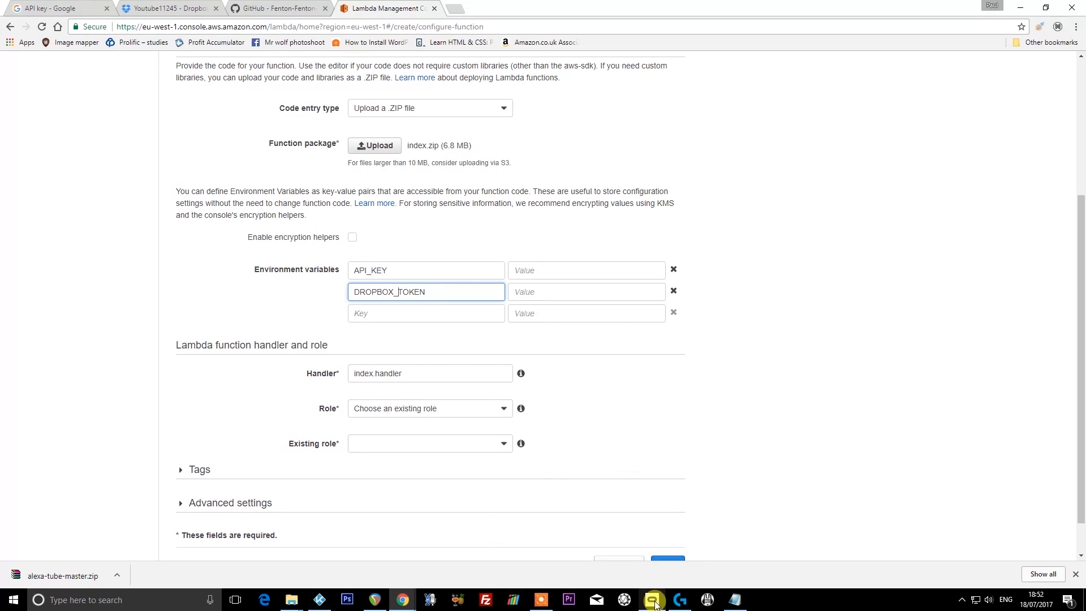
pyautogui.click(652, 600)
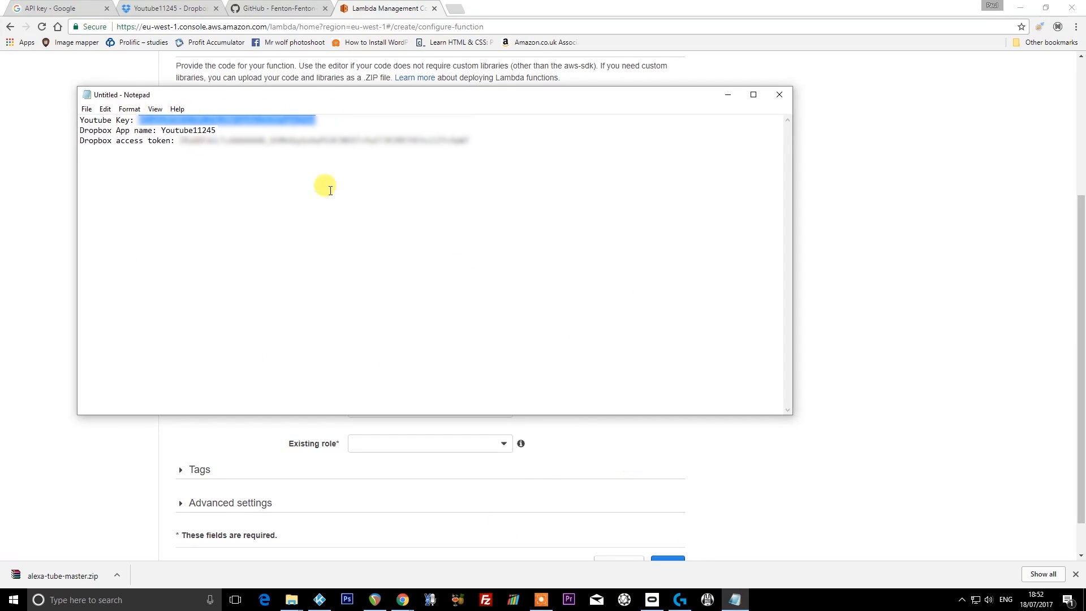
pyautogui.click(586, 270)
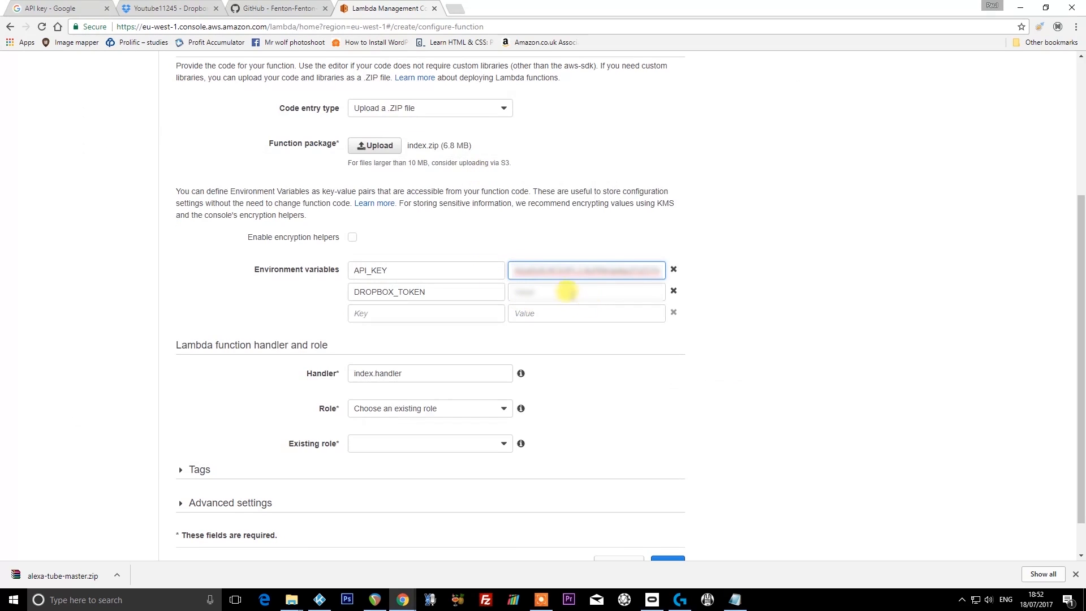
pyautogui.scroll(-3)
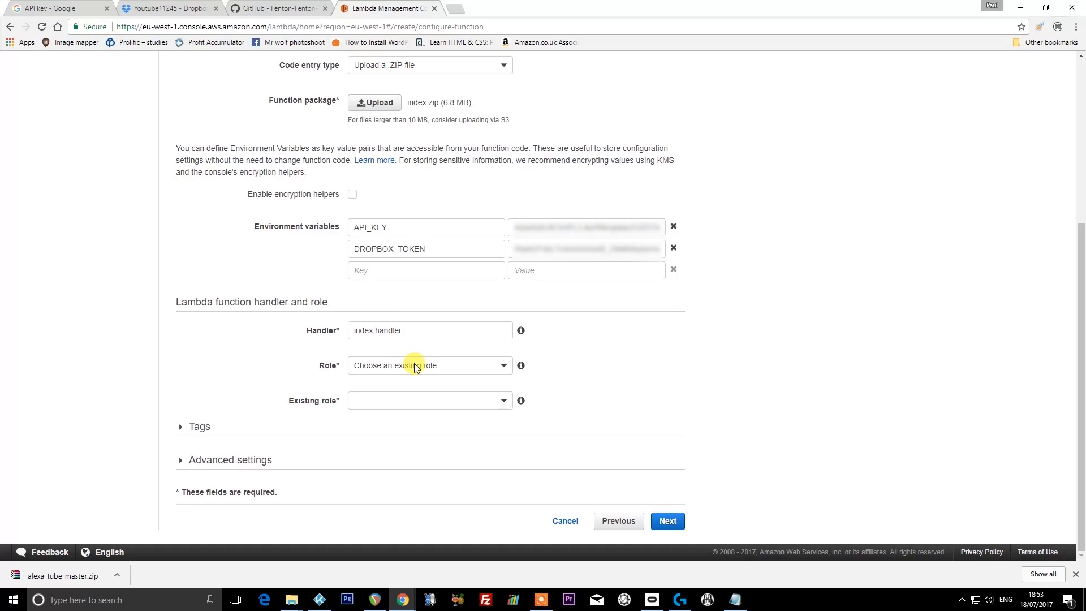
# - Create a new IAM role from lambda_basic_execution and assign it as lambda_basic_execution1
pyautogui.click(429, 365)
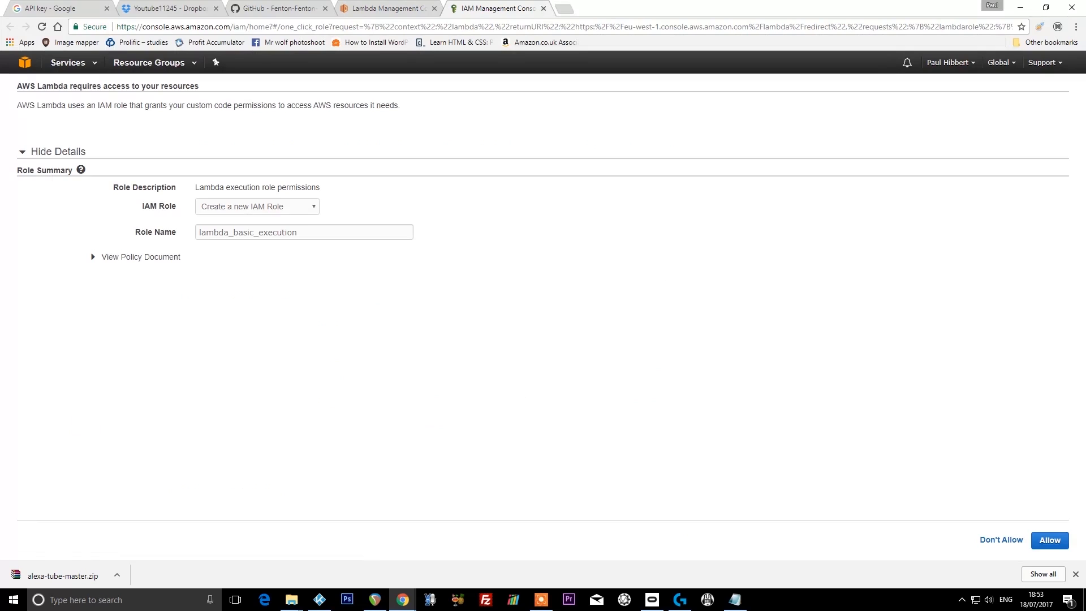
pyautogui.click(257, 206)
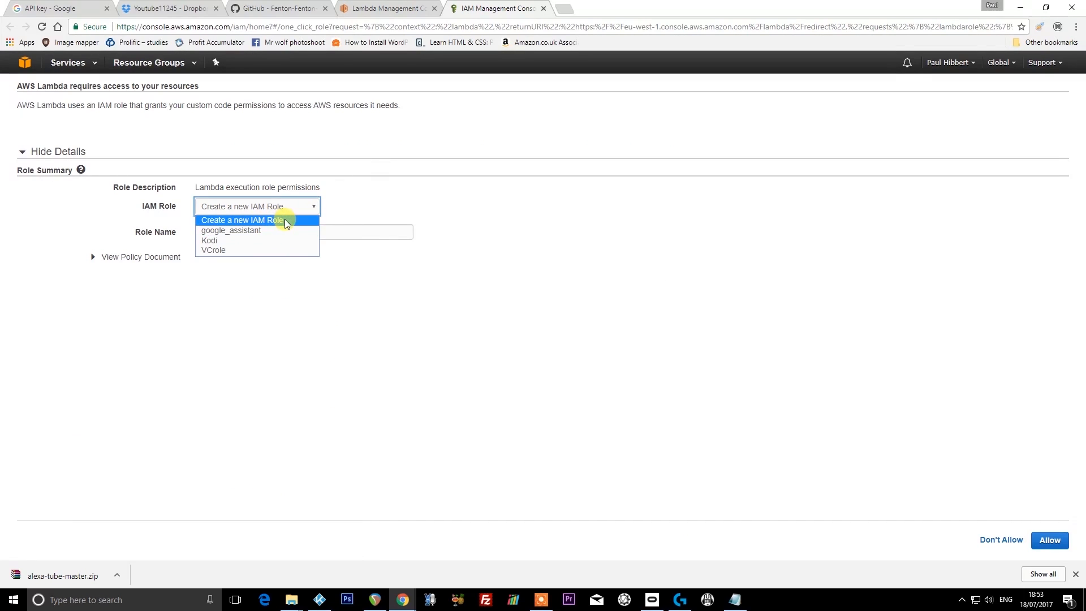
pyautogui.click(241, 220)
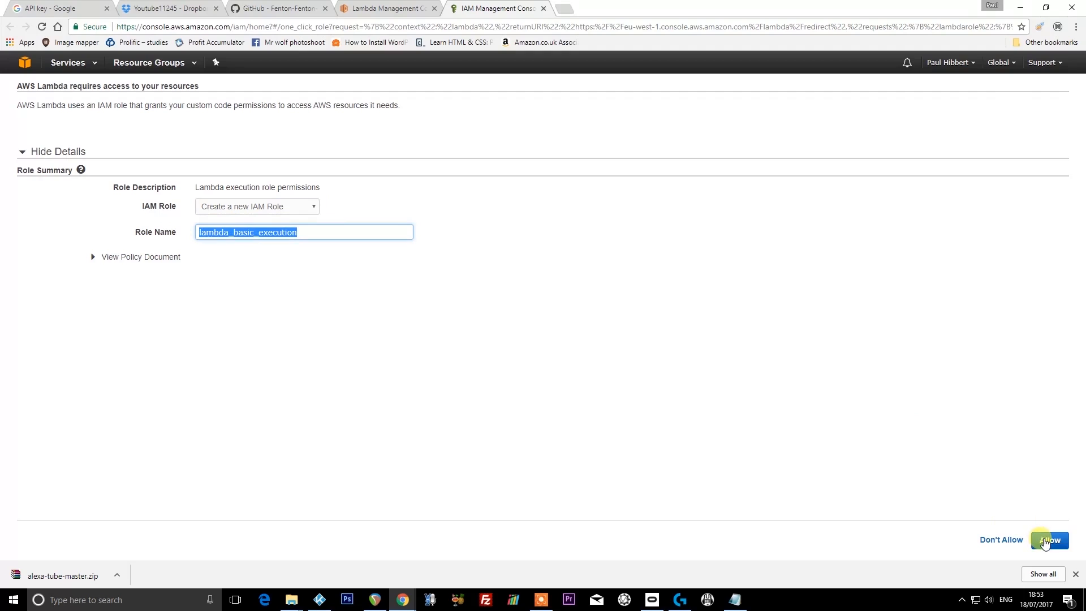
pyautogui.click(1049, 540)
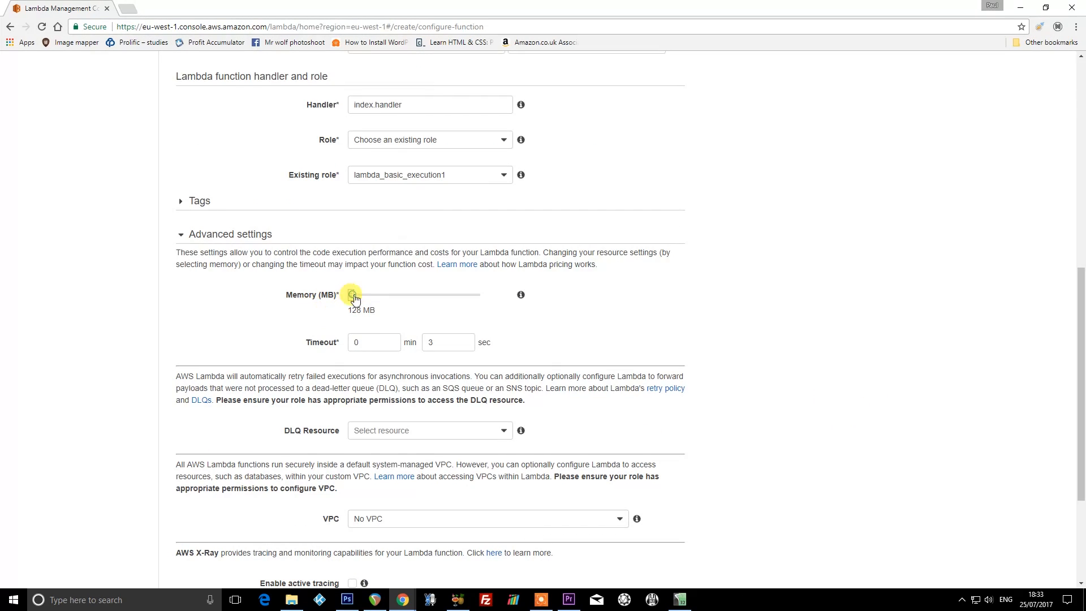
# - Raise memory to 384 MB, set timeout to 1 min 0 sec, and continue to review
pyautogui.moveTo(352, 294); pyautogui.dragTo(374, 294)
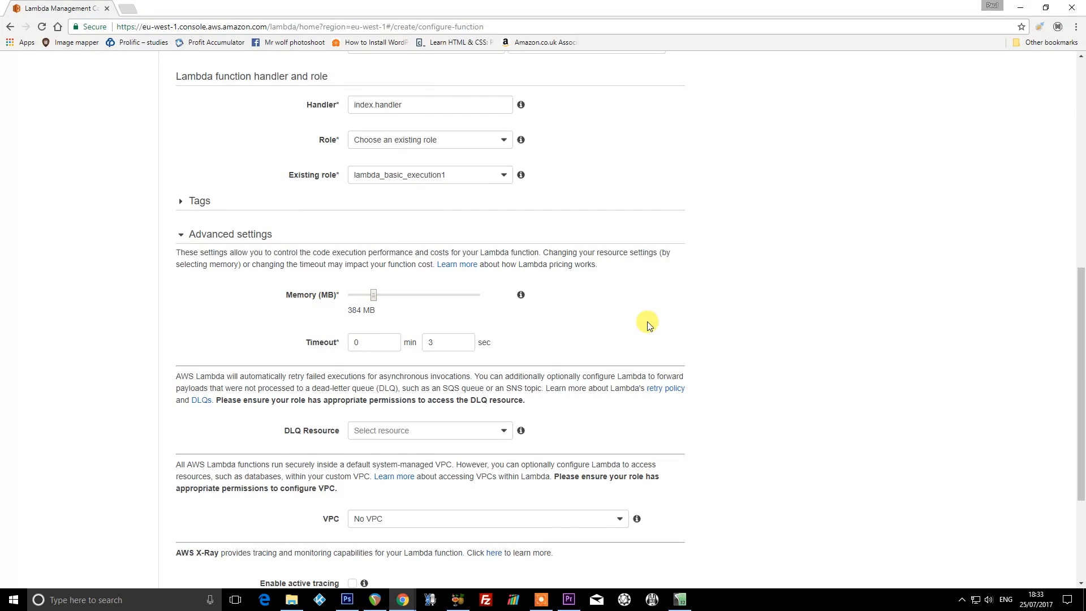
pyautogui.click(371, 342)
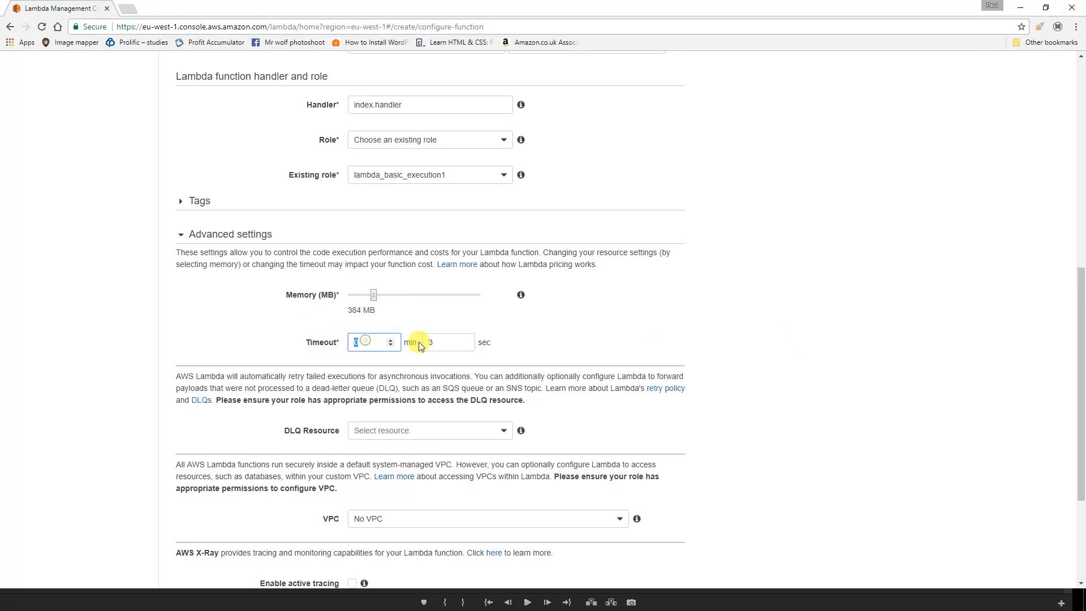
pyautogui.click(443, 342)
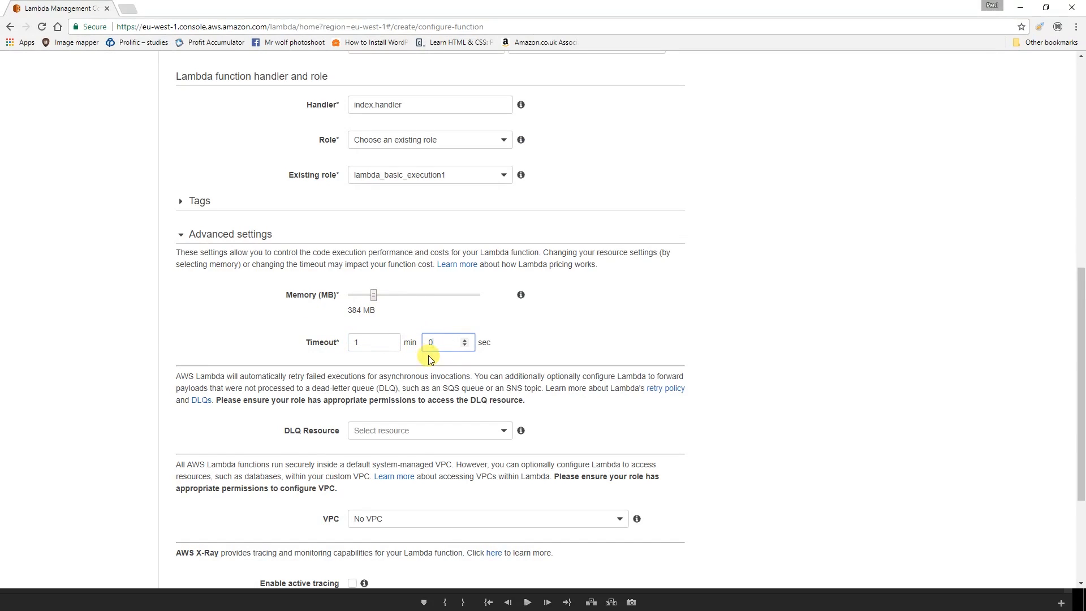
pyautogui.scroll(-3)
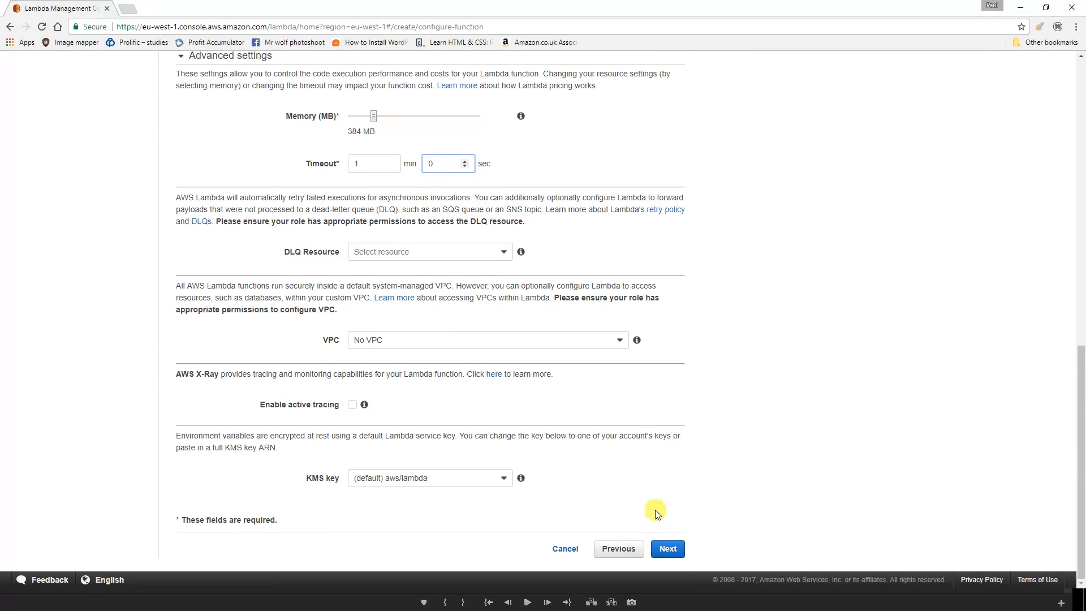
pyautogui.click(666, 549)
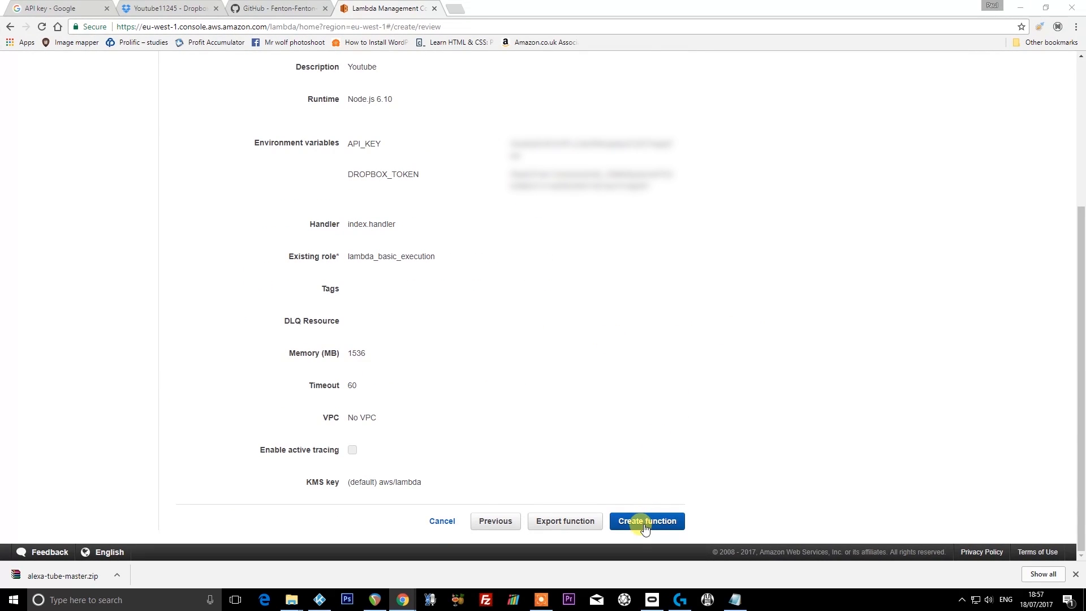
# - Confirm the review page and create the youtube Lambda function
pyautogui.click(647, 521)
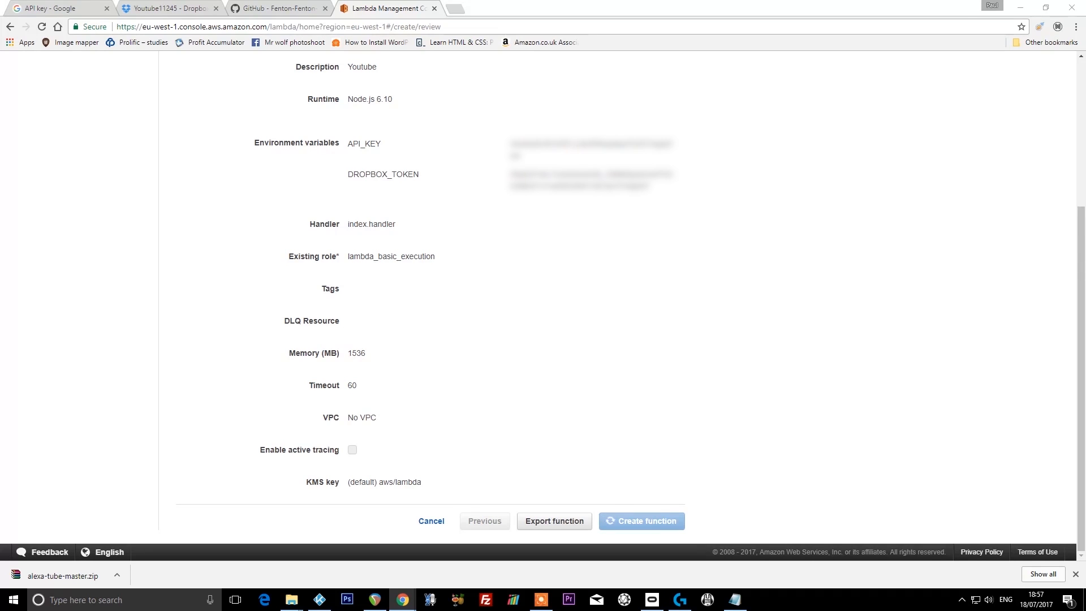
pyautogui.click(641, 521)
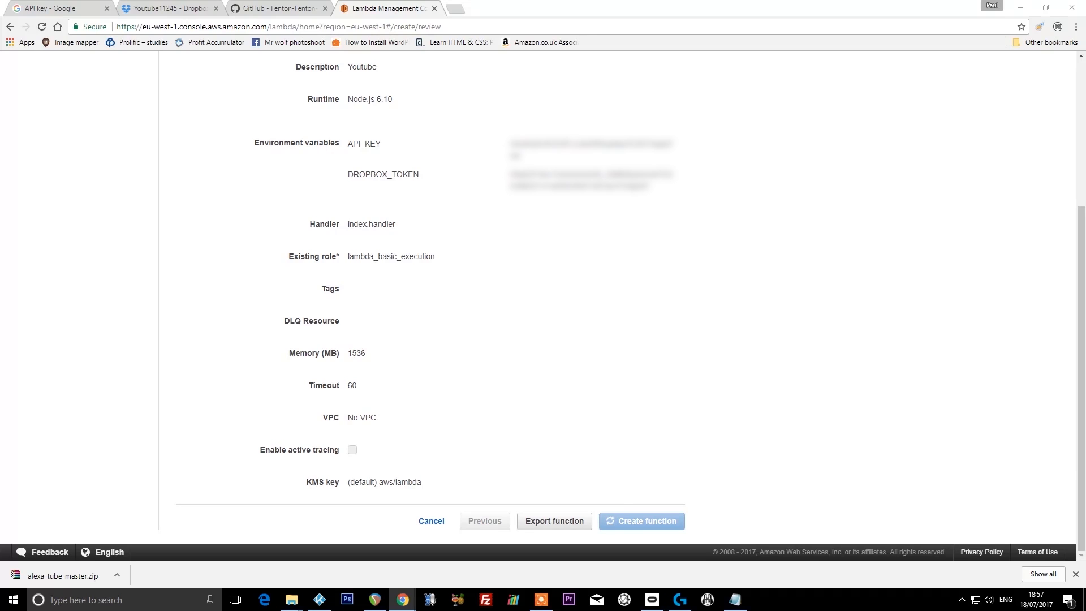
pyautogui.click(639, 521)
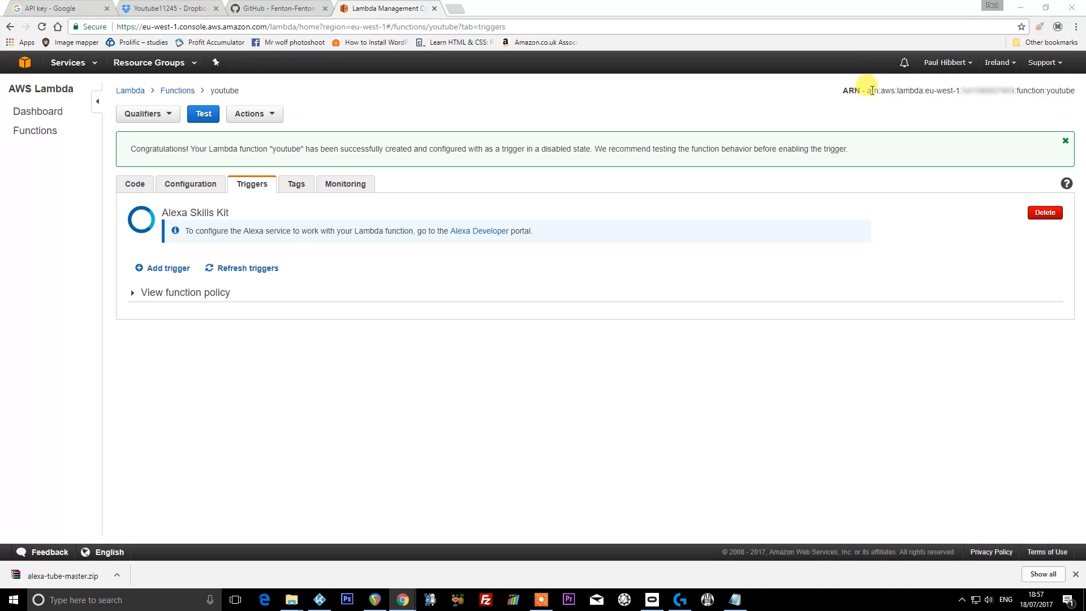
# - Copy the youtube function's ARN into the Notepad notes under the label AWS
pyautogui.moveTo(865, 90); pyautogui.dragTo(1076, 91)
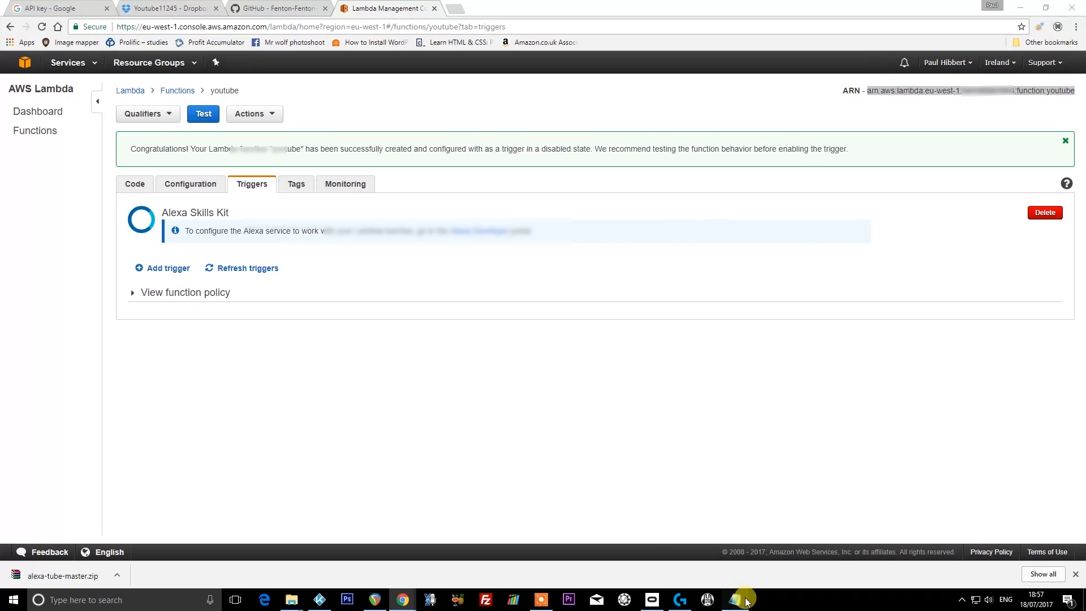
pyautogui.click(735, 600)
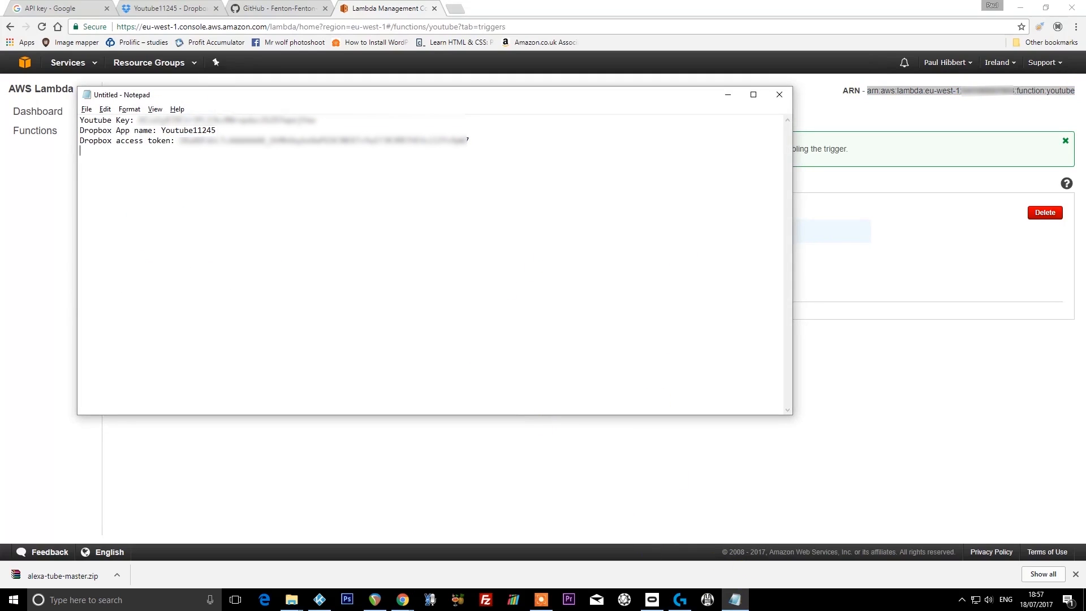
pyautogui.write('AWS')
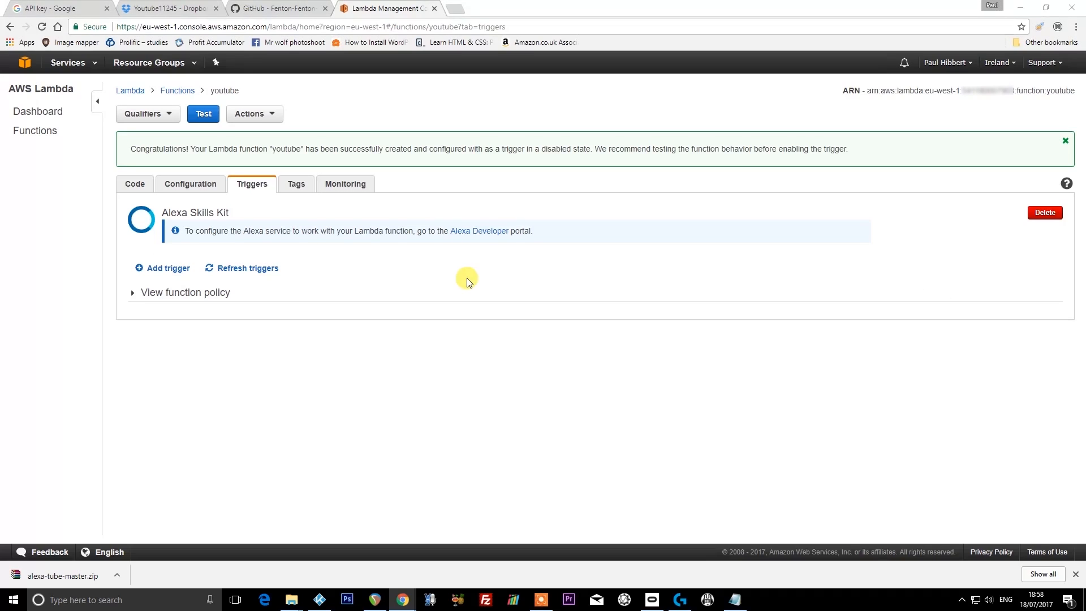
pyautogui.moveTo(418, 12)
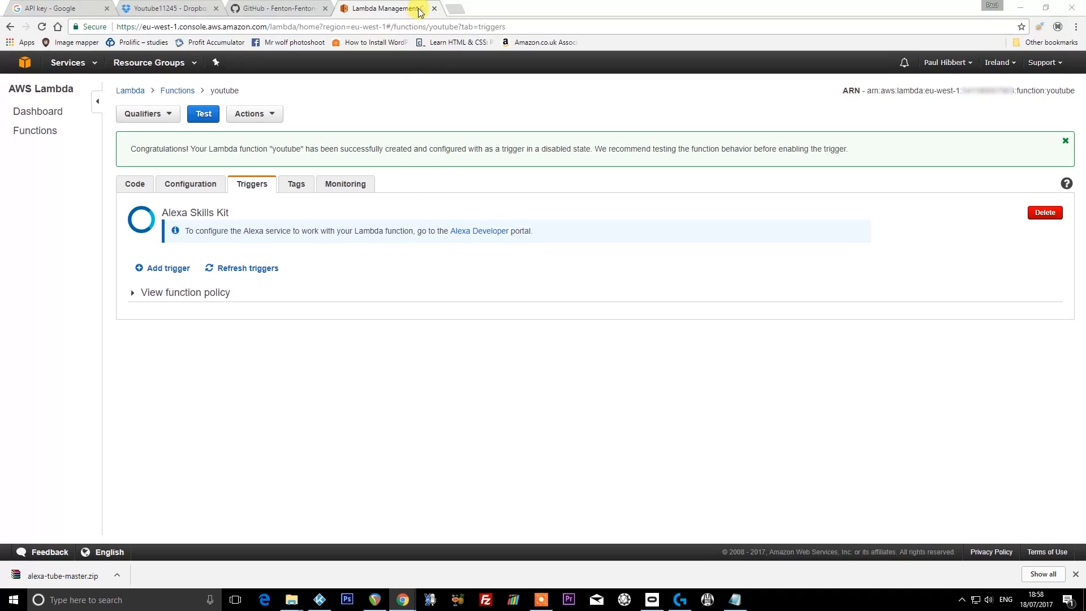
pyautogui.moveTo(455, 13)
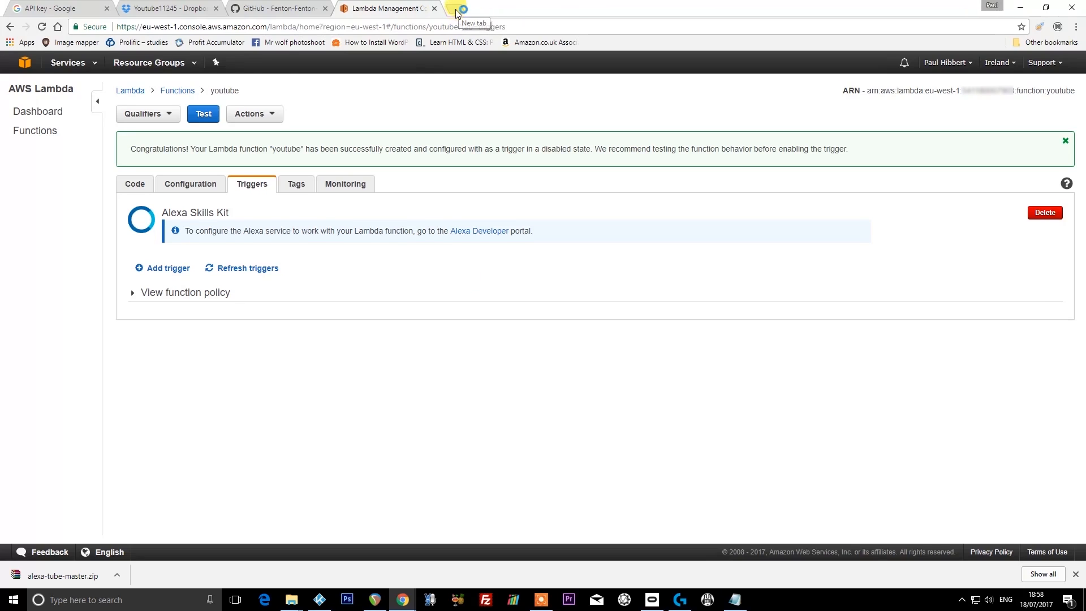
# - Sign in to developer.amazon.com as a returning customer in a new tab
pyautogui.click(462, 9)
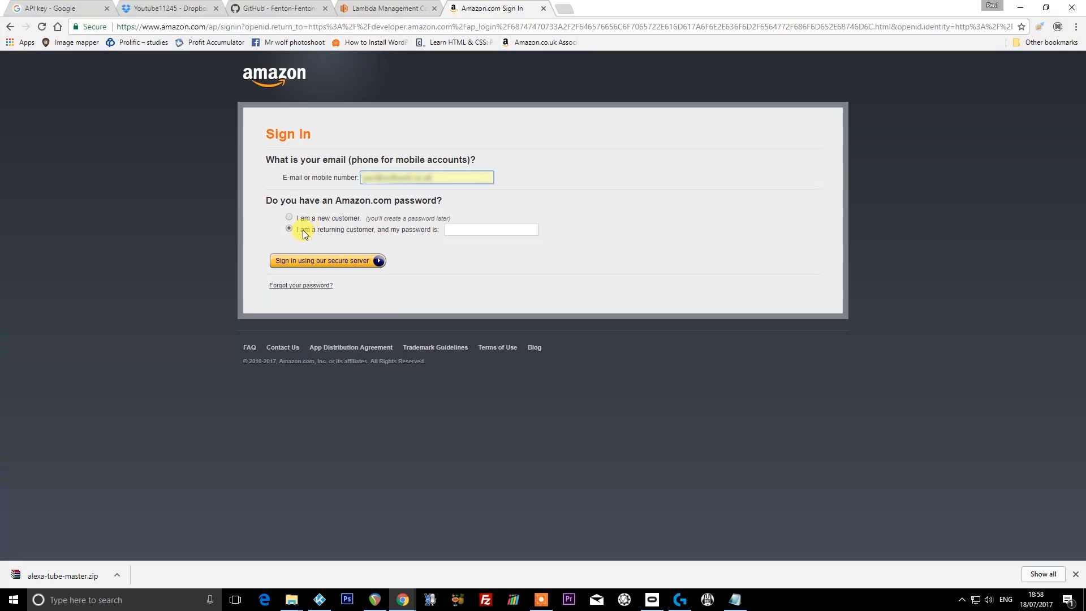
pyautogui.click(490, 229)
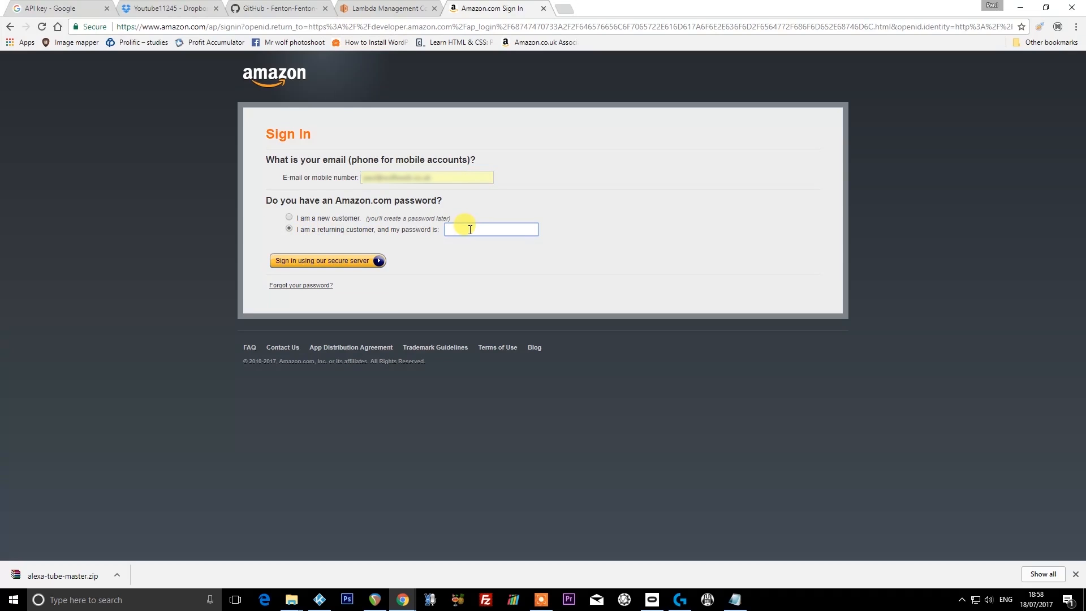
pyautogui.click(490, 230)
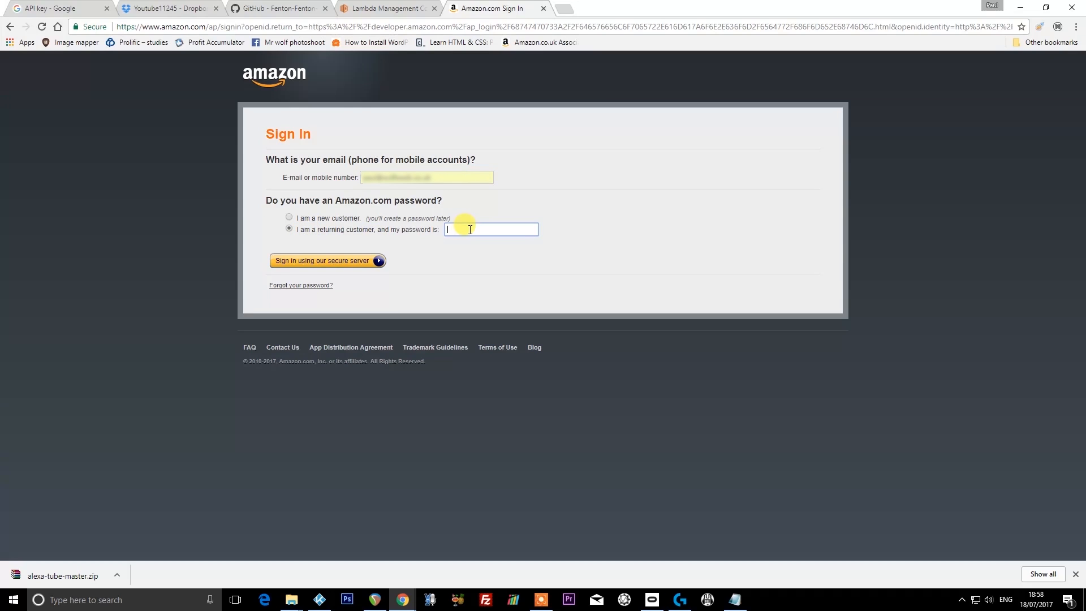
pyautogui.click(326, 260)
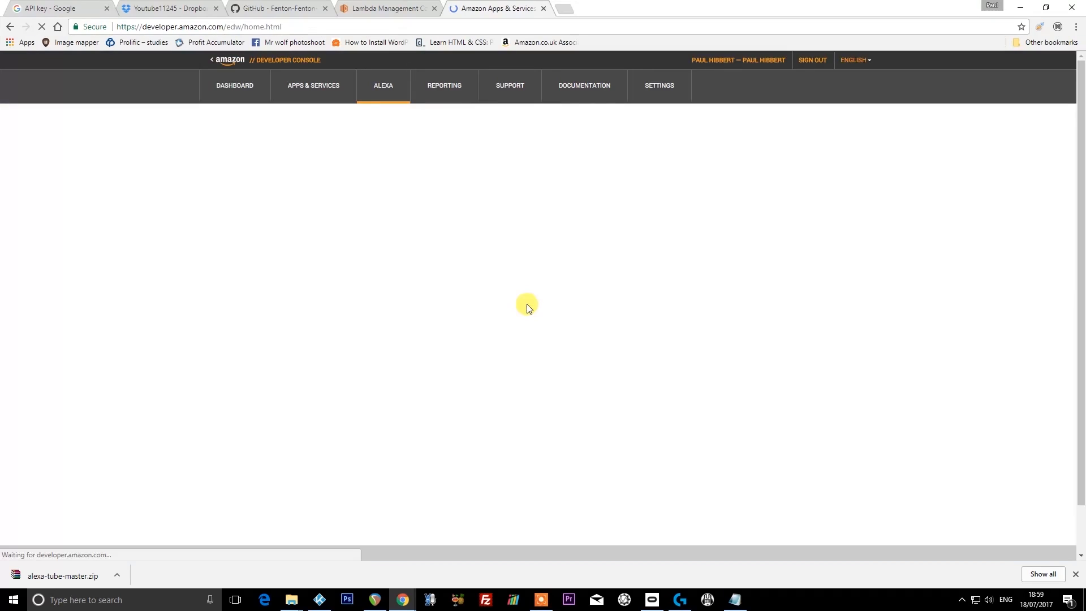
# - Go from the Alexa tab to the Alexa Skills Kit list of three skills
pyautogui.click(383, 85)
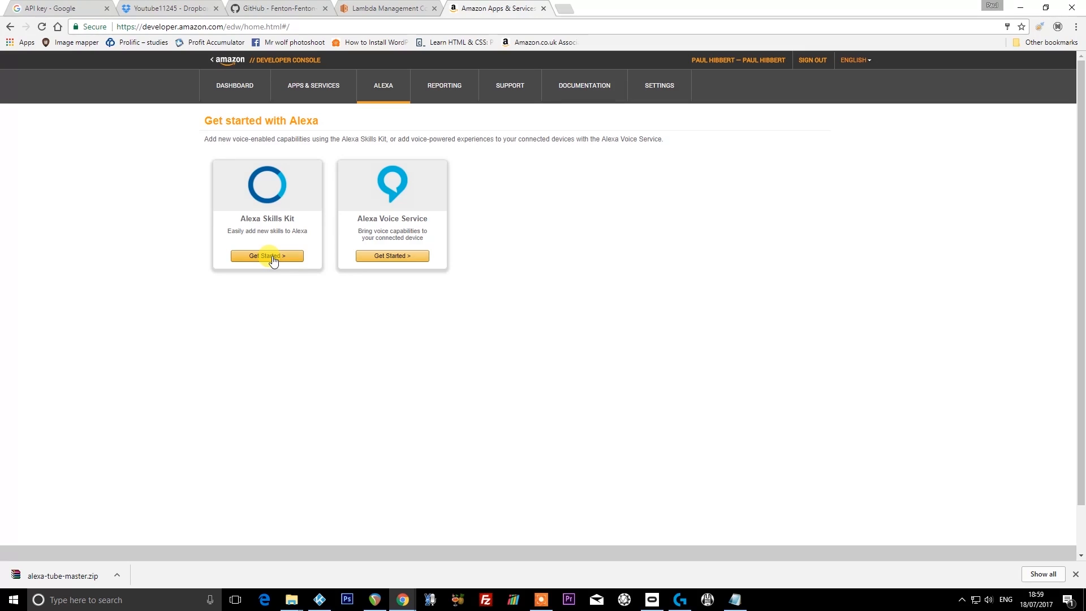
pyautogui.click(266, 256)
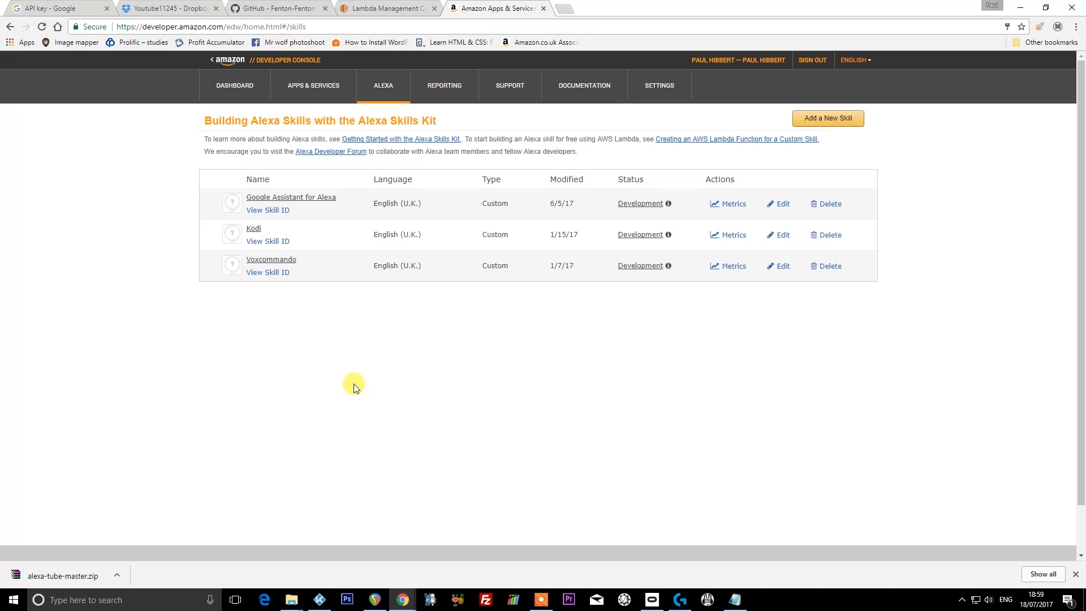
pyautogui.moveTo(385, 368)
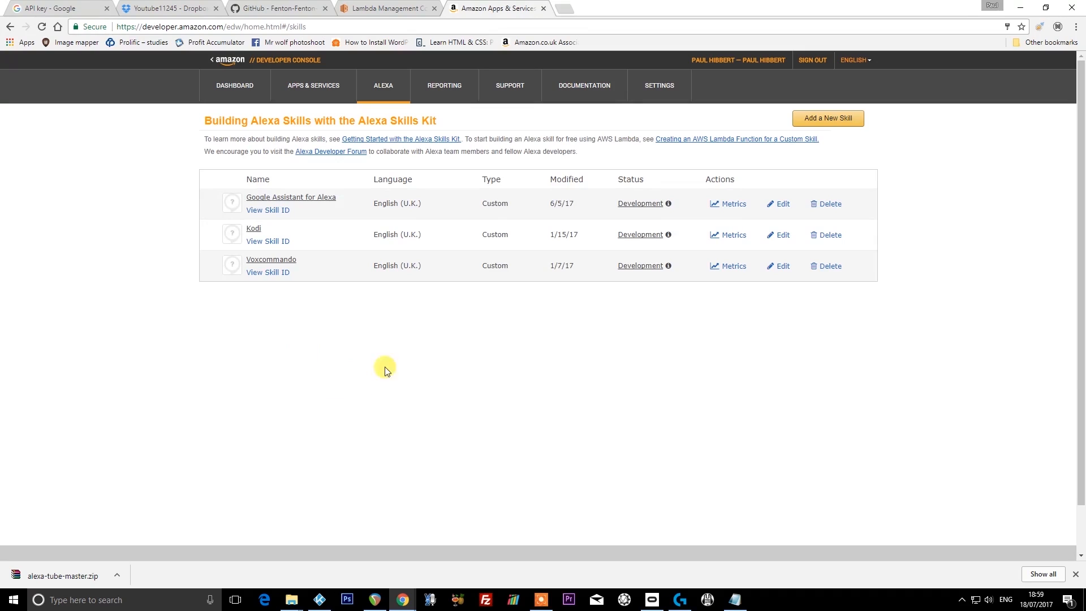
pyautogui.moveTo(827, 118)
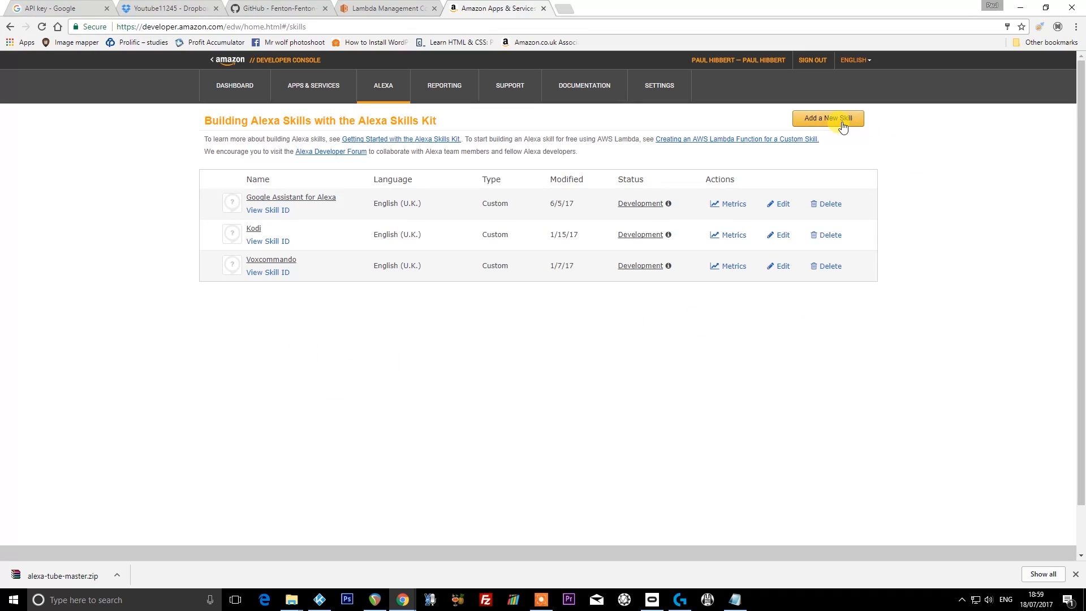
# - Start a new Alexa skill with English (U.K.) as its language
pyautogui.click(827, 118)
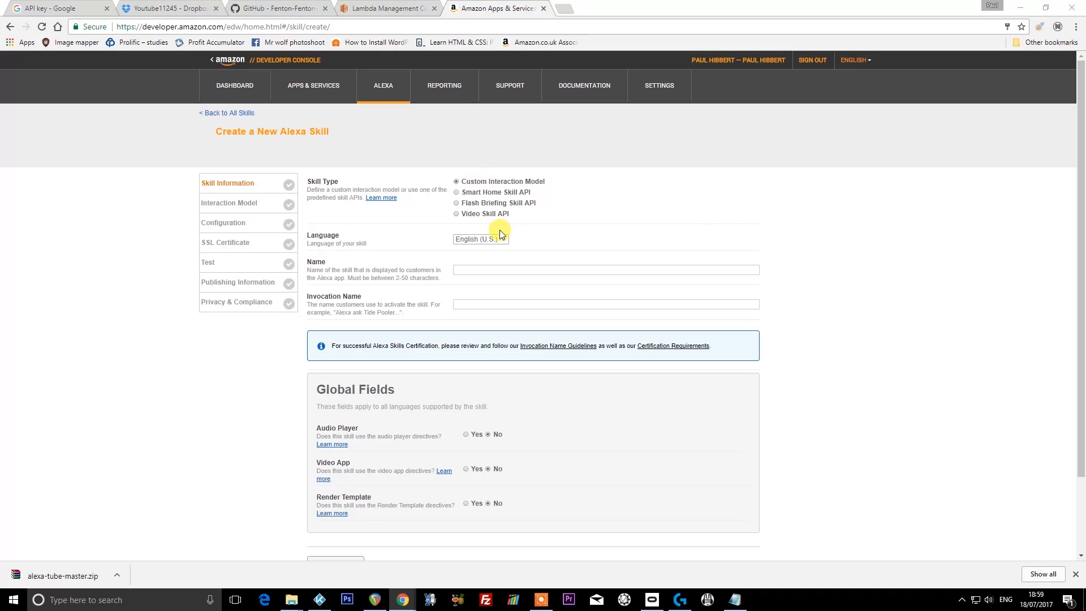
pyautogui.click(479, 239)
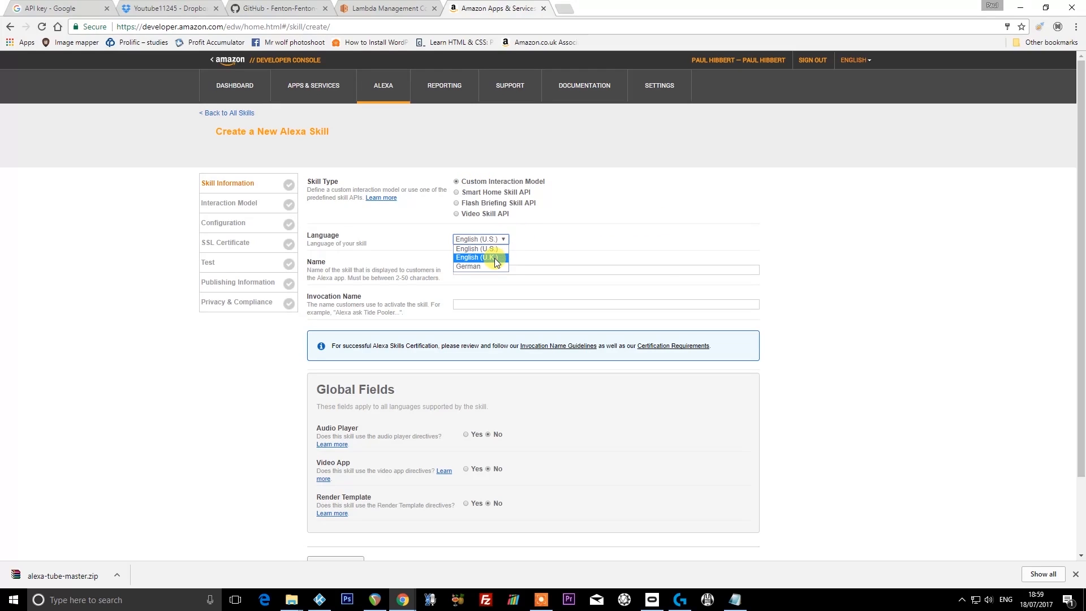
pyautogui.click(476, 257)
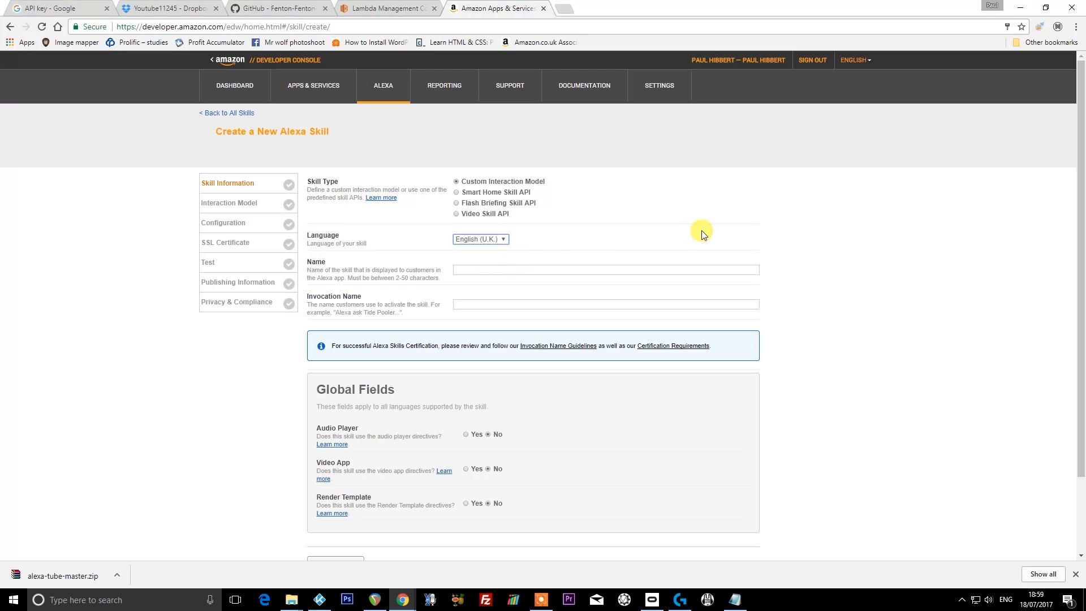
pyautogui.moveTo(703, 234)
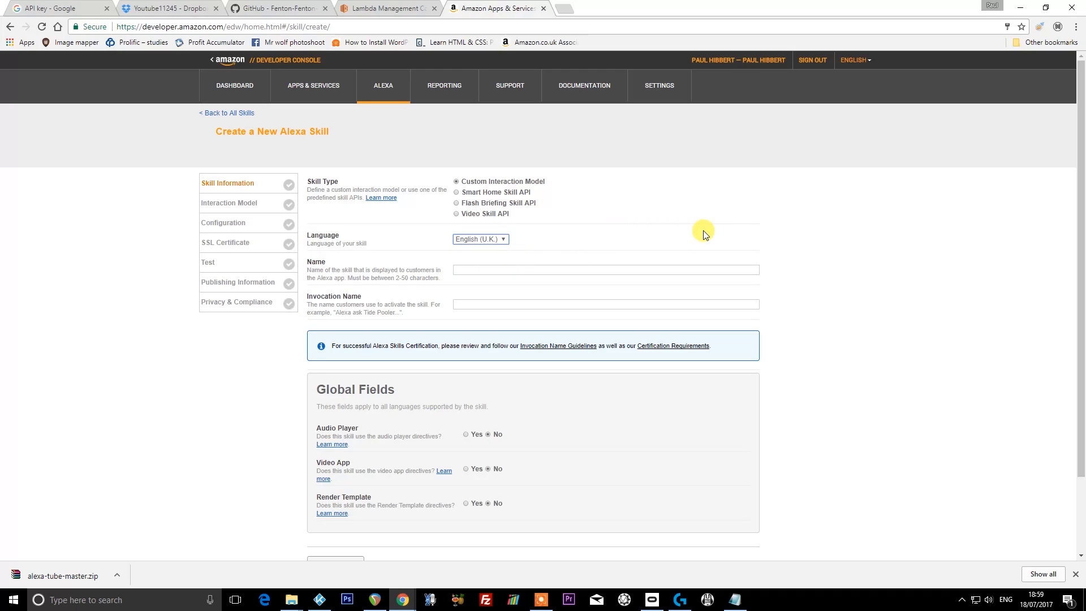
pyautogui.moveTo(700, 234)
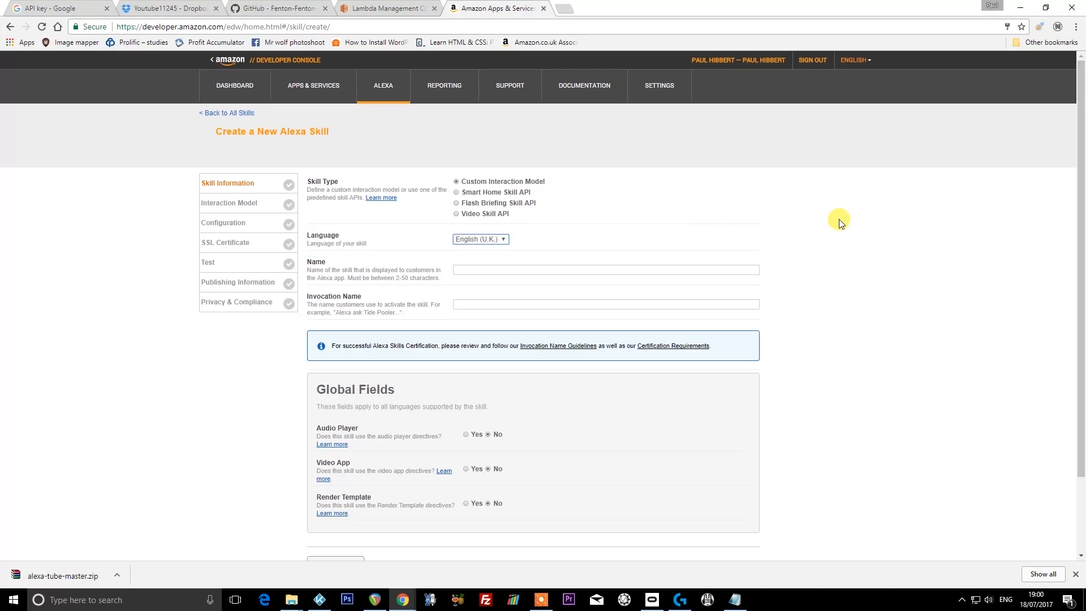
pyautogui.moveTo(801, 306)
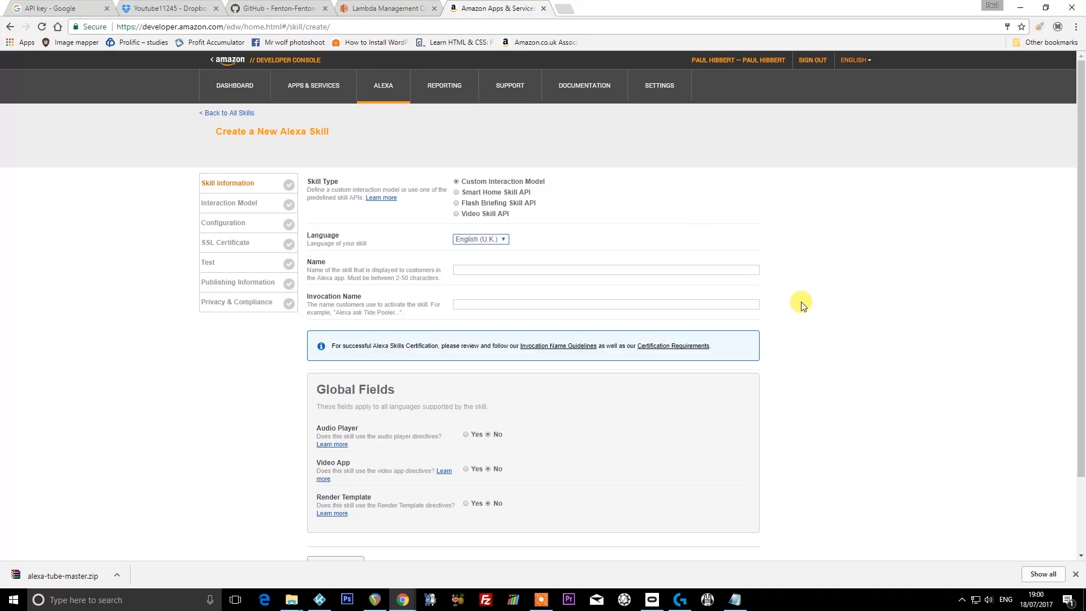
pyautogui.moveTo(792, 301)
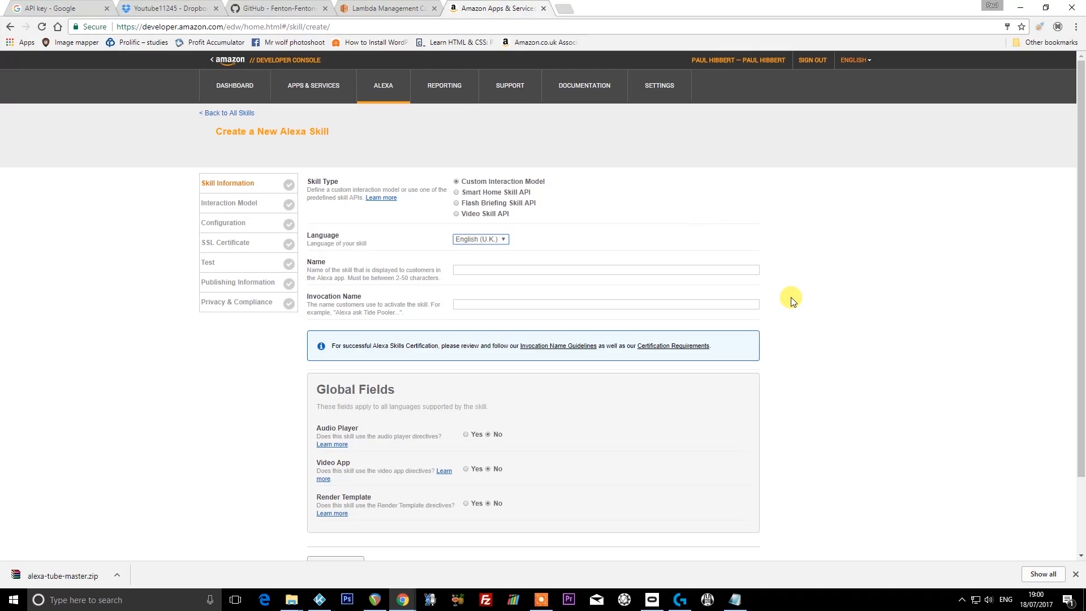
pyautogui.moveTo(792, 300)
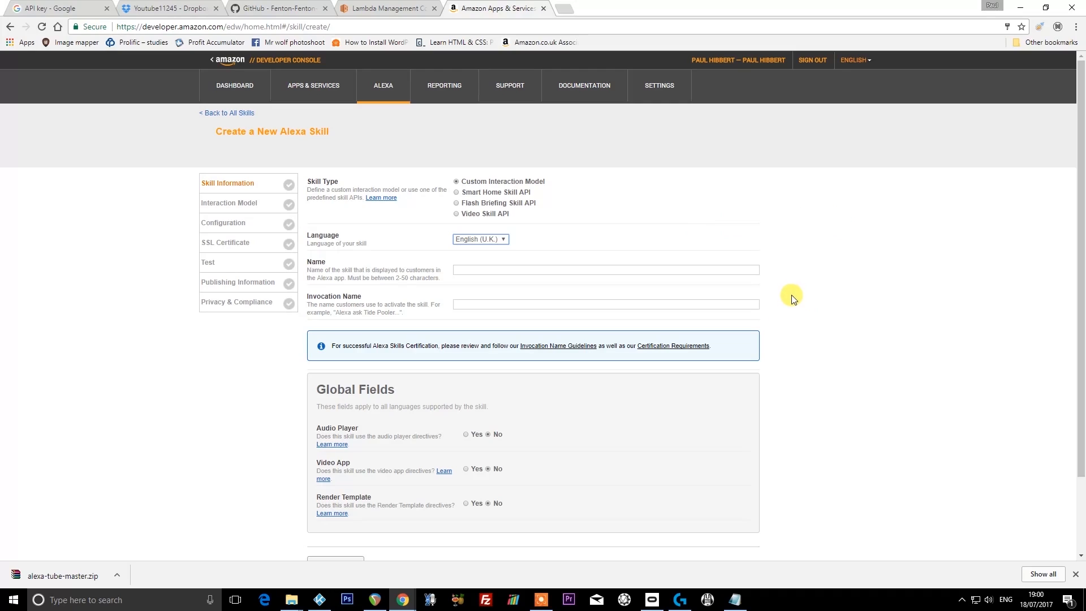
pyautogui.moveTo(647, 326)
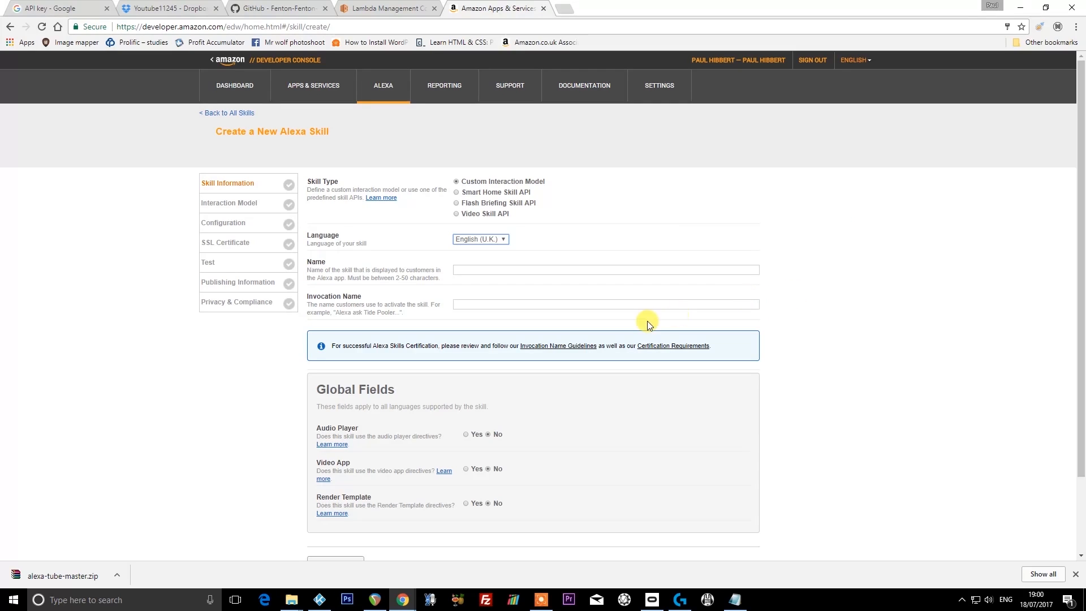
# - Name the skill 'Youtube Skill for Alexa' with invocation name 'youtube'
pyautogui.write('Youtube Skill for Alexa')
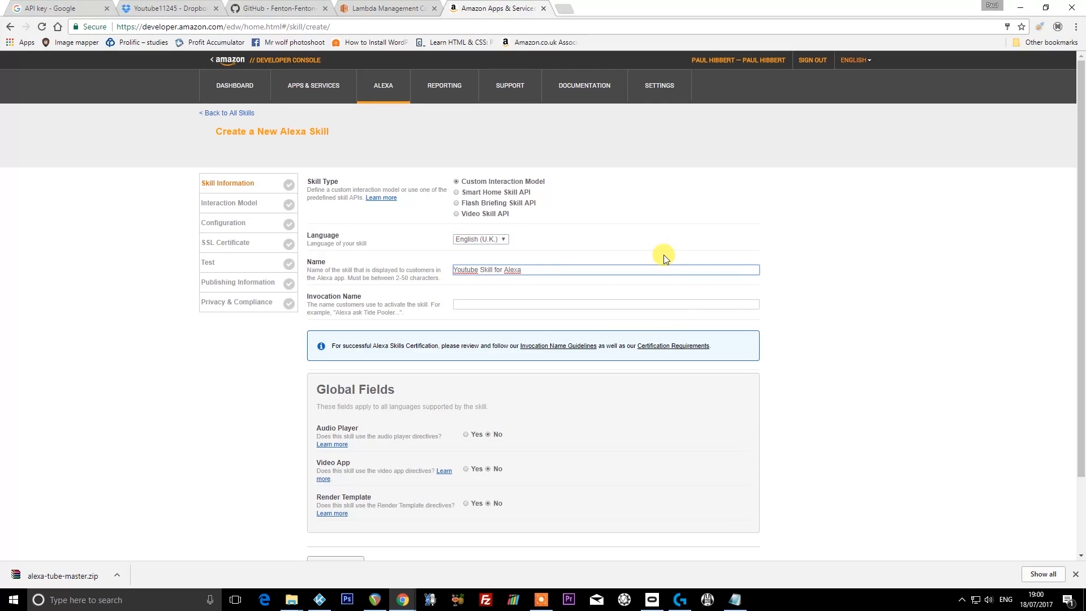
pyautogui.doubleClick(464, 269)
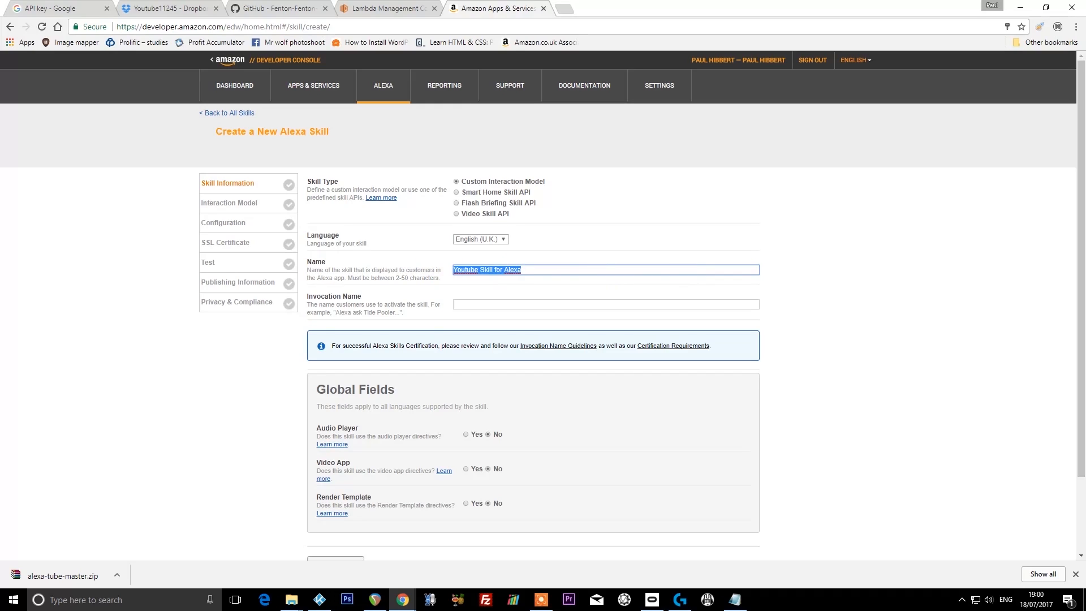
pyautogui.write('youtube')
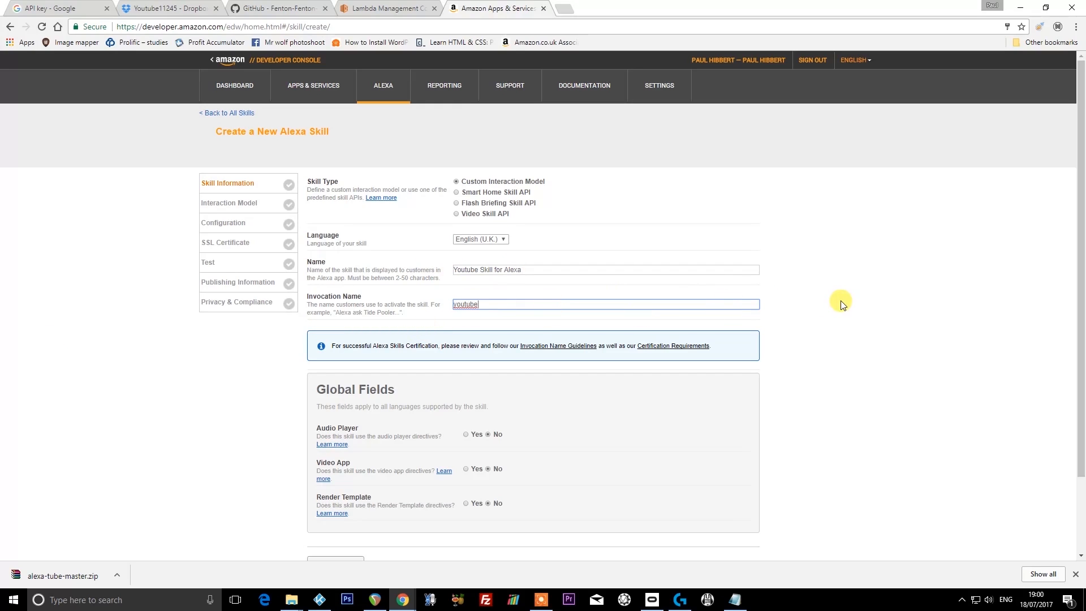
pyautogui.scroll(-3)
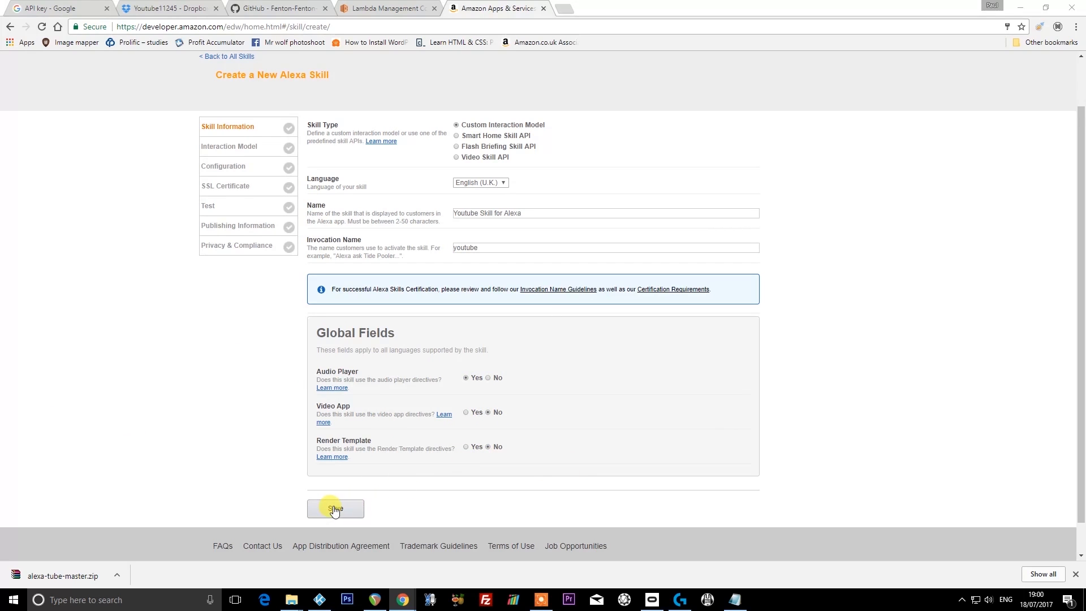
# - Save the skill info and add slot type SEARCH with value 'roberta flack killing me softly with his song'
pyautogui.click(336, 509)
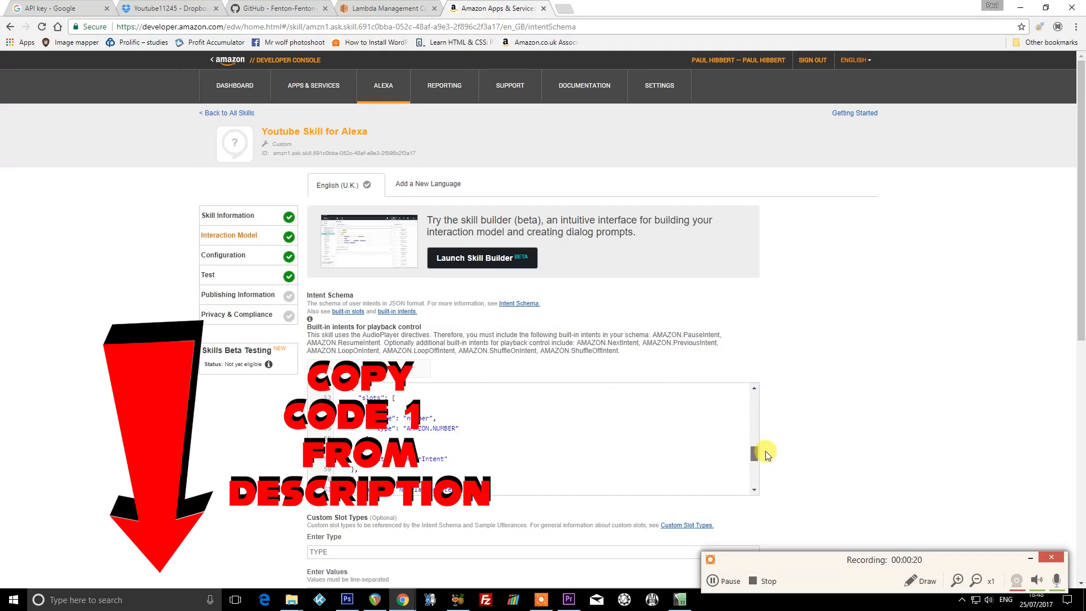
pyautogui.write('SEA')
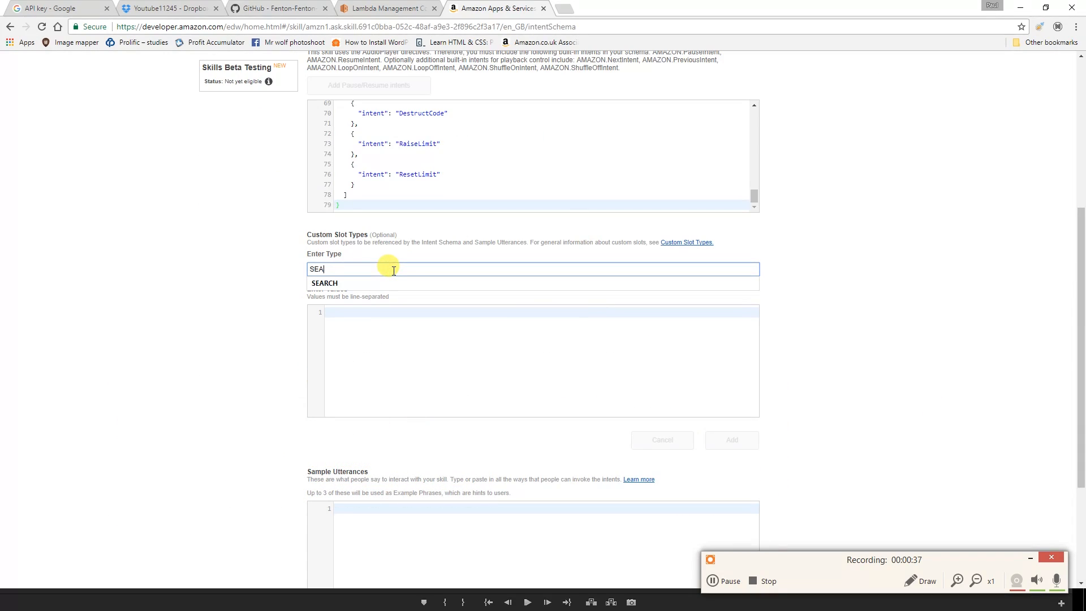
pyautogui.click(324, 284)
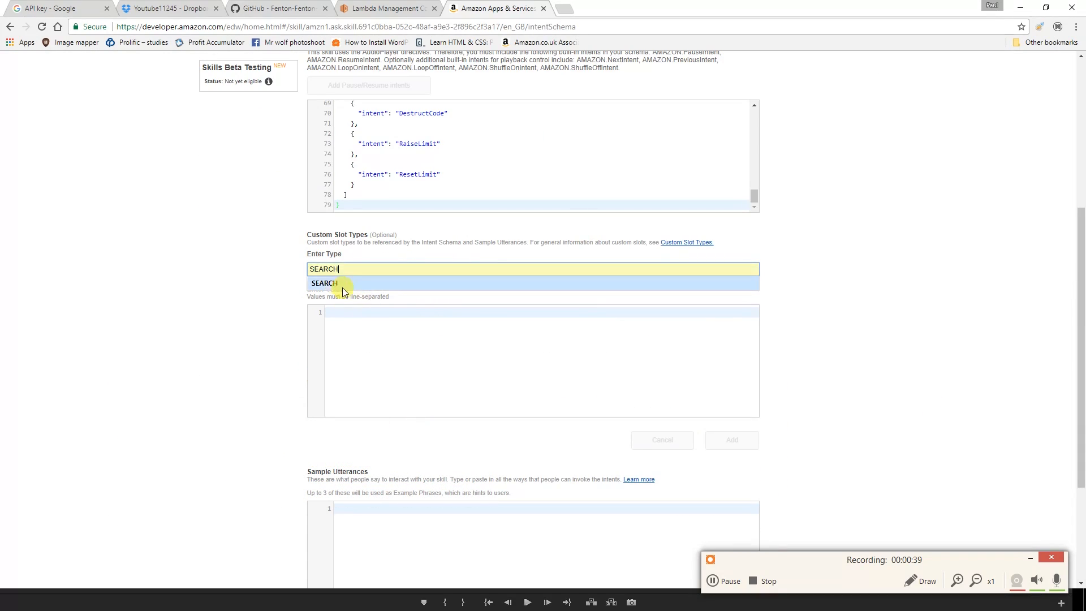
pyautogui.click(324, 283)
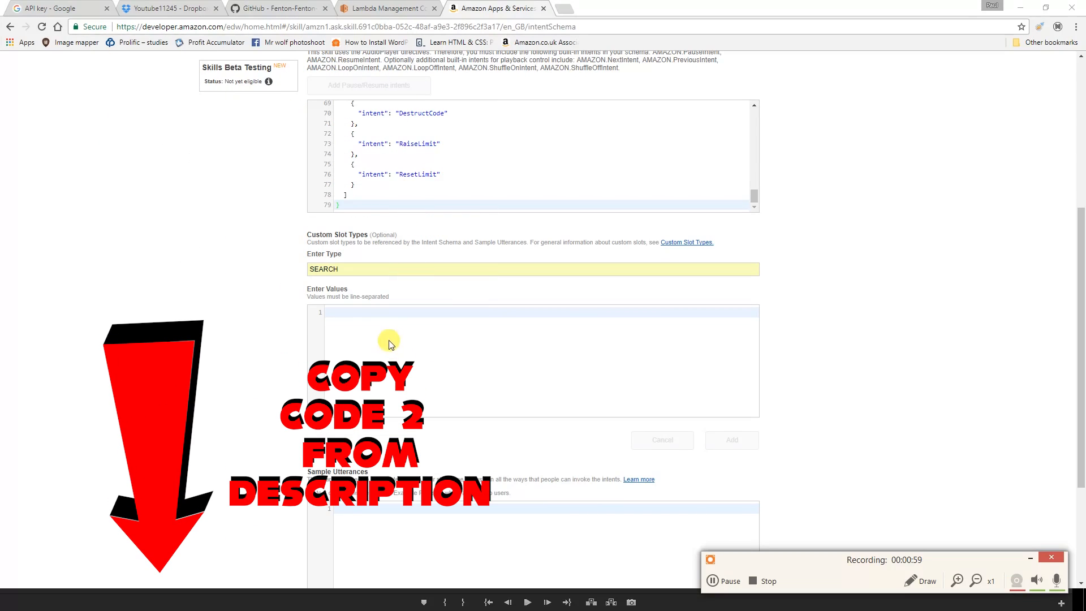
pyautogui.write('roberta flack killing me softly with his song')
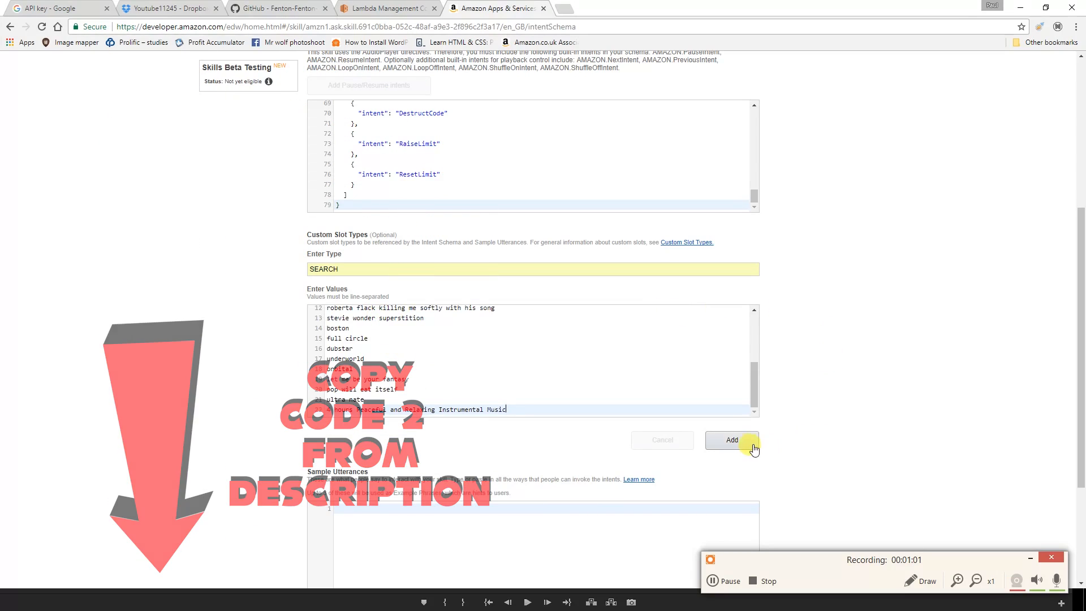
pyautogui.click(731, 440)
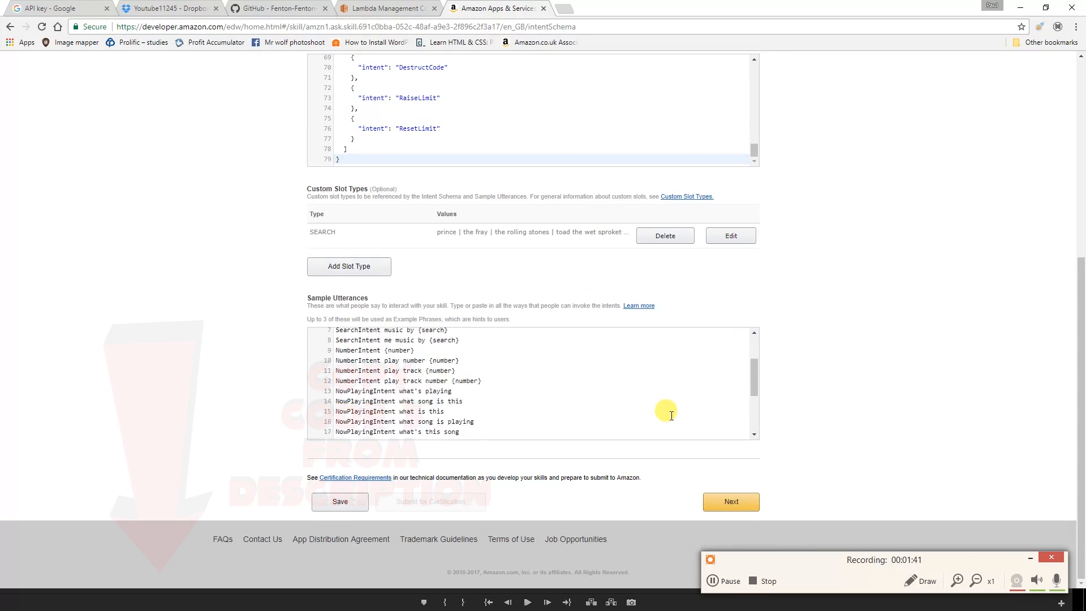
pyautogui.scroll(-3)
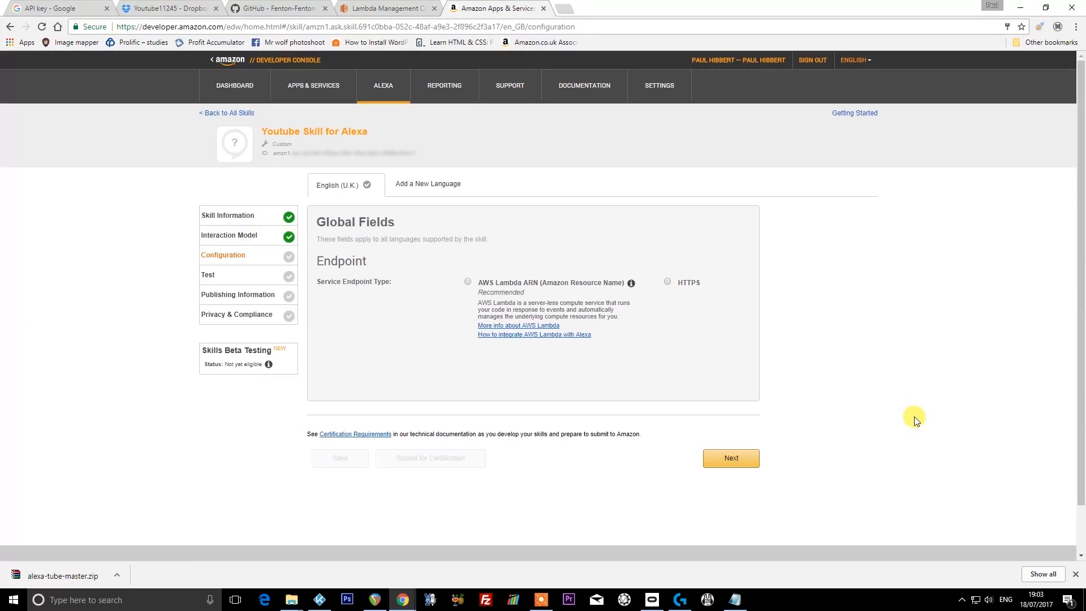
# - Set the endpoint to an AWS Lambda ARN for the Europe region and save
pyautogui.click(468, 282)
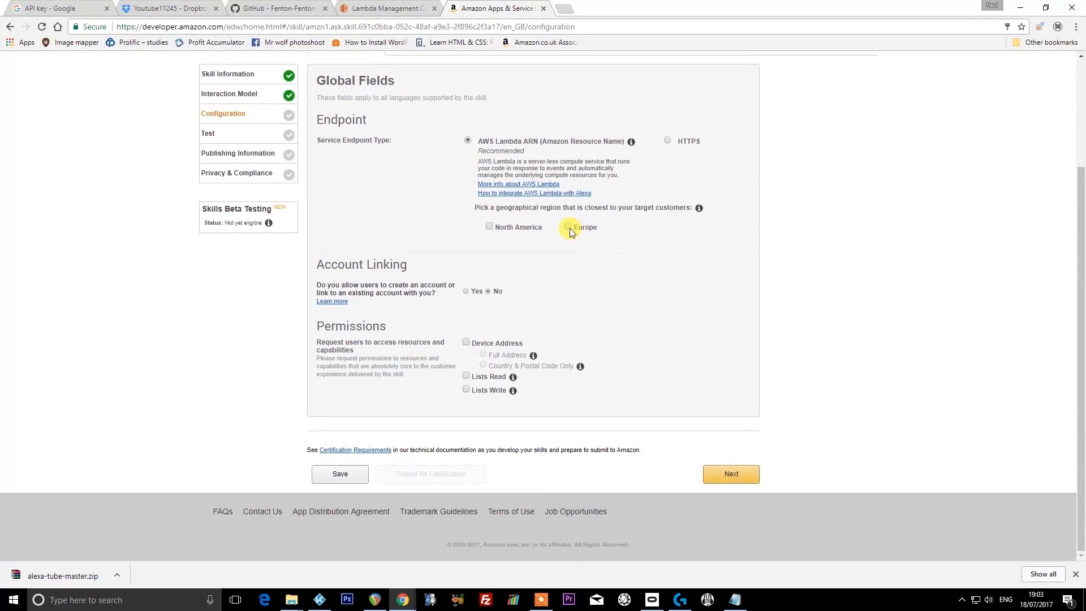
pyautogui.click(568, 226)
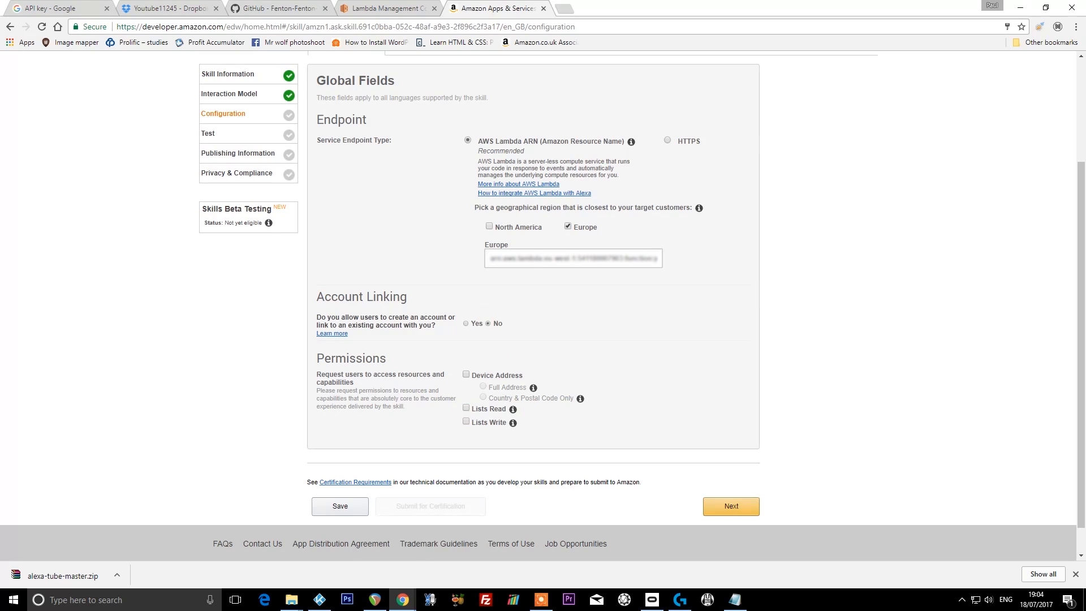
pyautogui.click(339, 506)
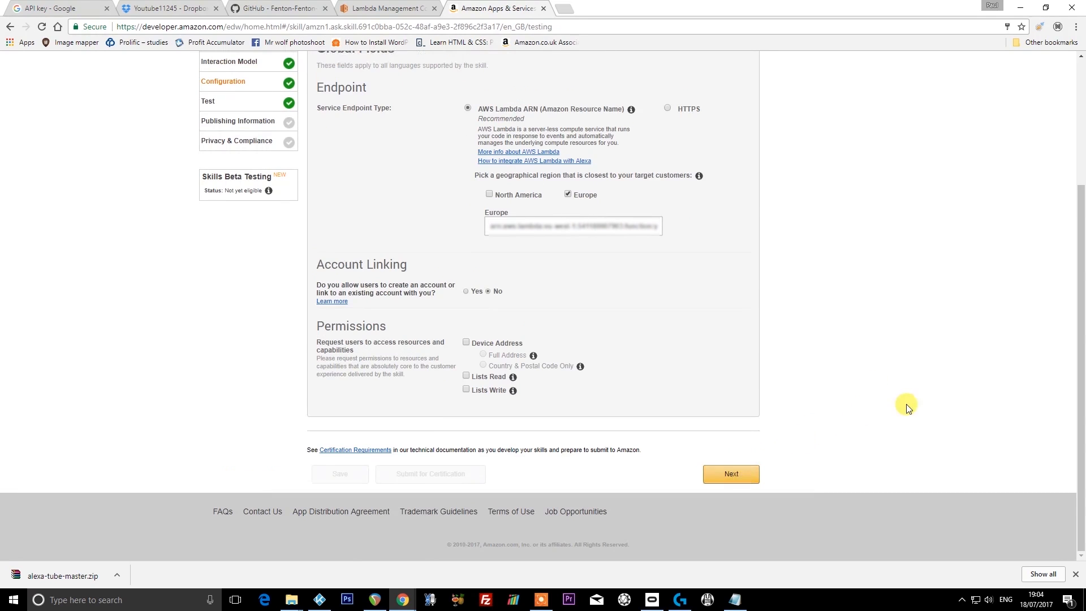
# - Move past the Test page to the Publishing Information step
pyautogui.scroll(-3)
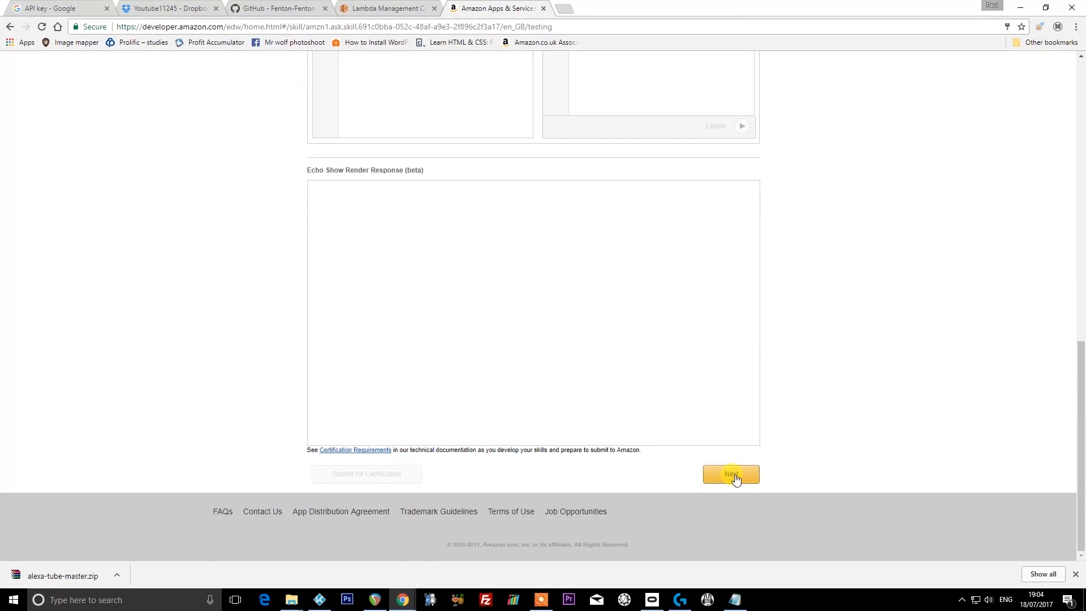
pyautogui.click(729, 474)
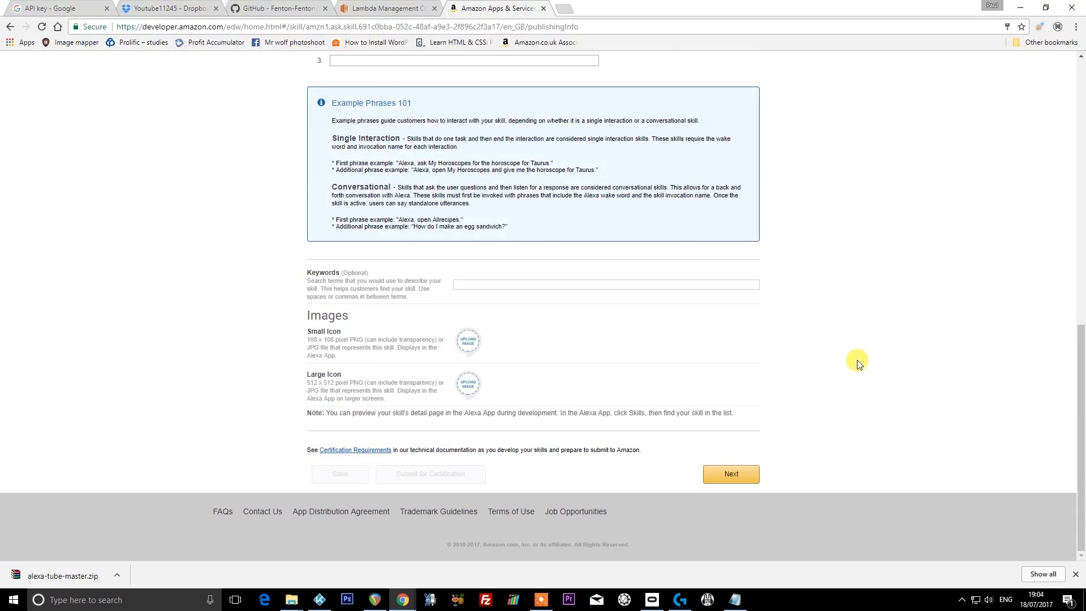